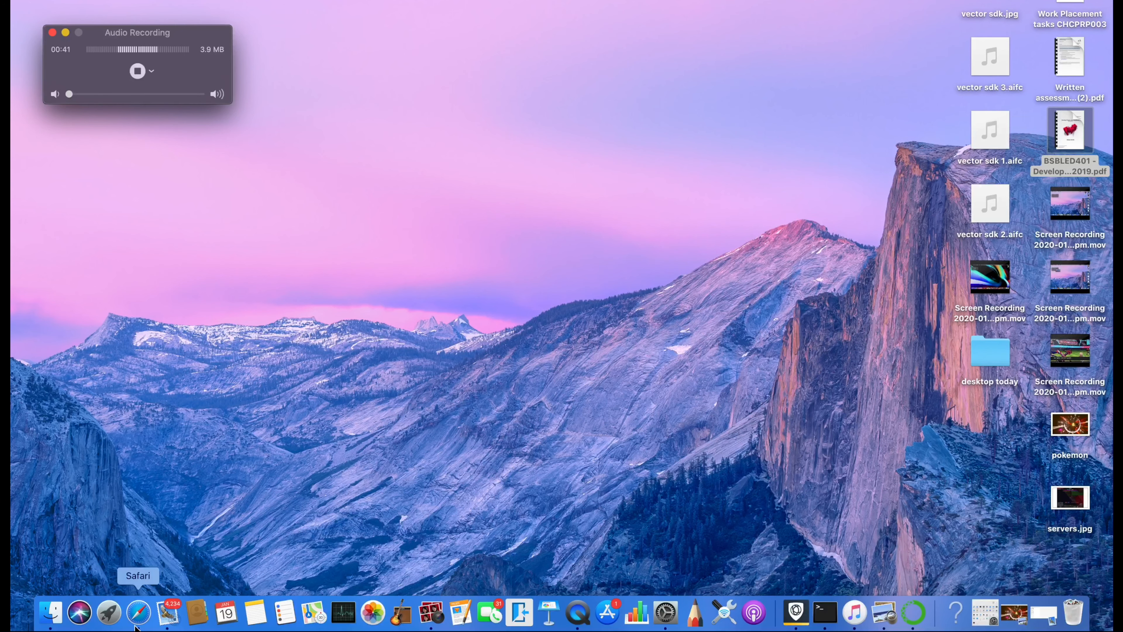
- Launch Safari from the Dock and enter the Google query 'anki vector sdk'
click(137, 612)
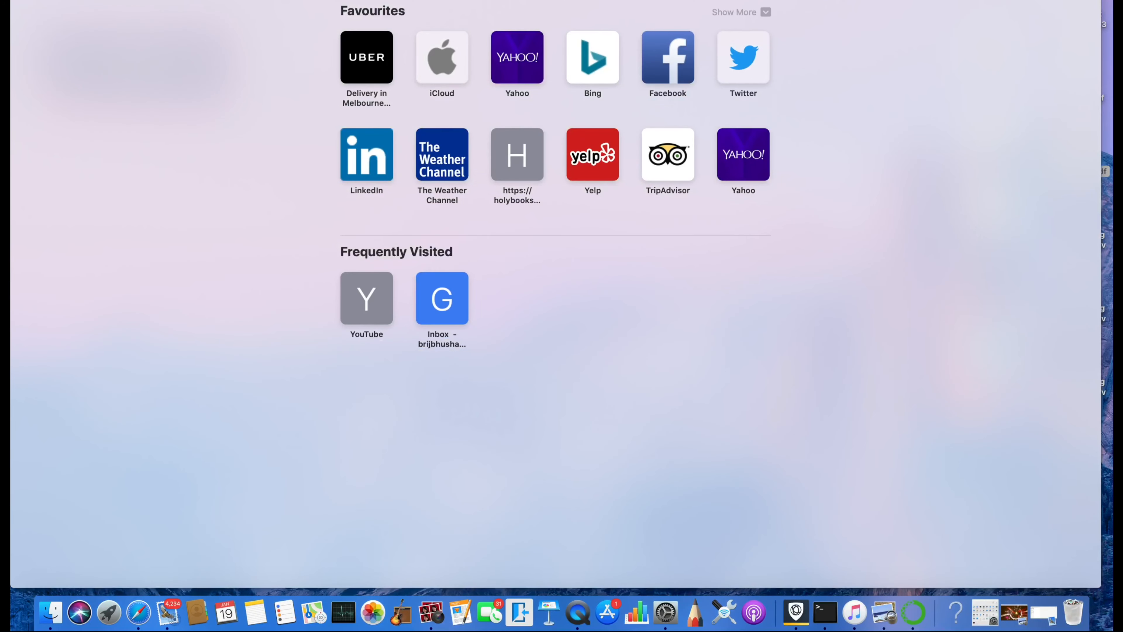
scroll(down, 3)
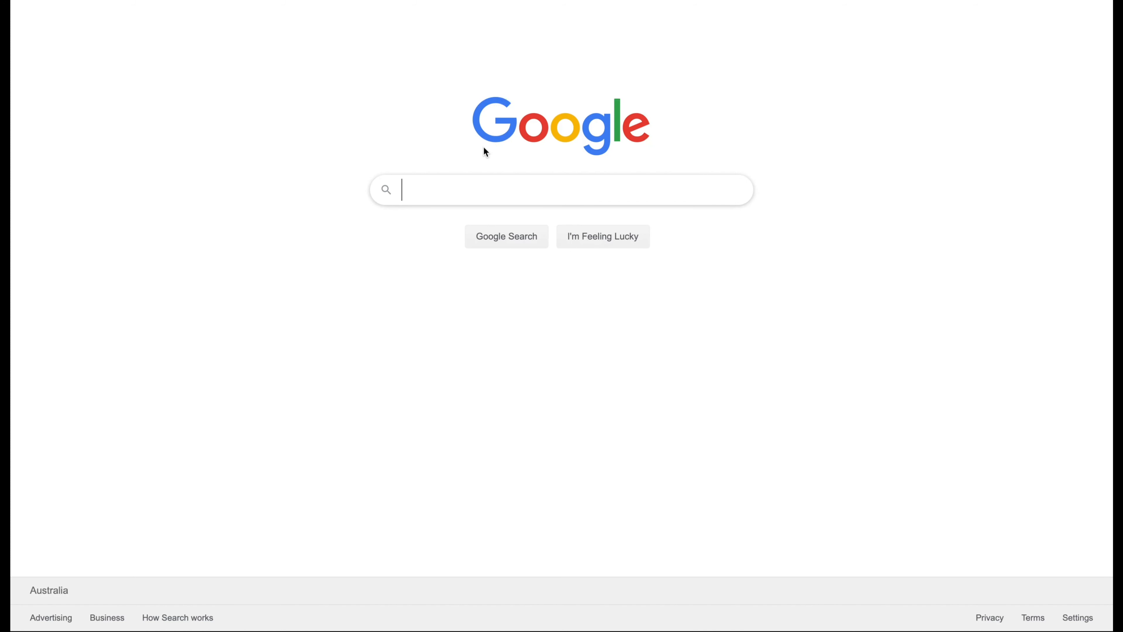
text(a)
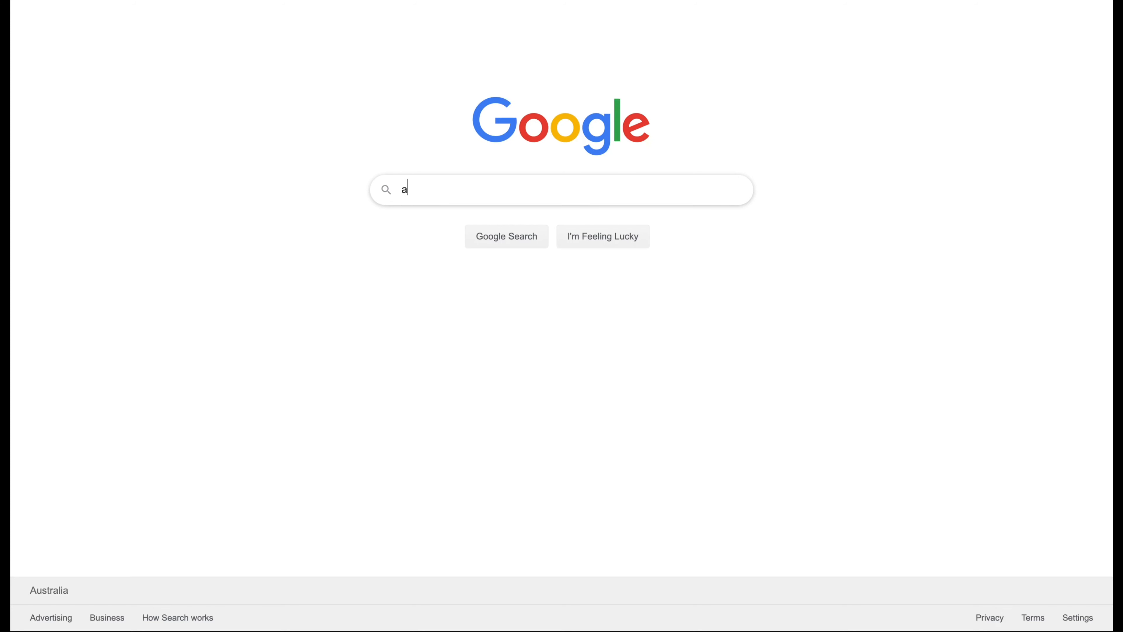
text(nki vector sdk)
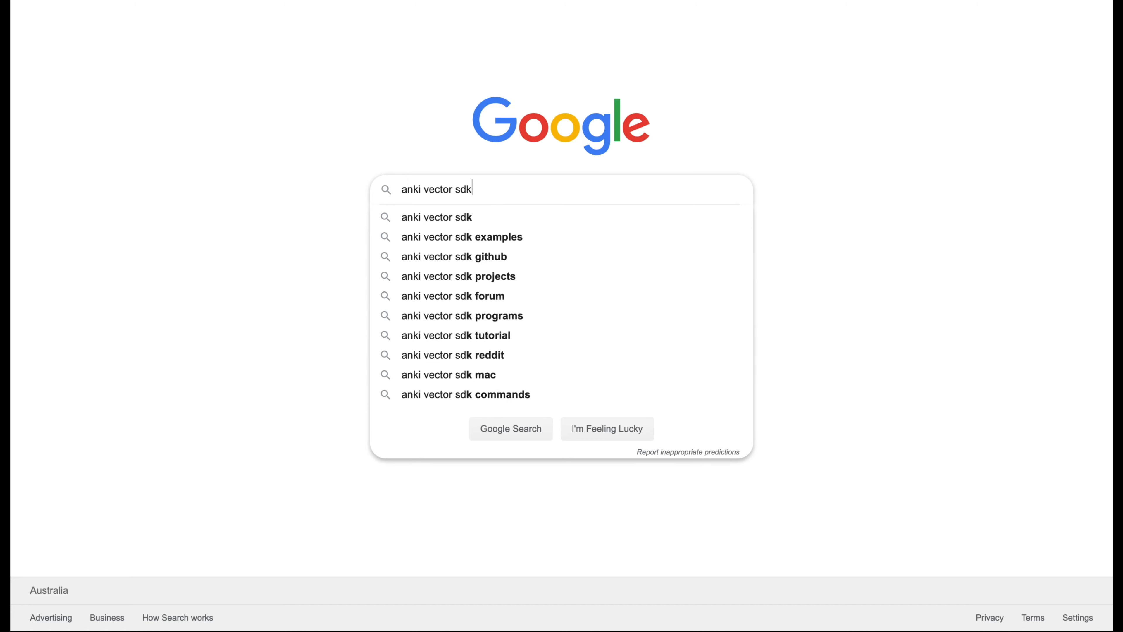
- Run the search and go to the 'Vector SDK - Anki Developer' documentation result
key(Enter)
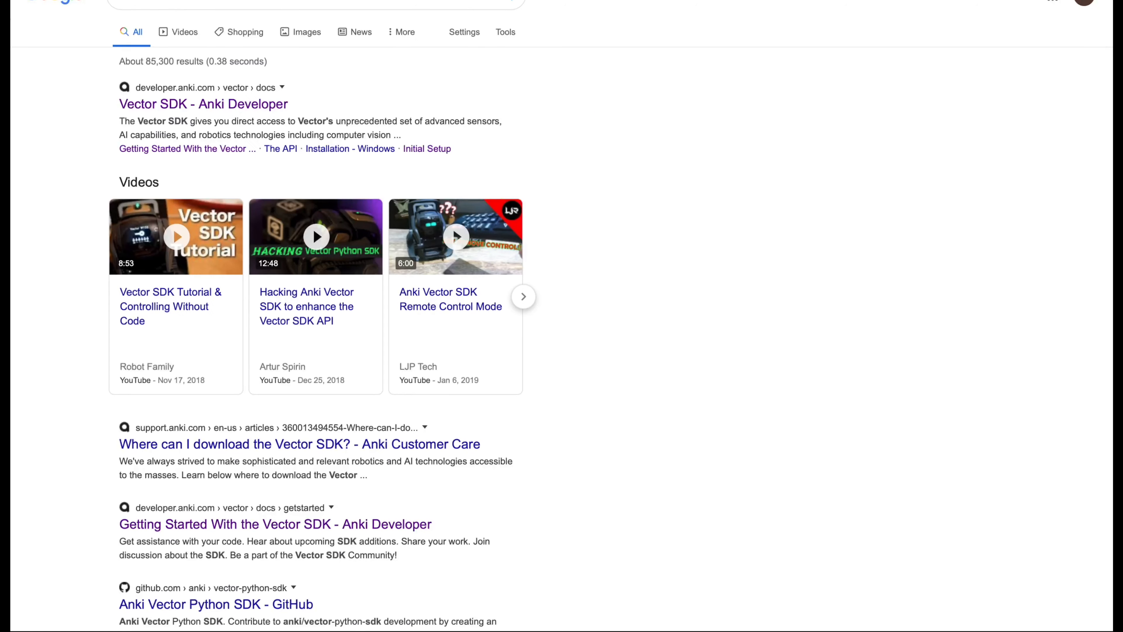
mouse_move(176, 236)
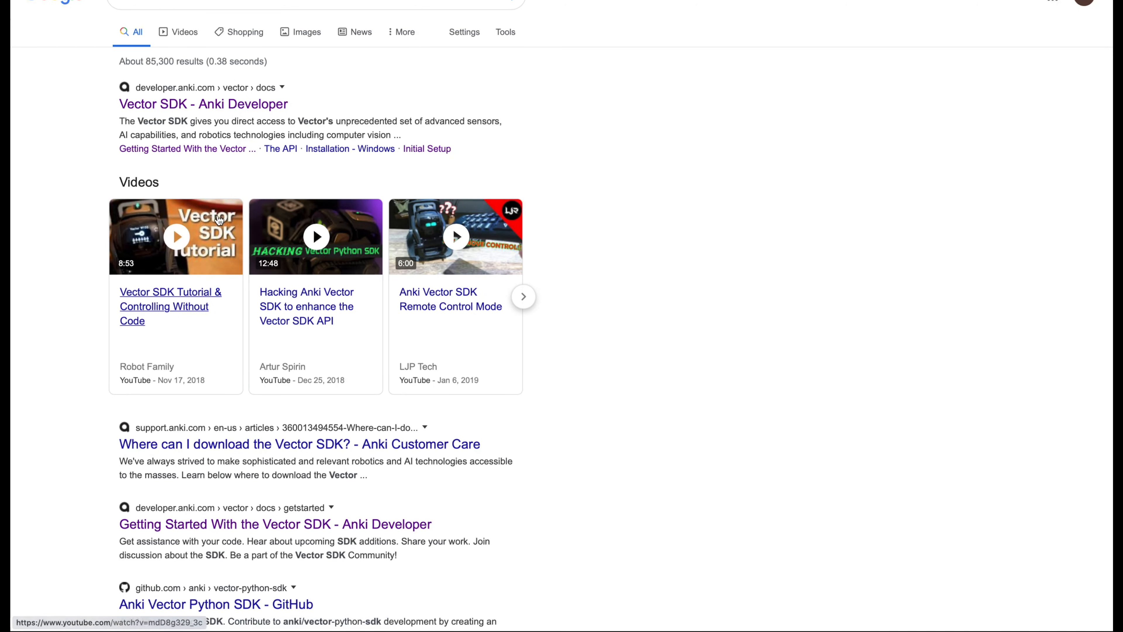
mouse_move(181, 104)
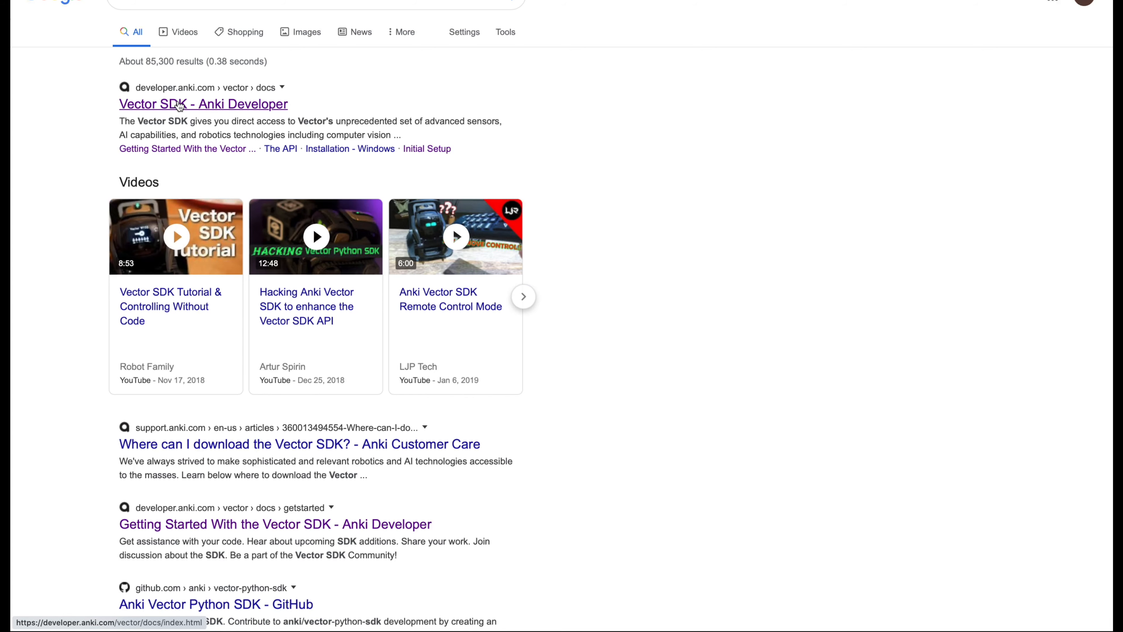
click(203, 104)
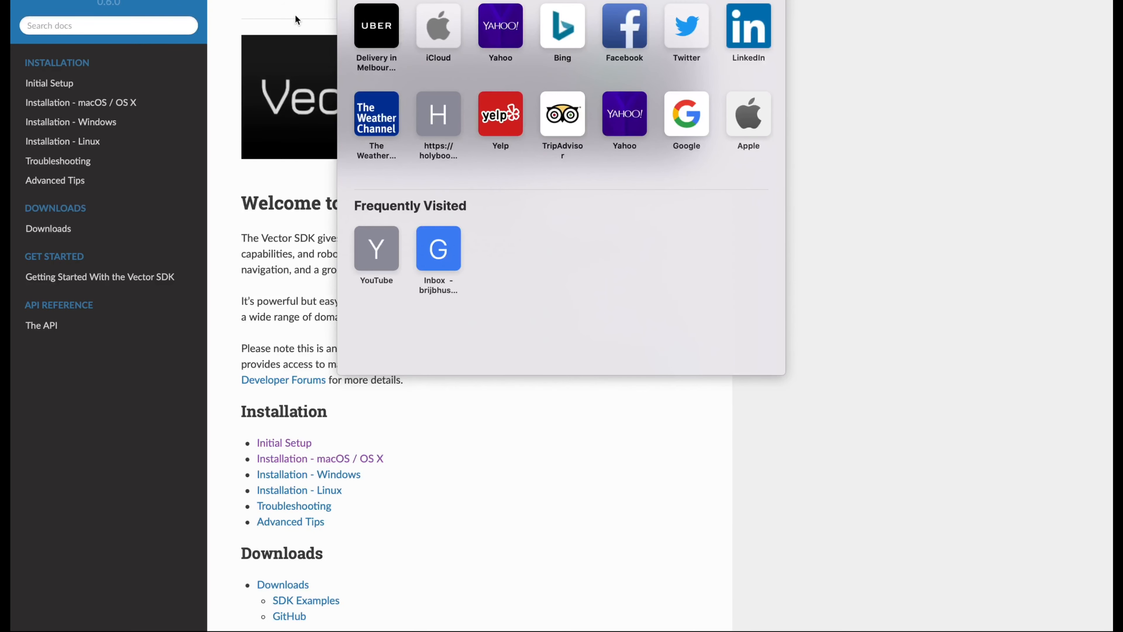
click(294, 19)
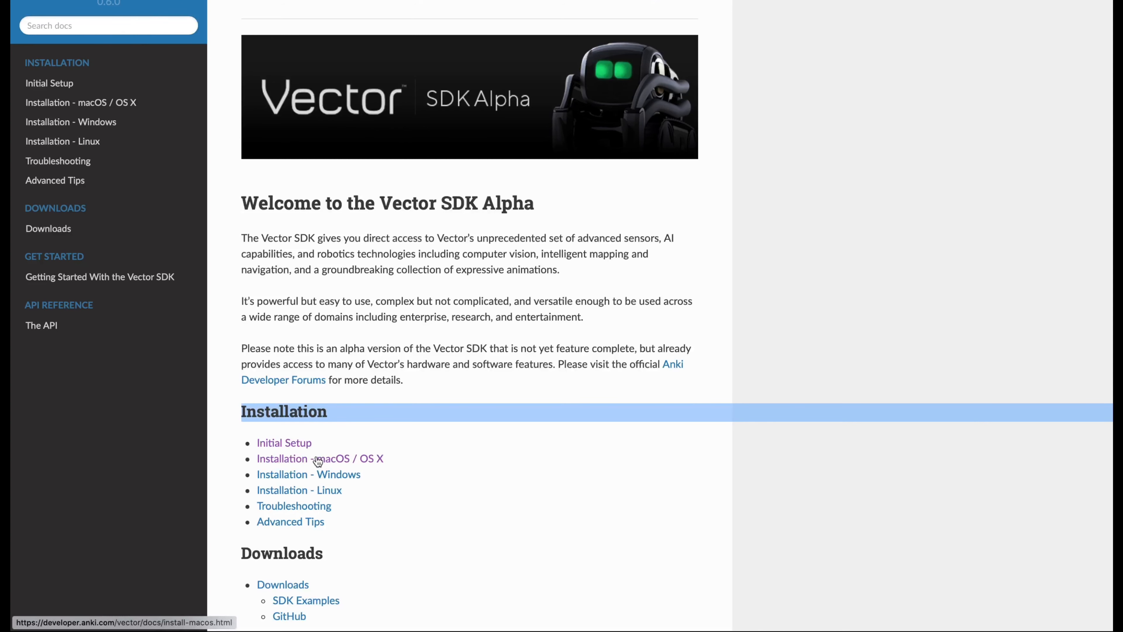
- Go to the 'Installation - macOS / OS X' guide and review its Prerequisites section
click(320, 459)
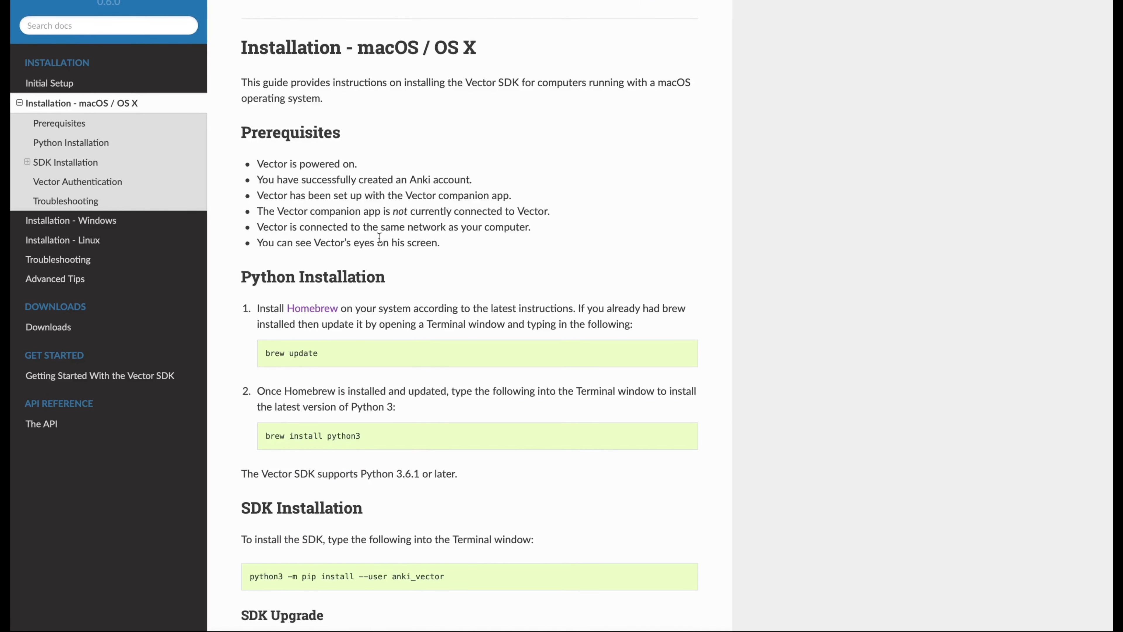
mouse_move(379, 237)
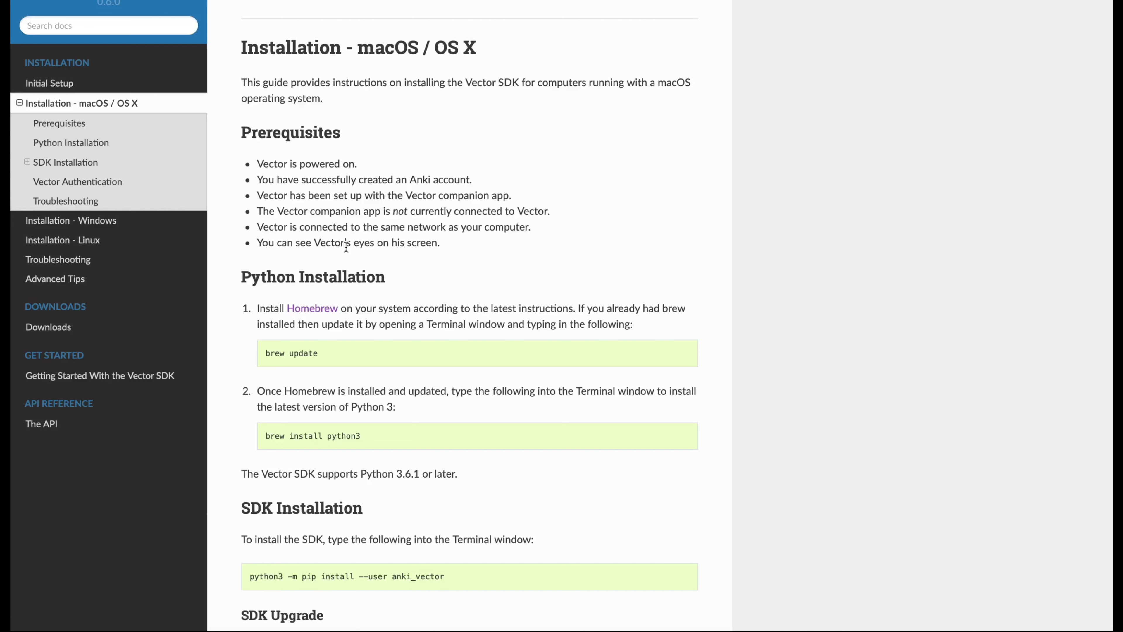
mouse_move(274, 258)
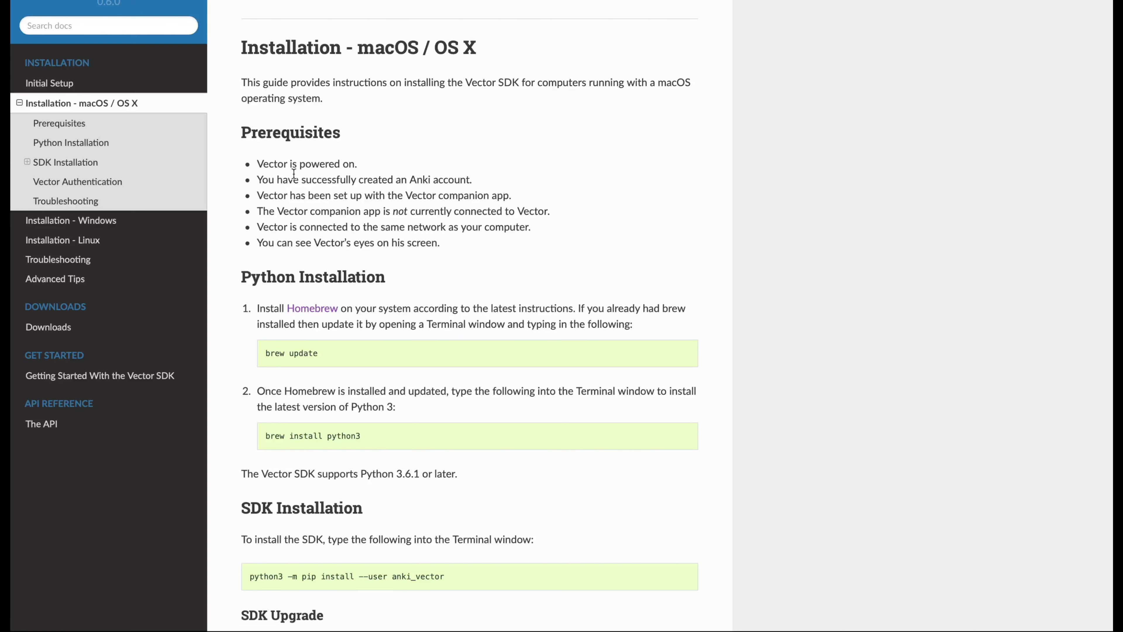
mouse_move(357, 130)
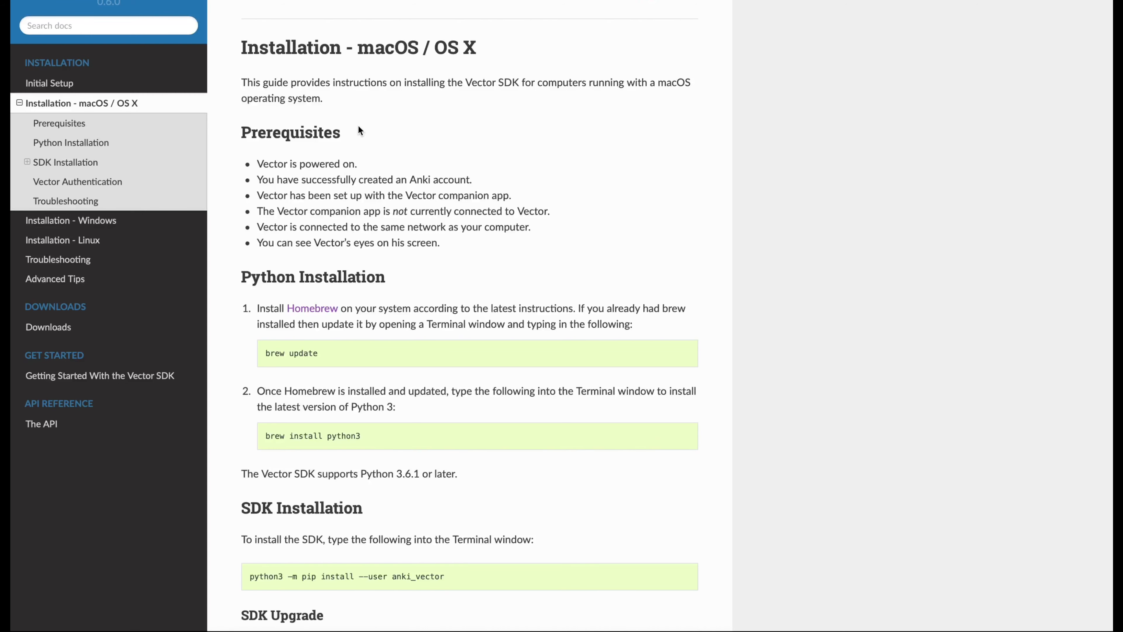
mouse_move(242, 136)
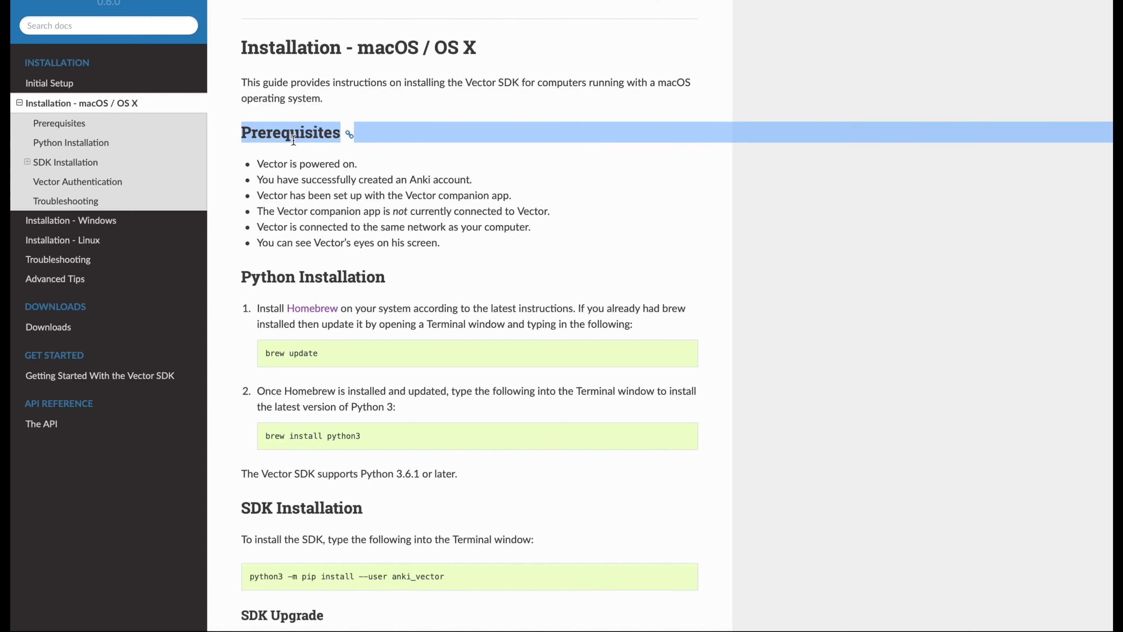
mouse_move(305, 191)
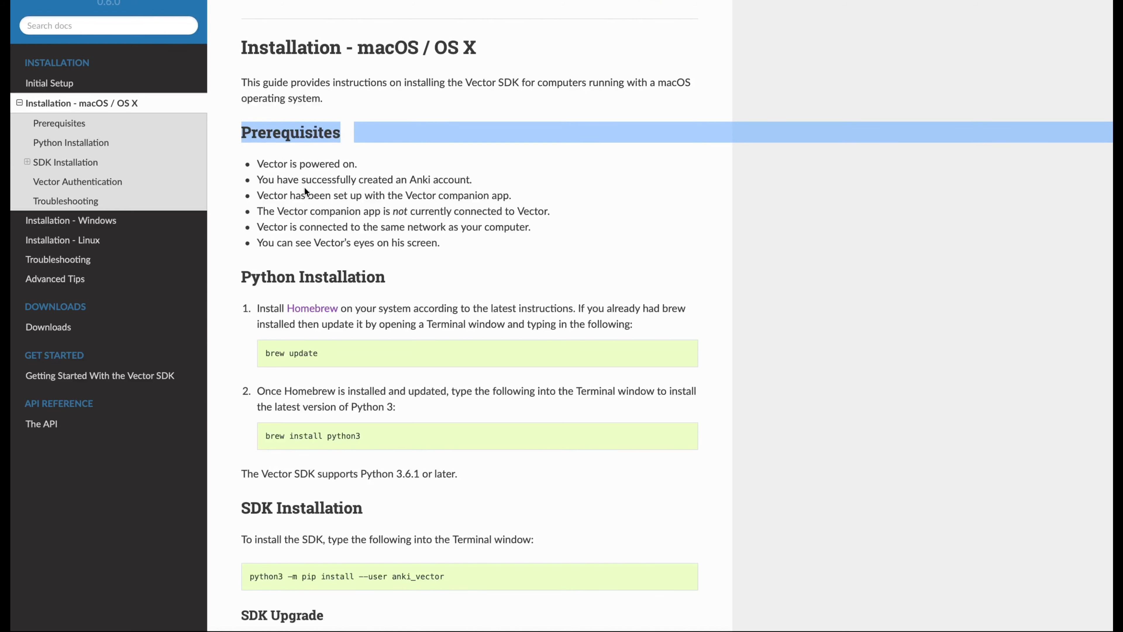
mouse_move(276, 185)
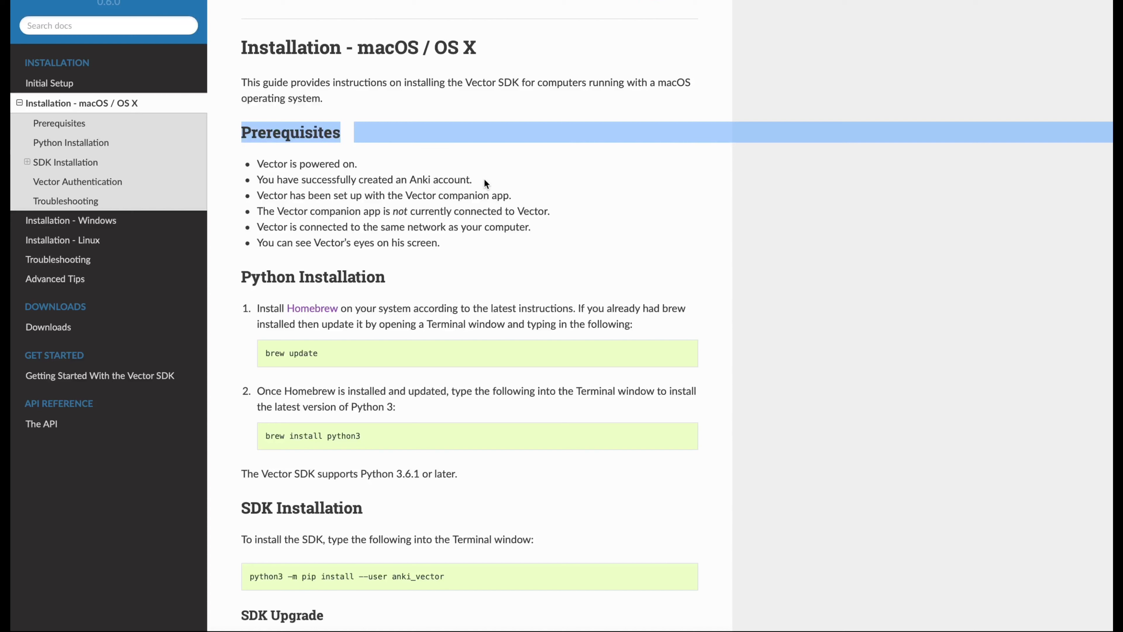
mouse_move(310, 207)
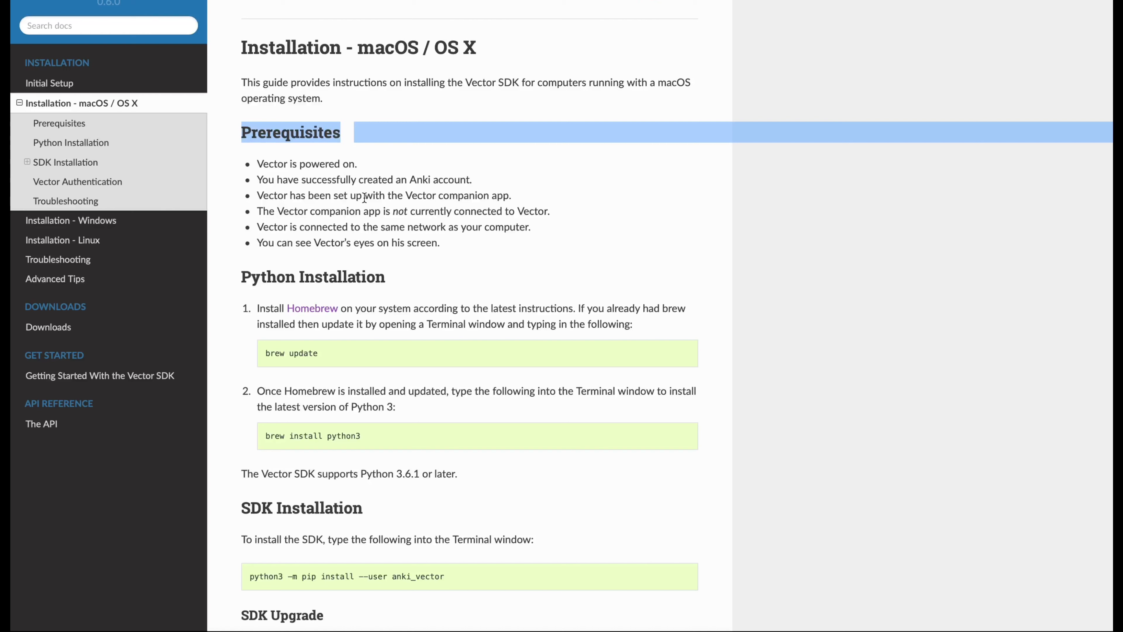
mouse_move(420, 206)
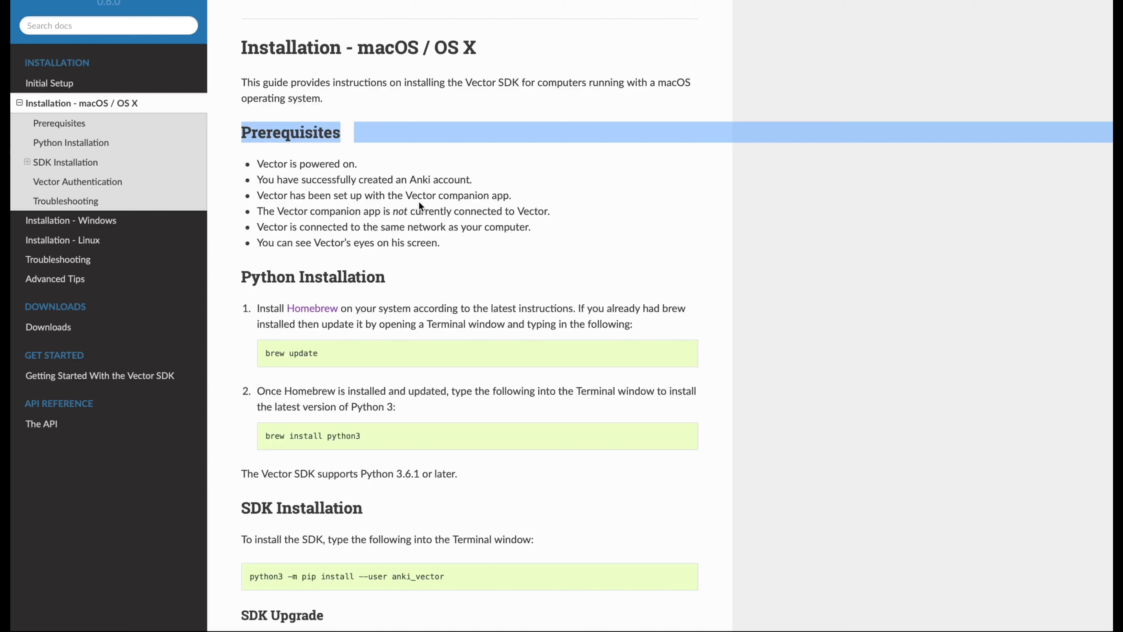
mouse_move(410, 223)
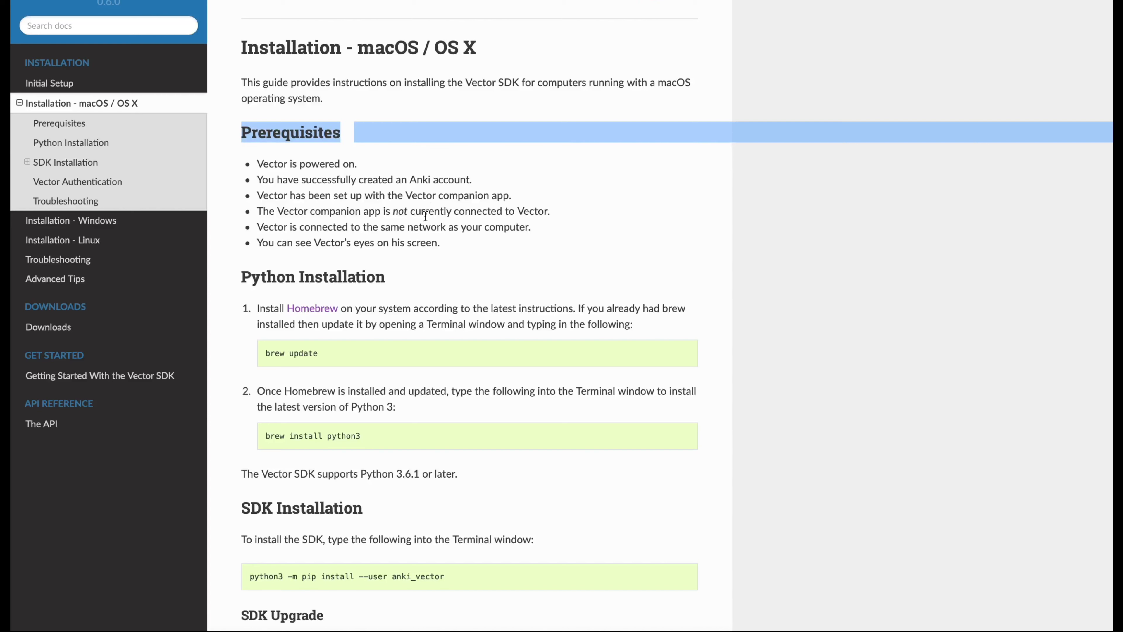
double_click(399, 211)
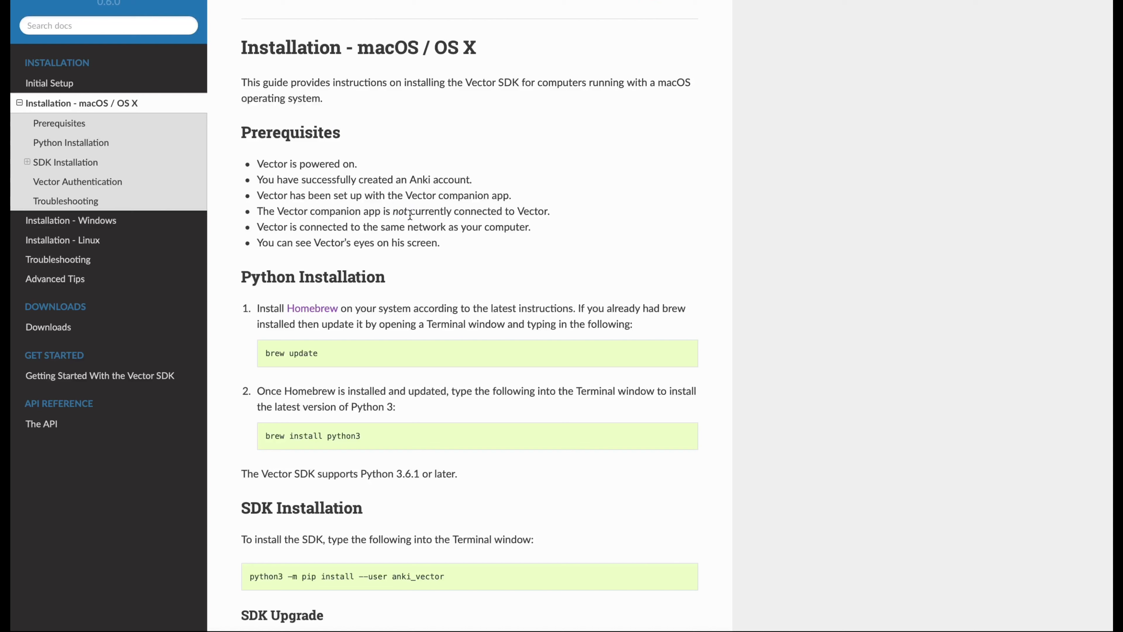
mouse_move(357, 236)
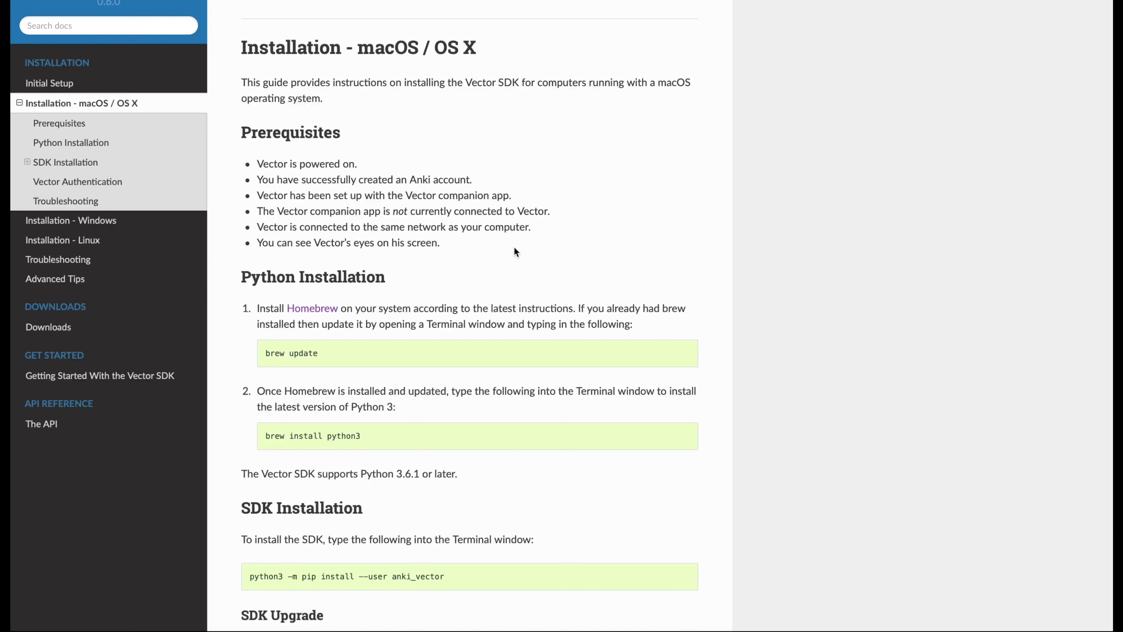
mouse_move(405, 210)
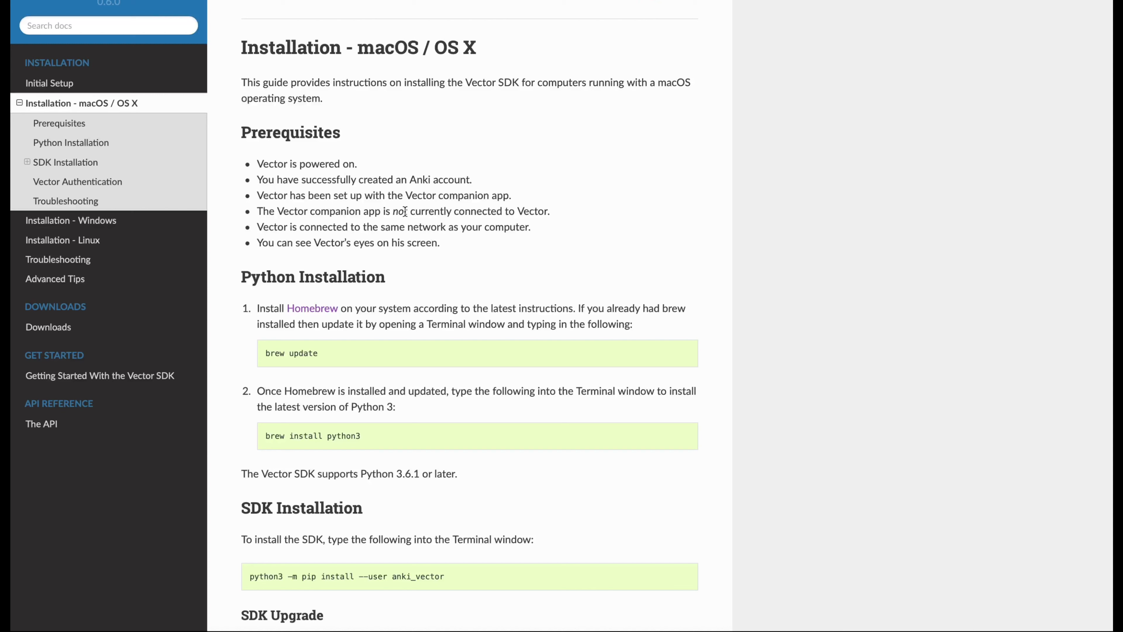
double_click(400, 210)
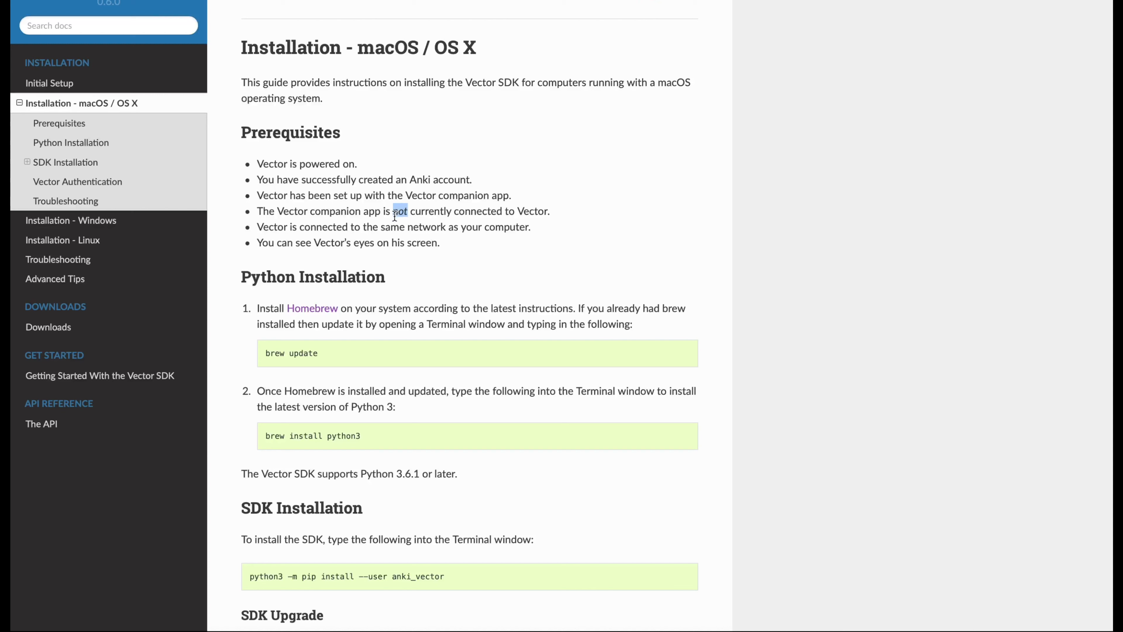
mouse_move(578, 277)
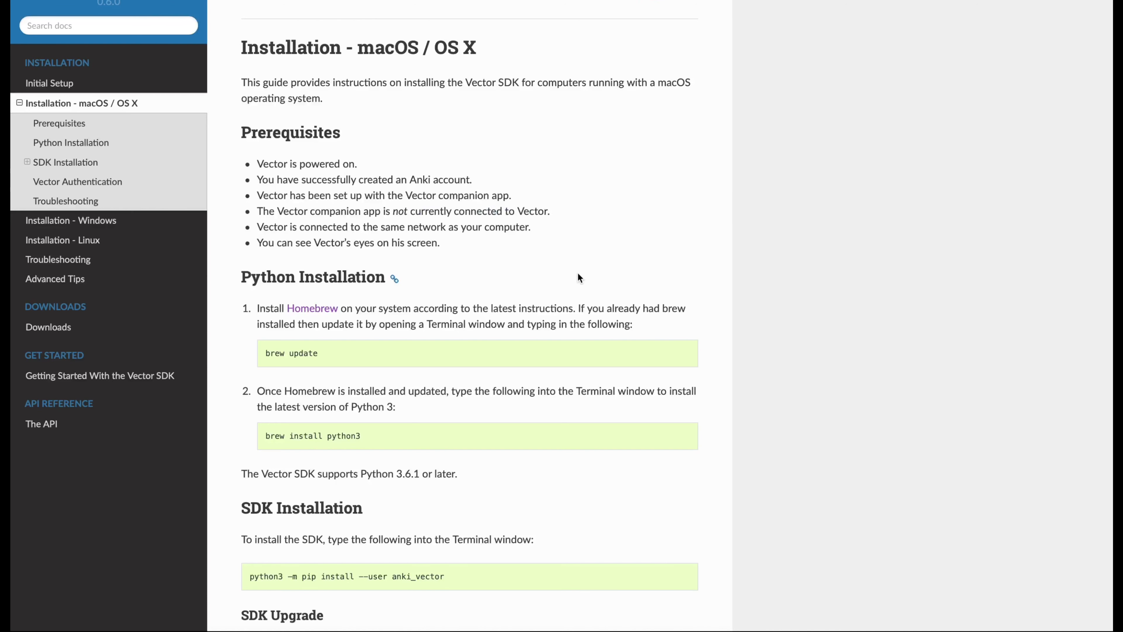
mouse_move(405, 257)
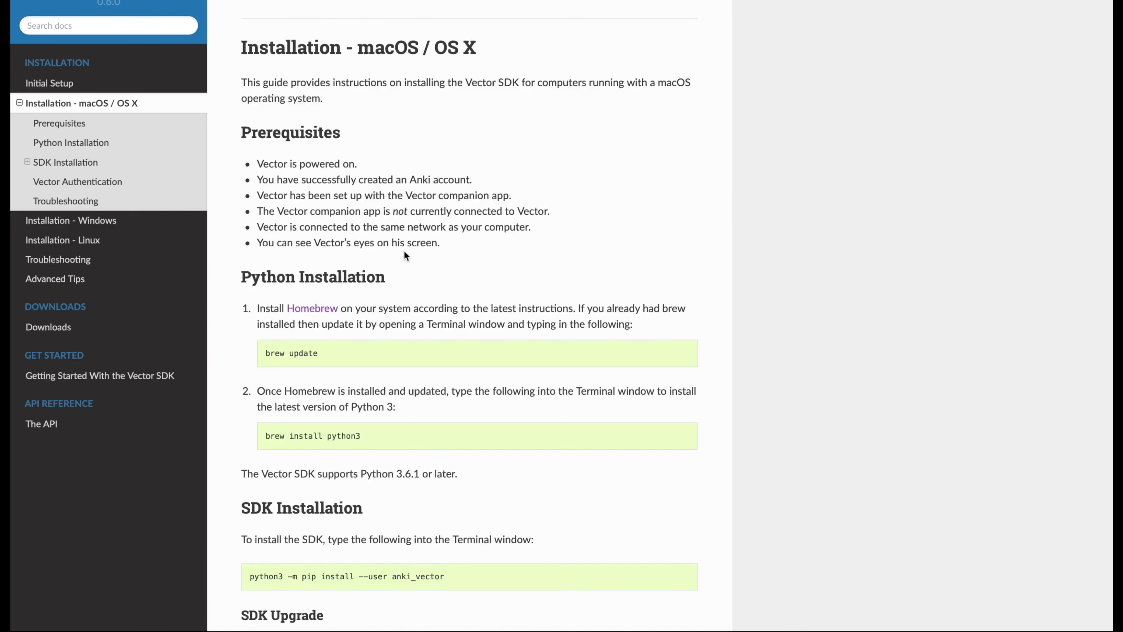
mouse_move(358, 237)
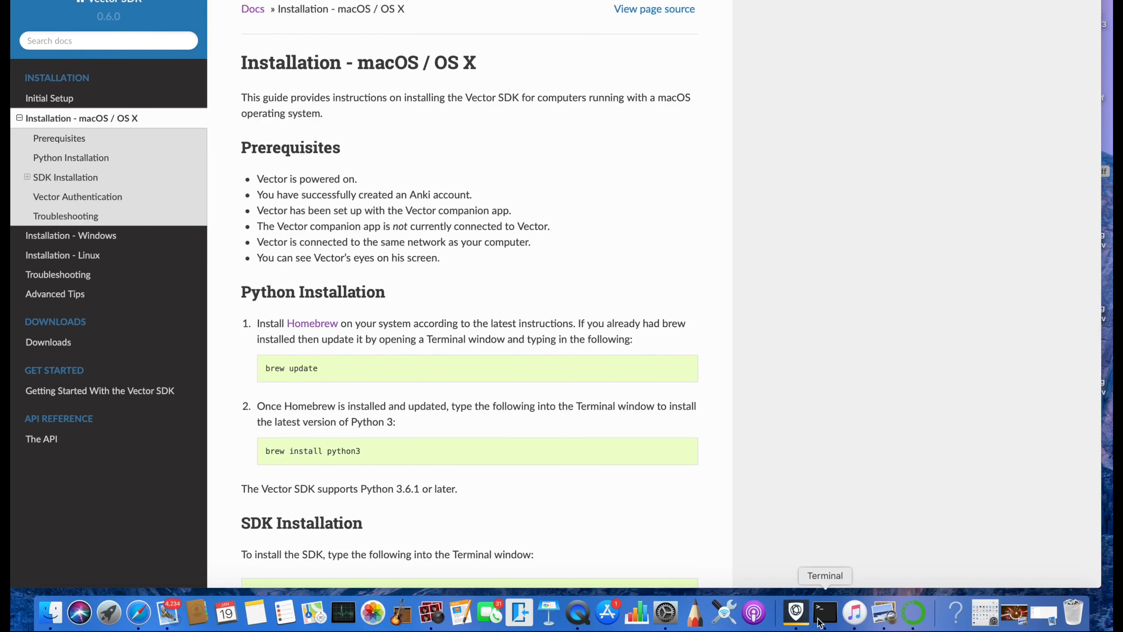
click(824, 612)
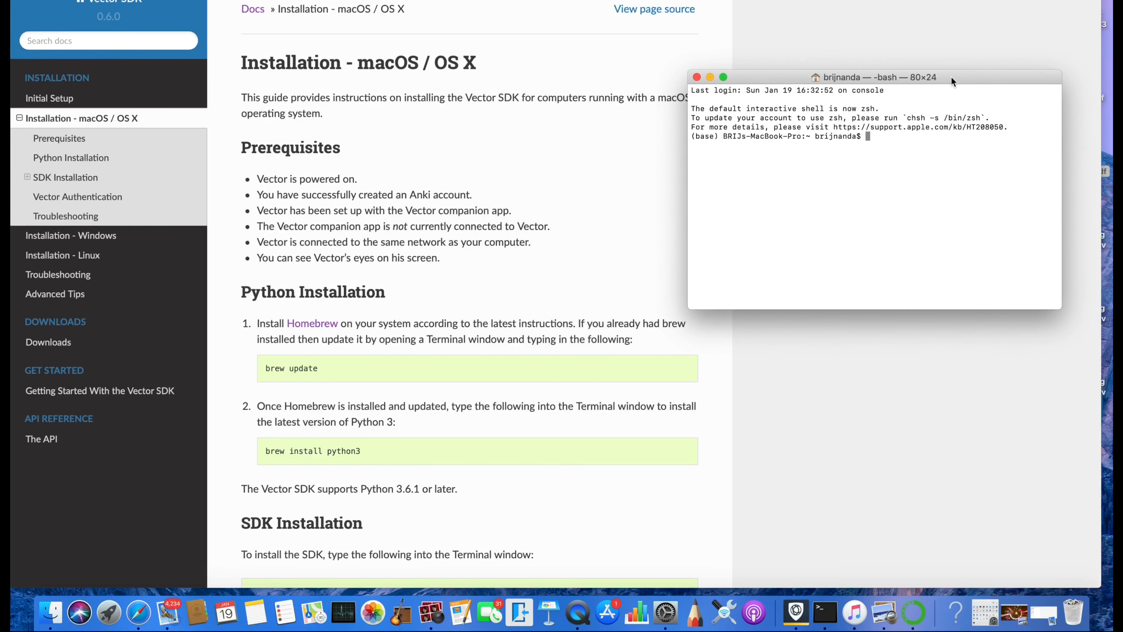
mouse_move(319, 328)
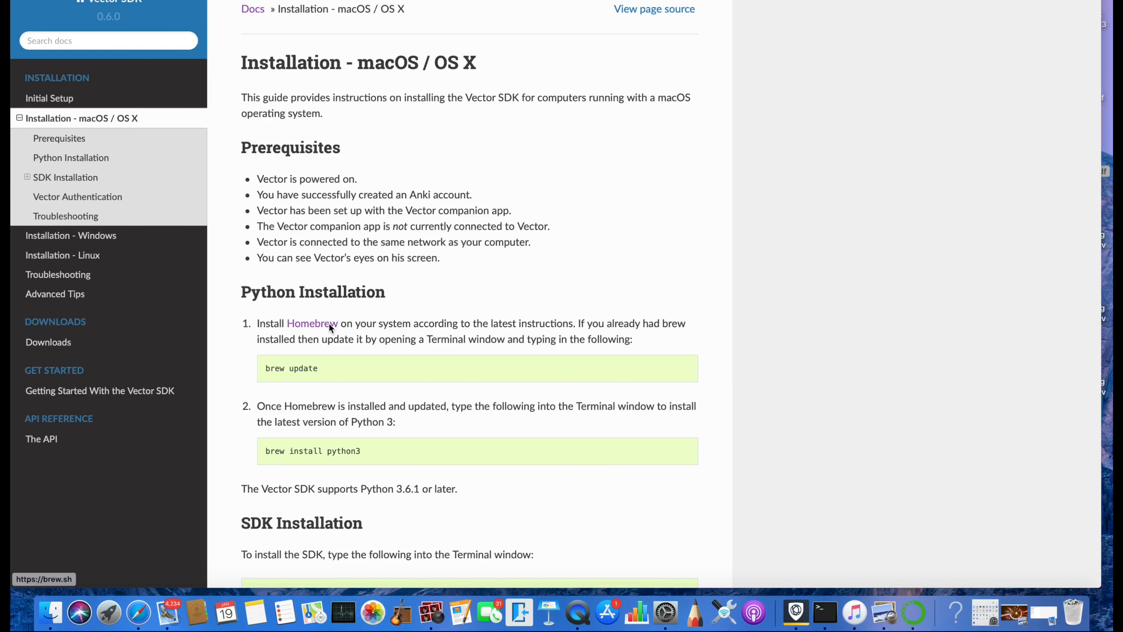
mouse_move(326, 328)
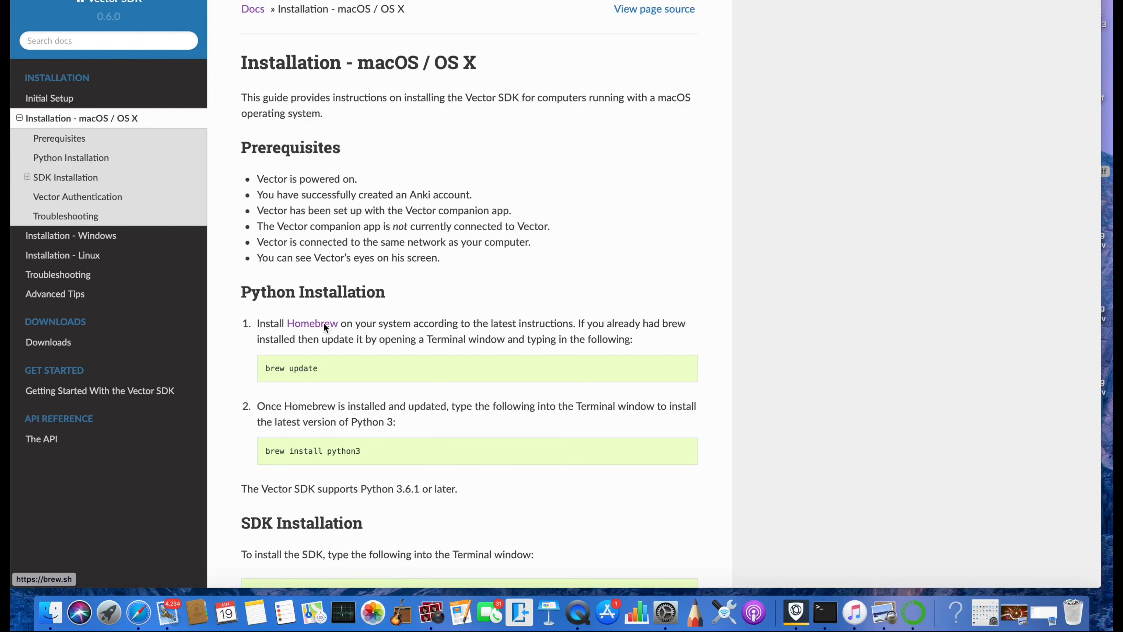
- Go to the Homebrew website and select its full /usr/bin/ruby install command for copying
click(311, 323)
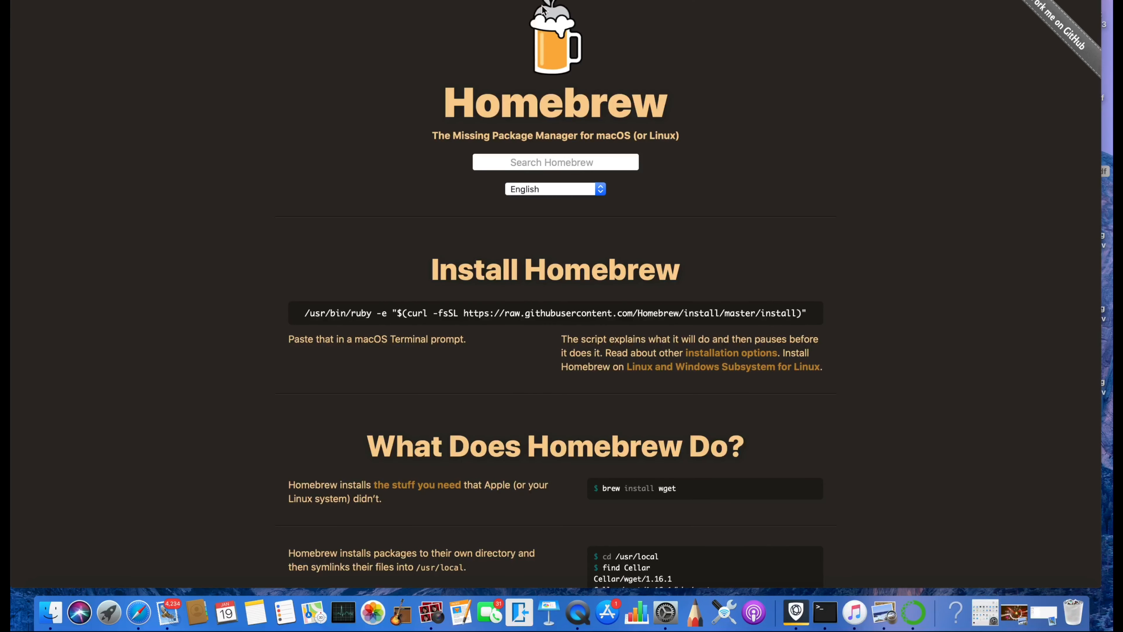
mouse_move(313, 313)
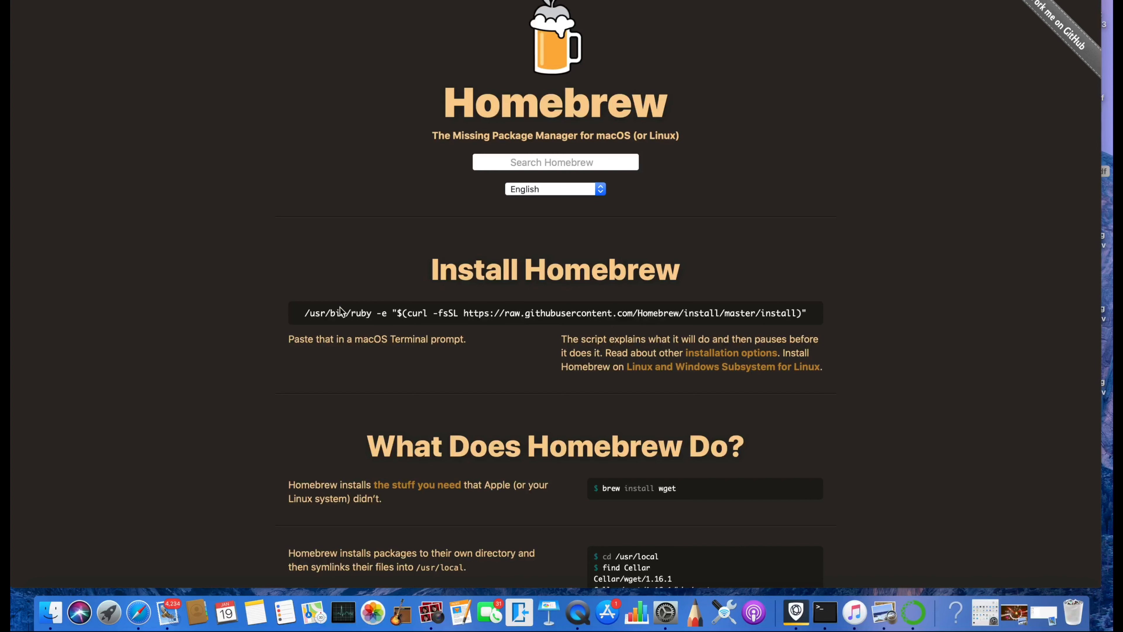
drag(337, 313, 644, 339)
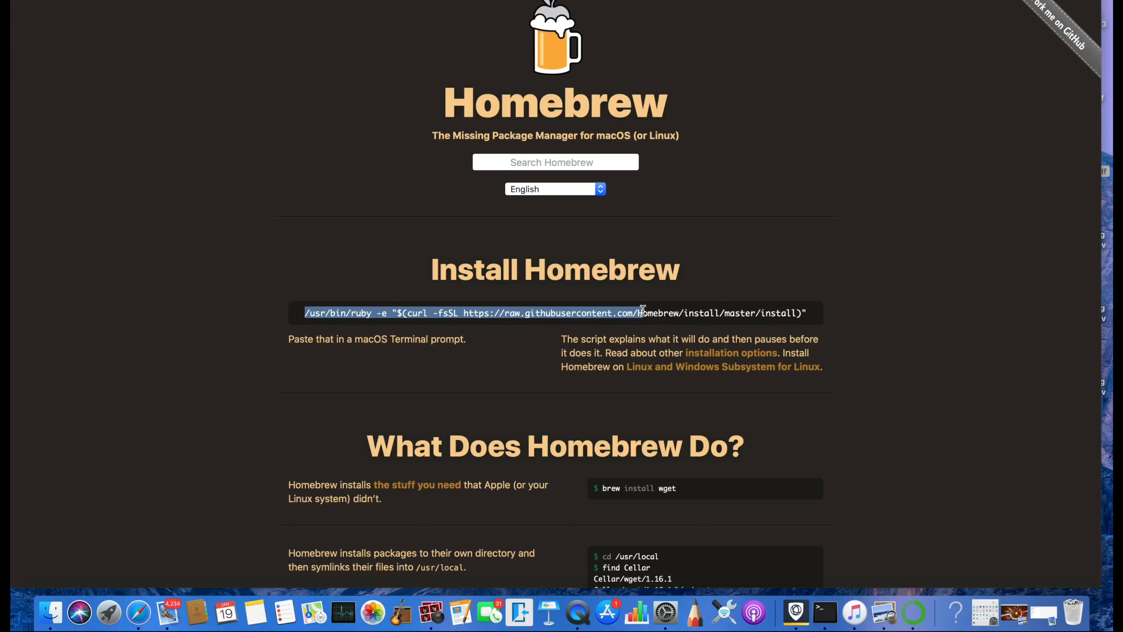
click(204, 282)
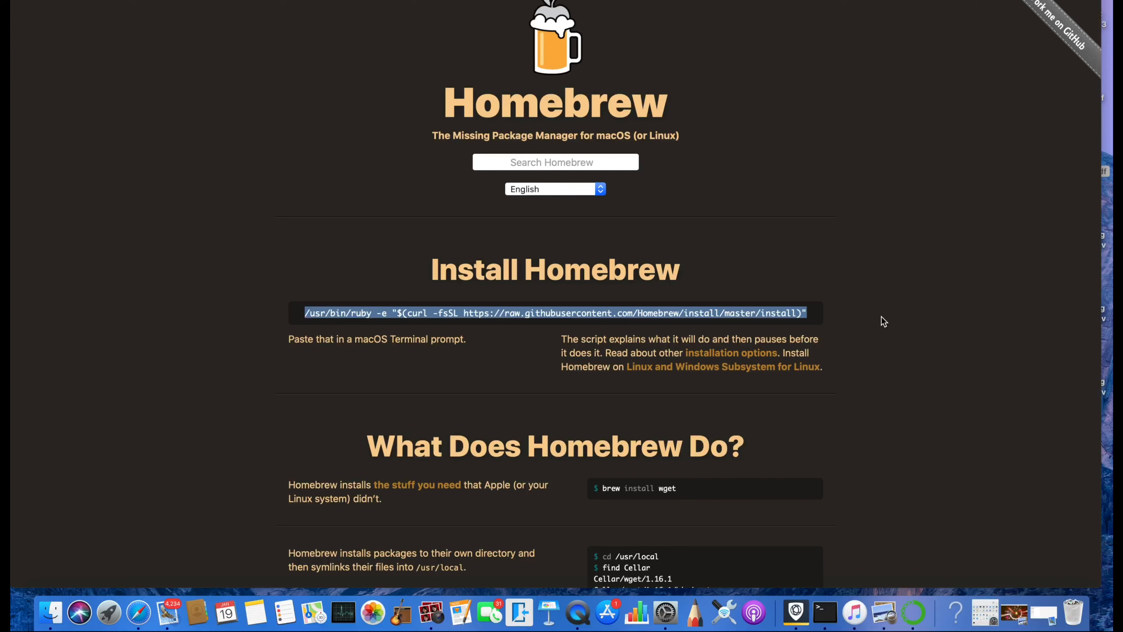
mouse_move(823, 611)
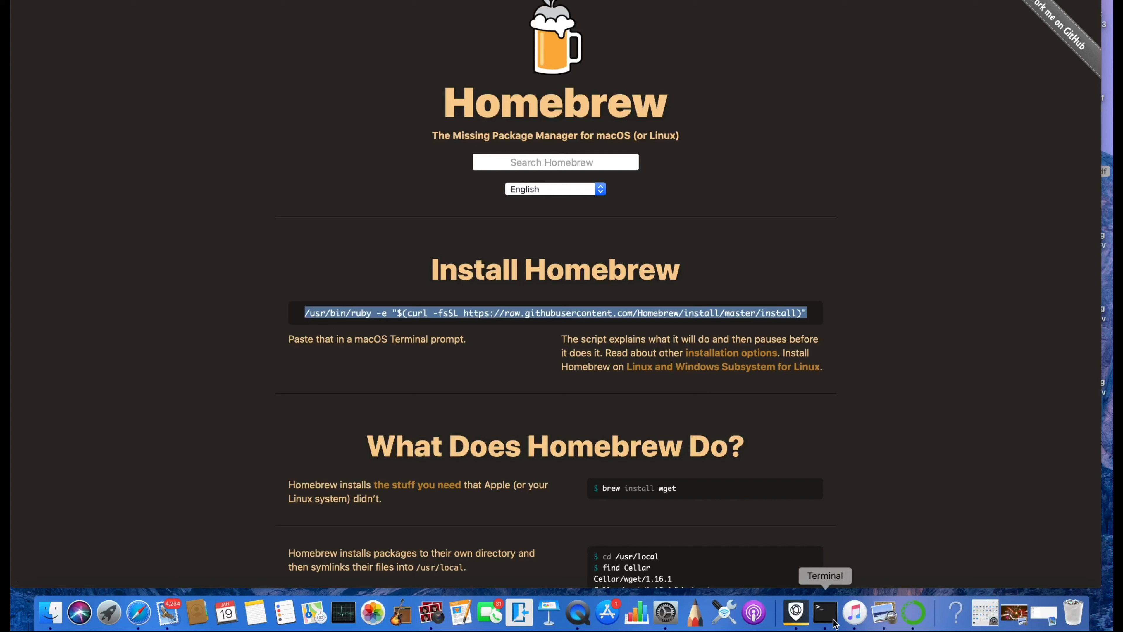
- Run the pasted Homebrew install command in Terminal, then return to the guide
click(823, 612)
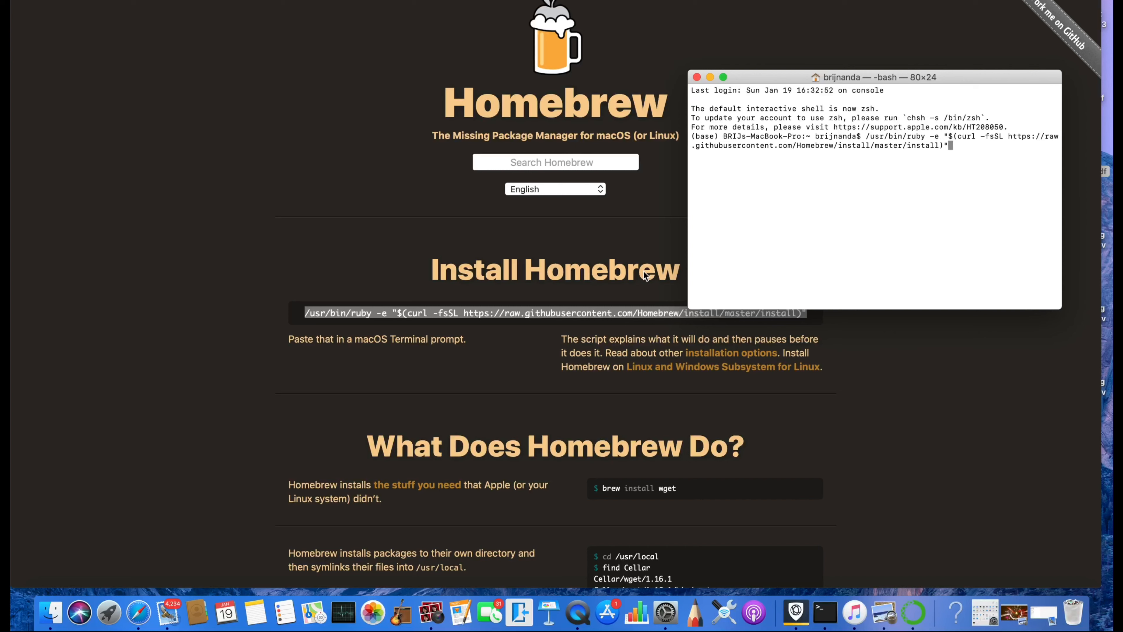
key(Return)
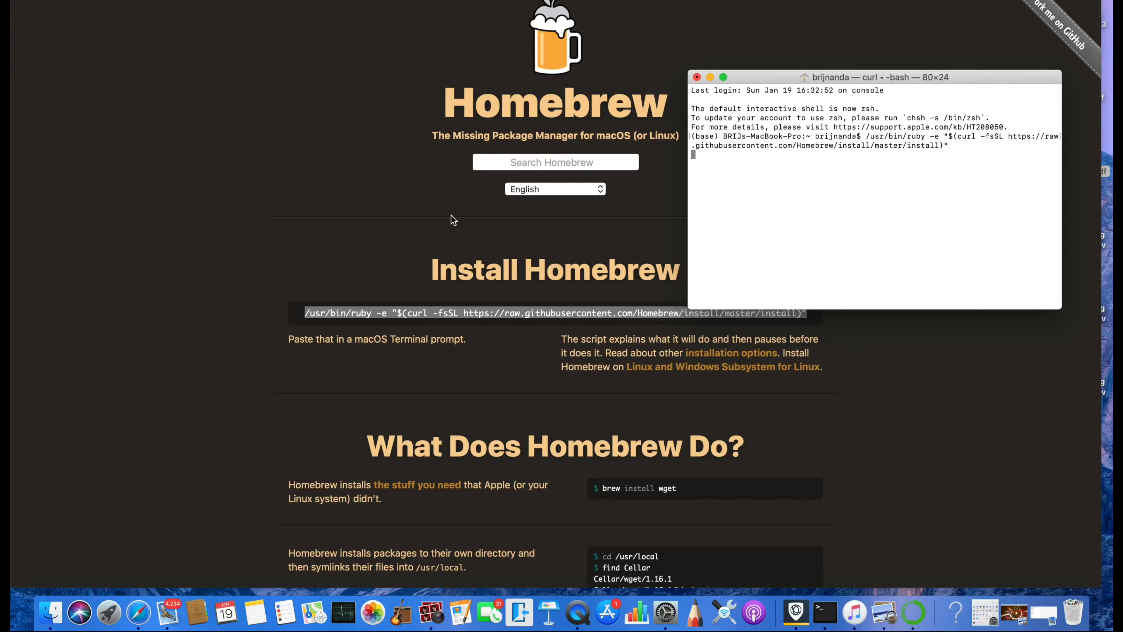
mouse_move(408, 137)
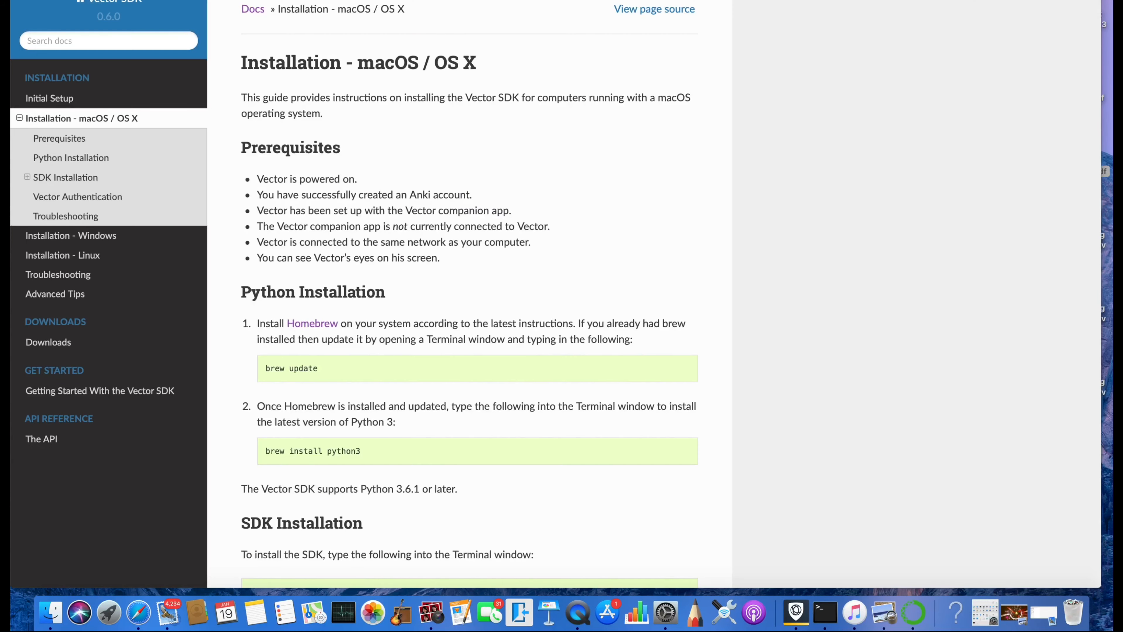
scroll(down, 3)
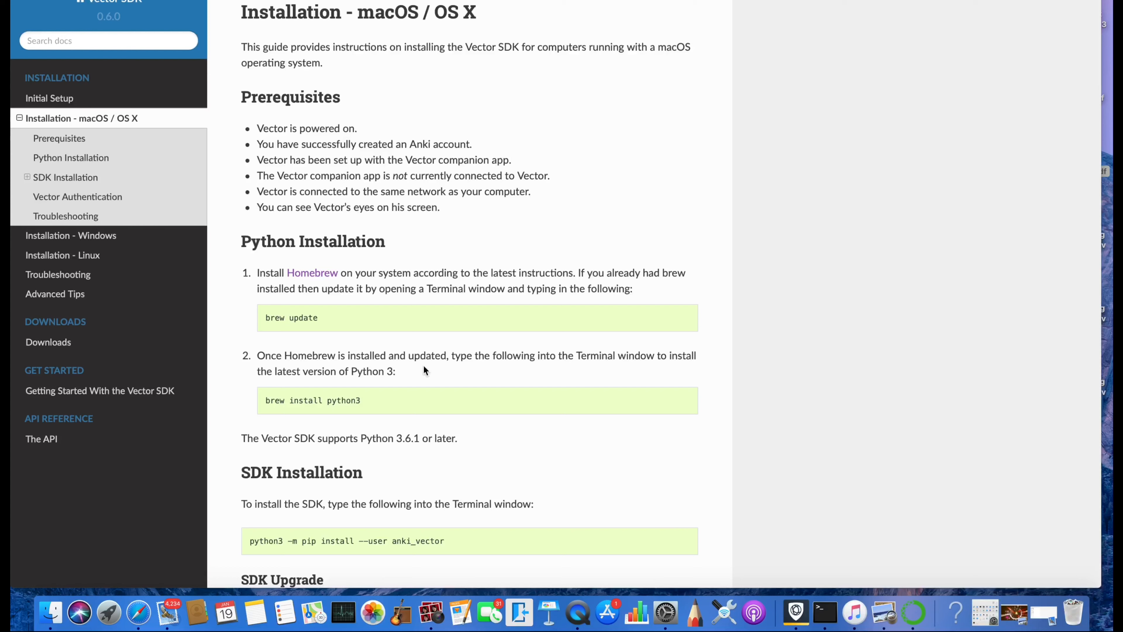
mouse_move(644, 379)
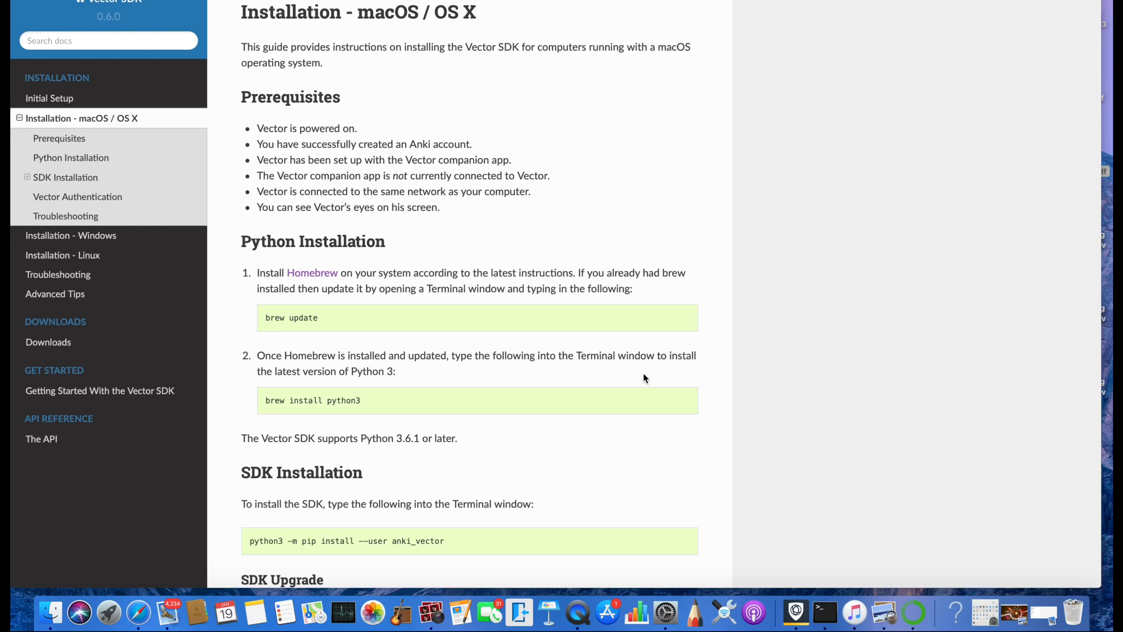
mouse_move(392, 365)
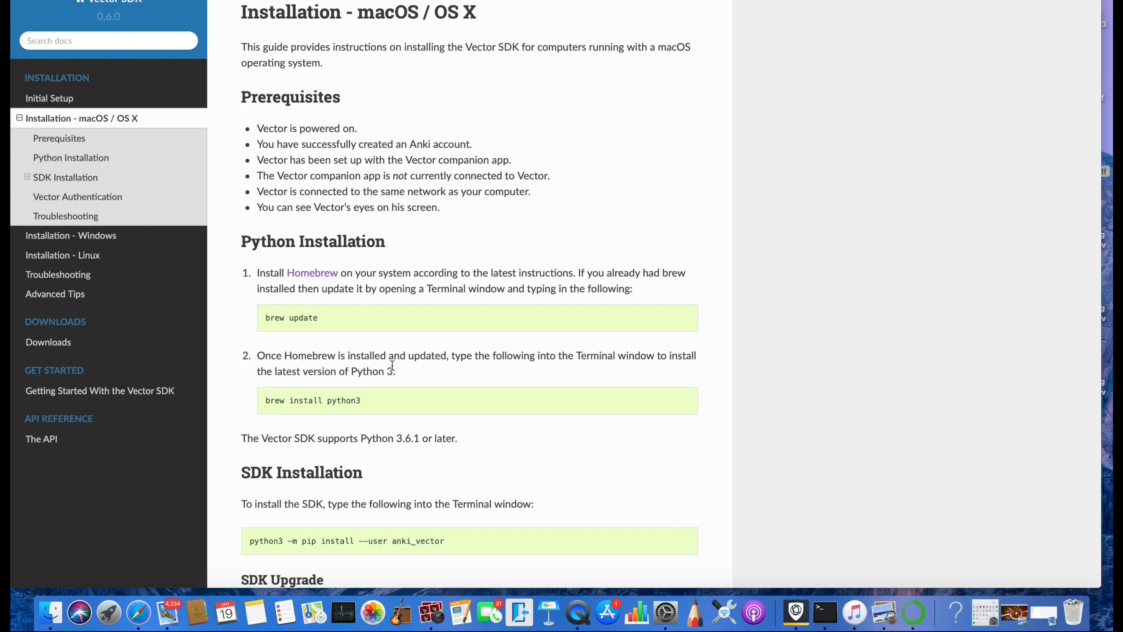
mouse_move(744, 589)
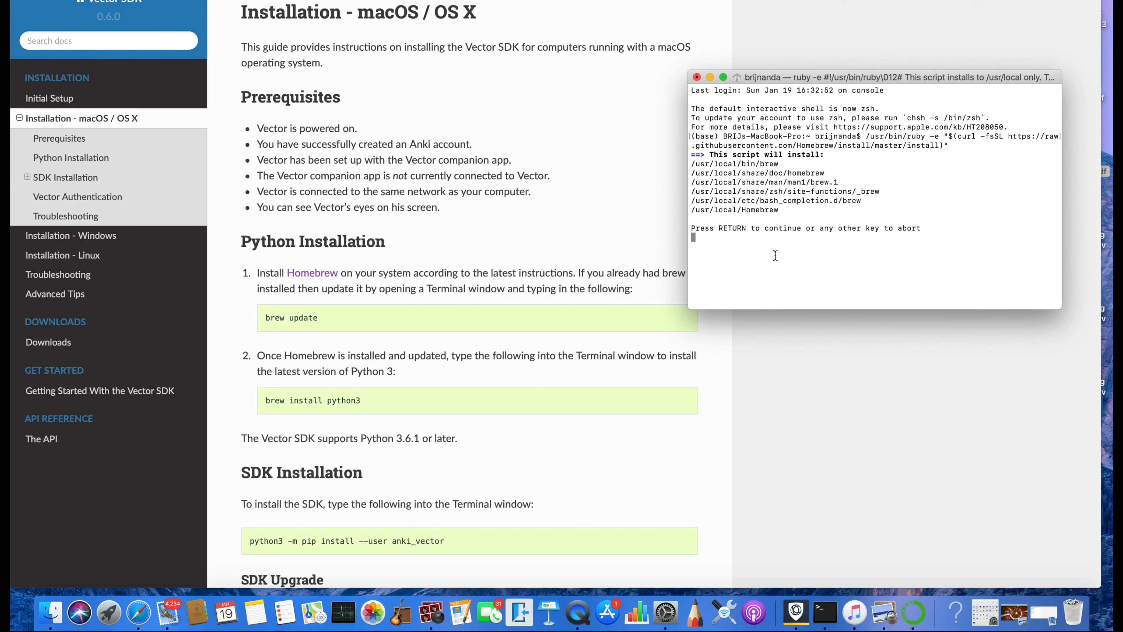
mouse_move(252, 236)
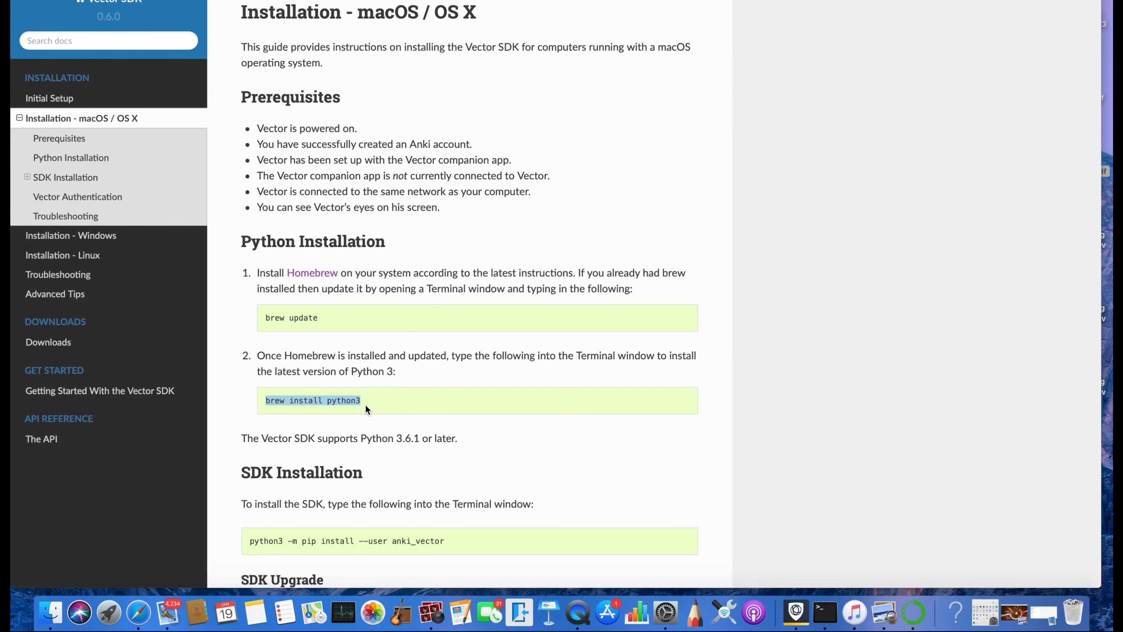
- Run 'brew install python3' in Terminal to install Python 3 via Homebrew
click(823, 612)
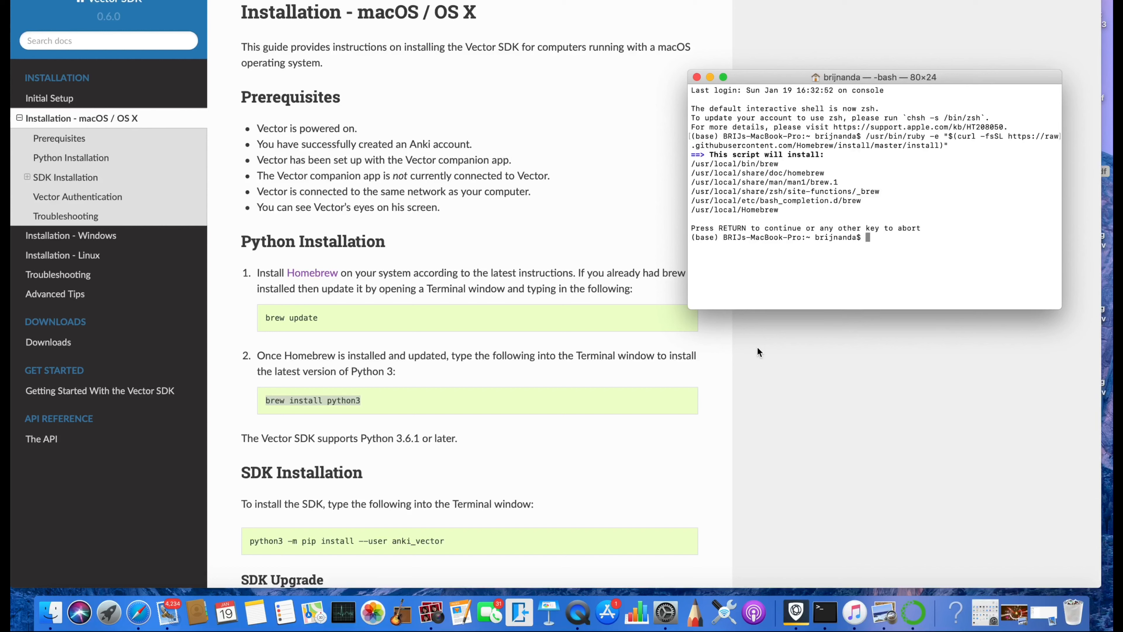
text(brew install python3)
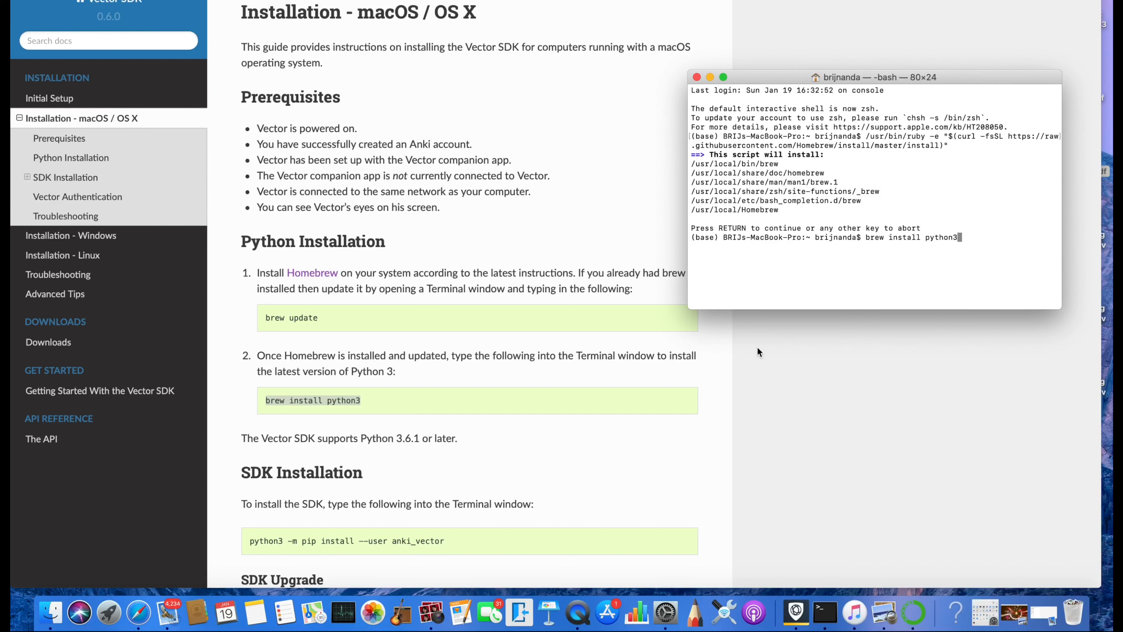
mouse_move(786, 267)
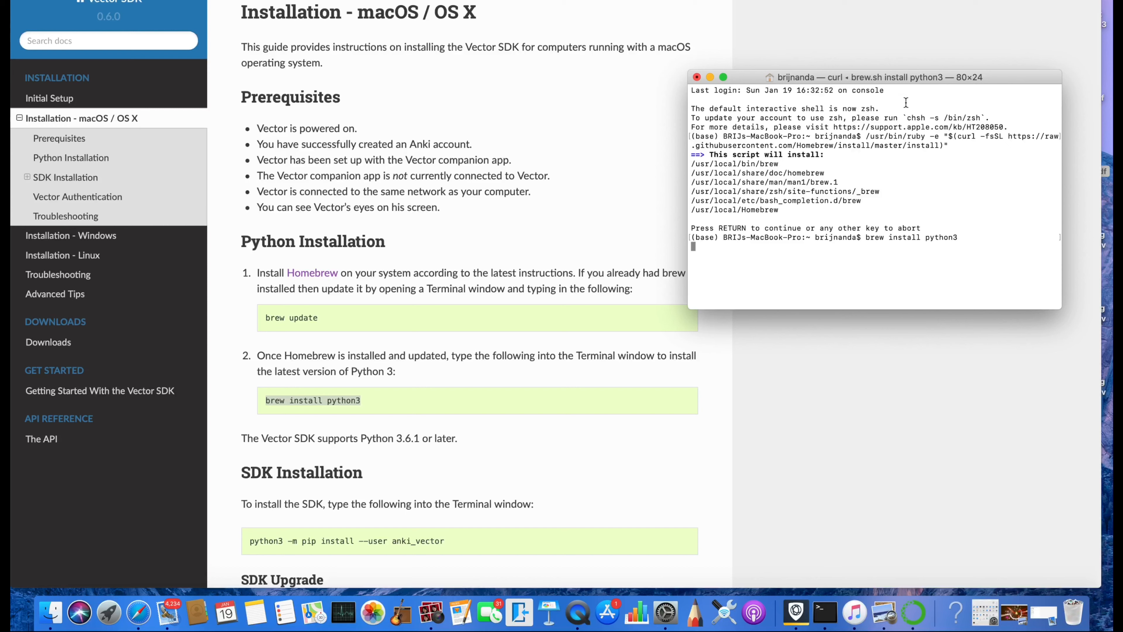
key(Return)
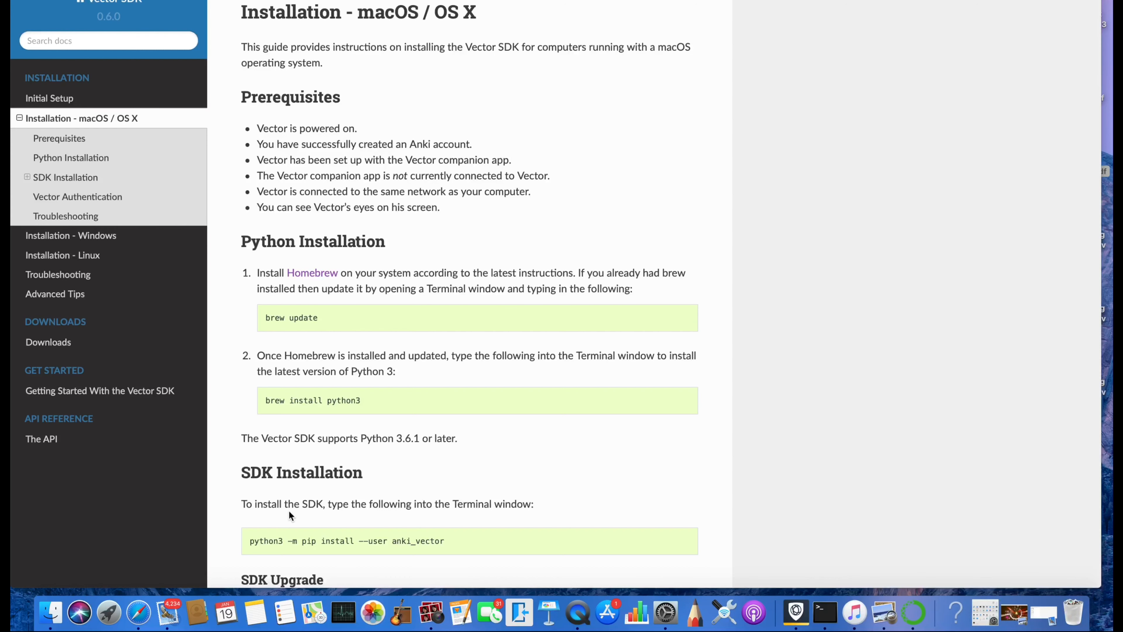
scroll(down, 3)
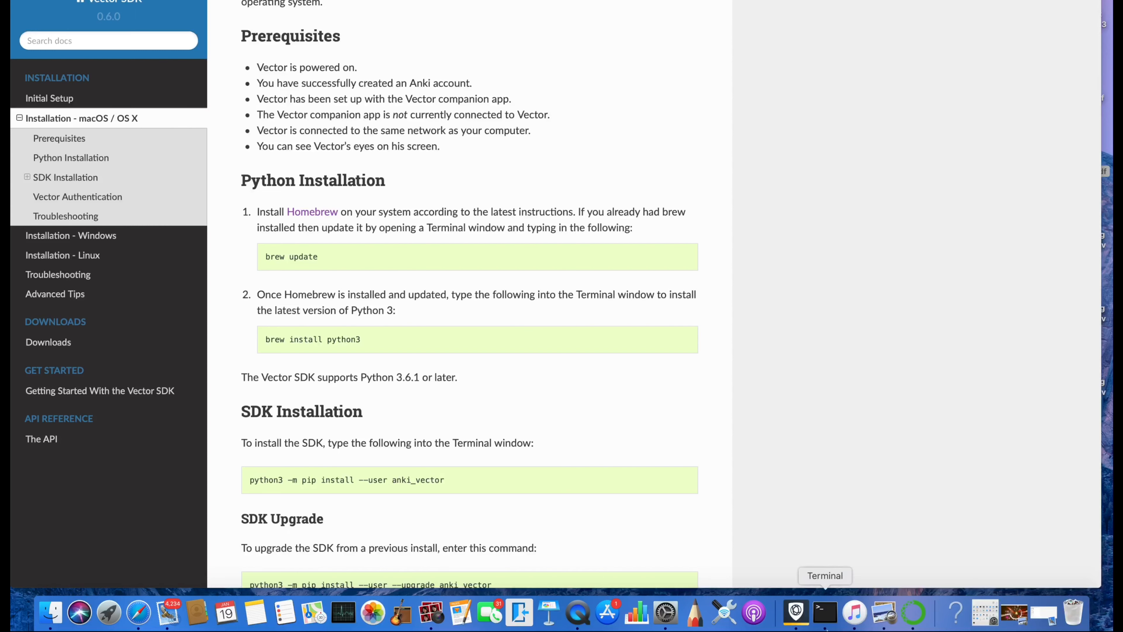
click(823, 613)
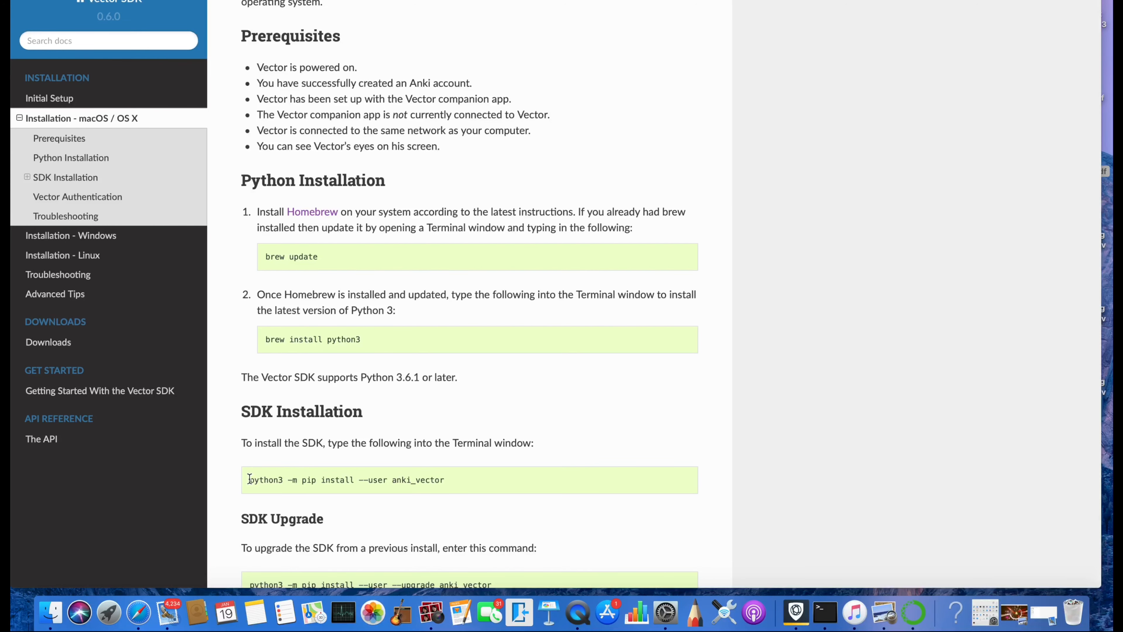
mouse_move(464, 478)
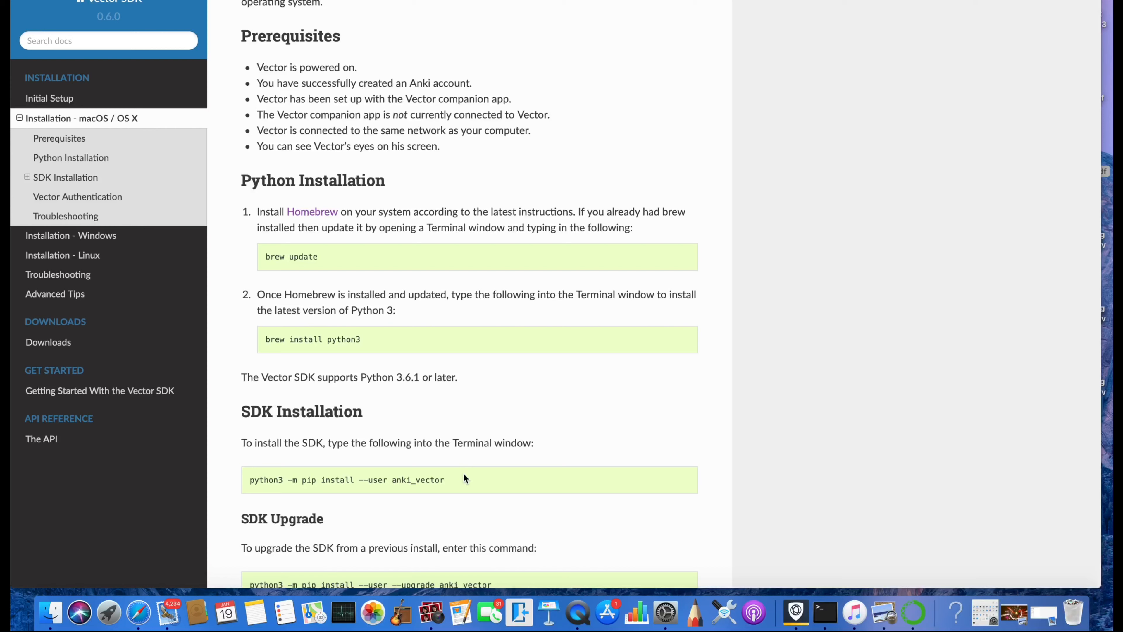
click(824, 612)
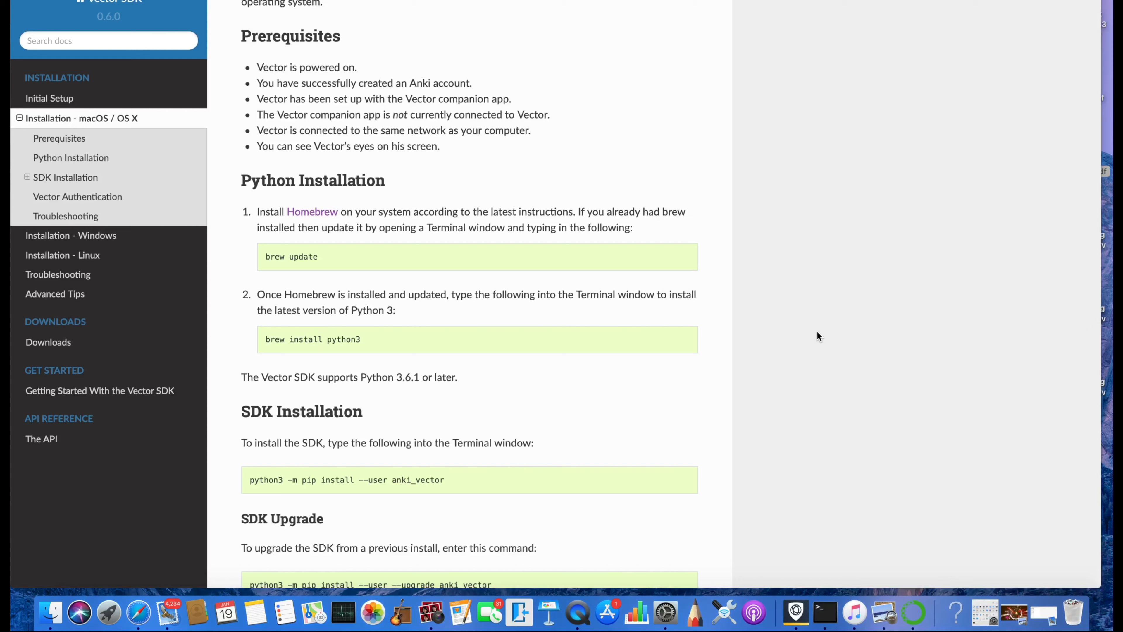
- Return to Terminal and review the finished Python 3.7.6_1 install output
click(823, 612)
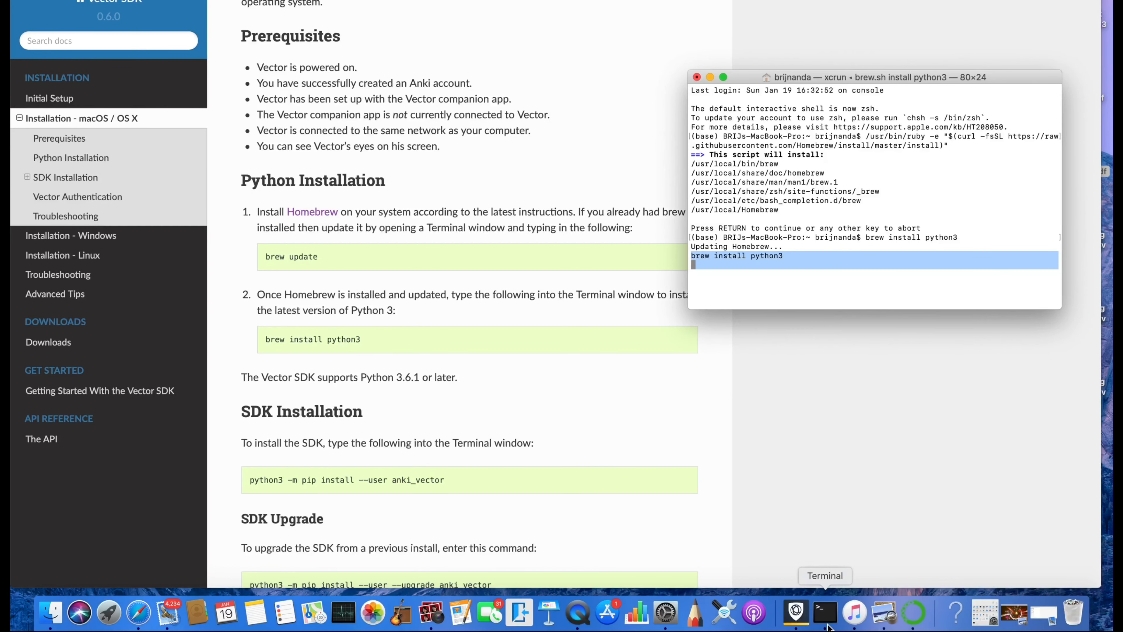
scroll(down, 3)
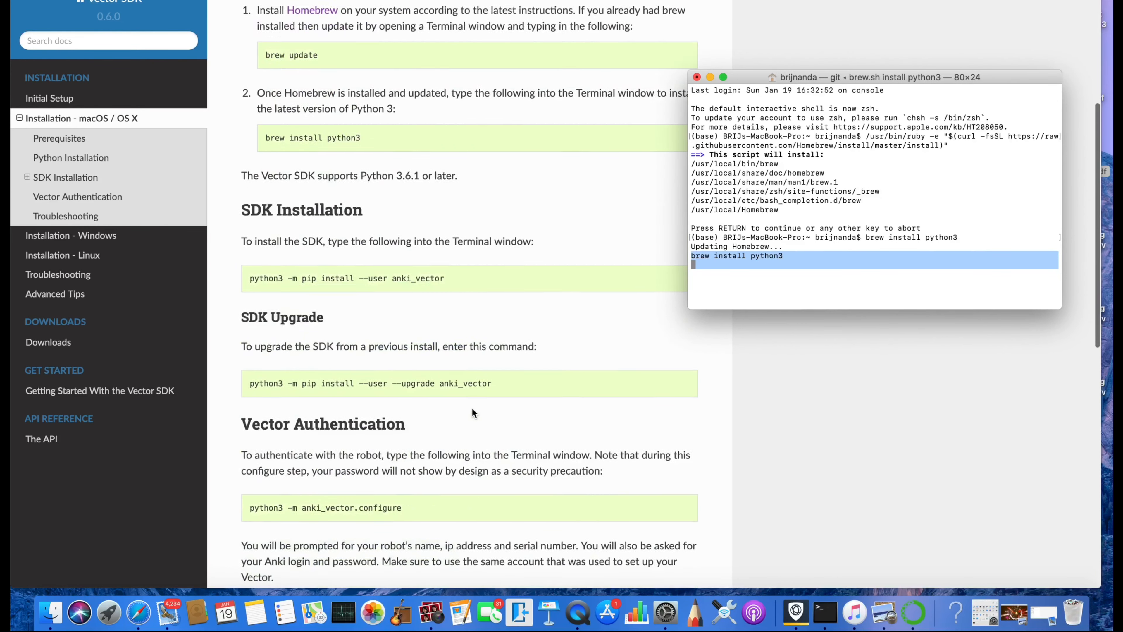
scroll(down, 3)
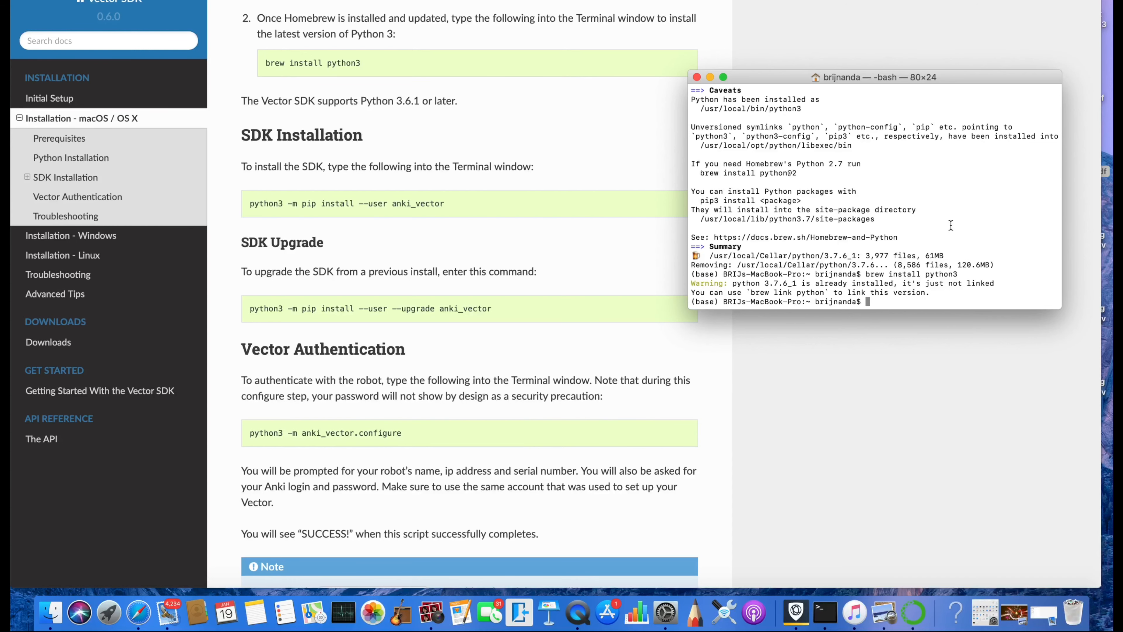
mouse_move(379, 420)
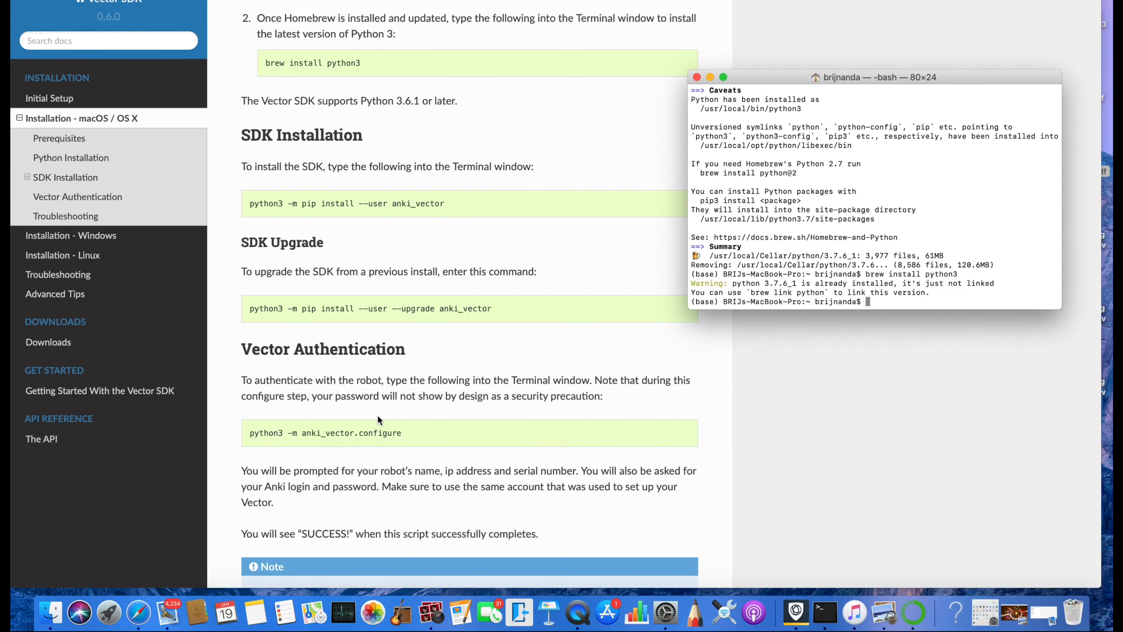
- Scroll the guide down to the SDK Installation pip command
scroll(down, 3)
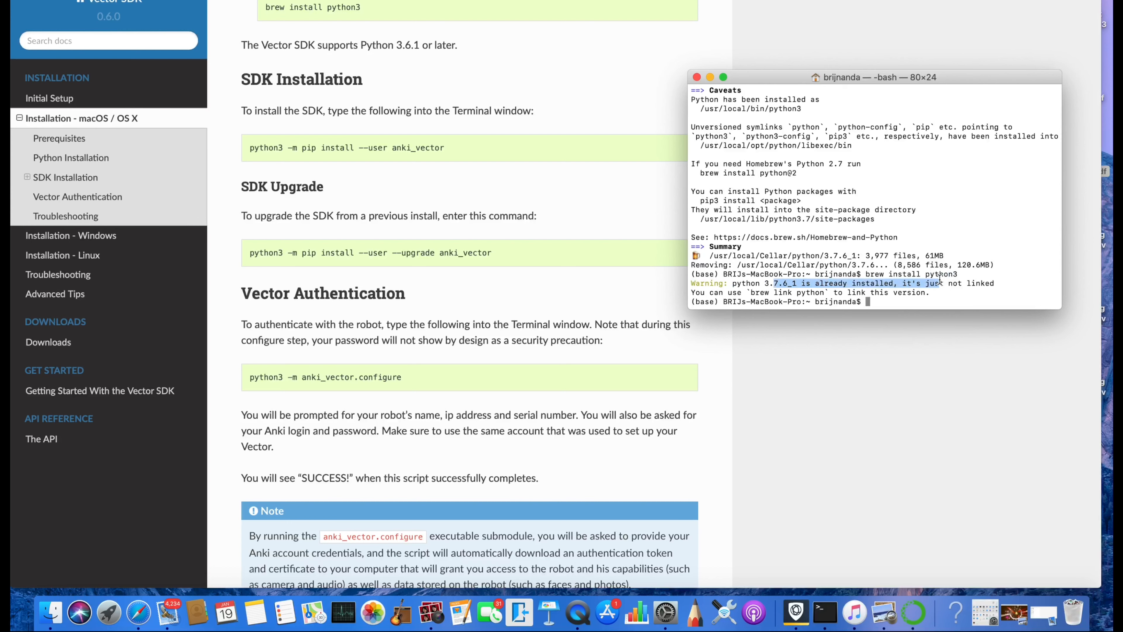
mouse_move(998, 304)
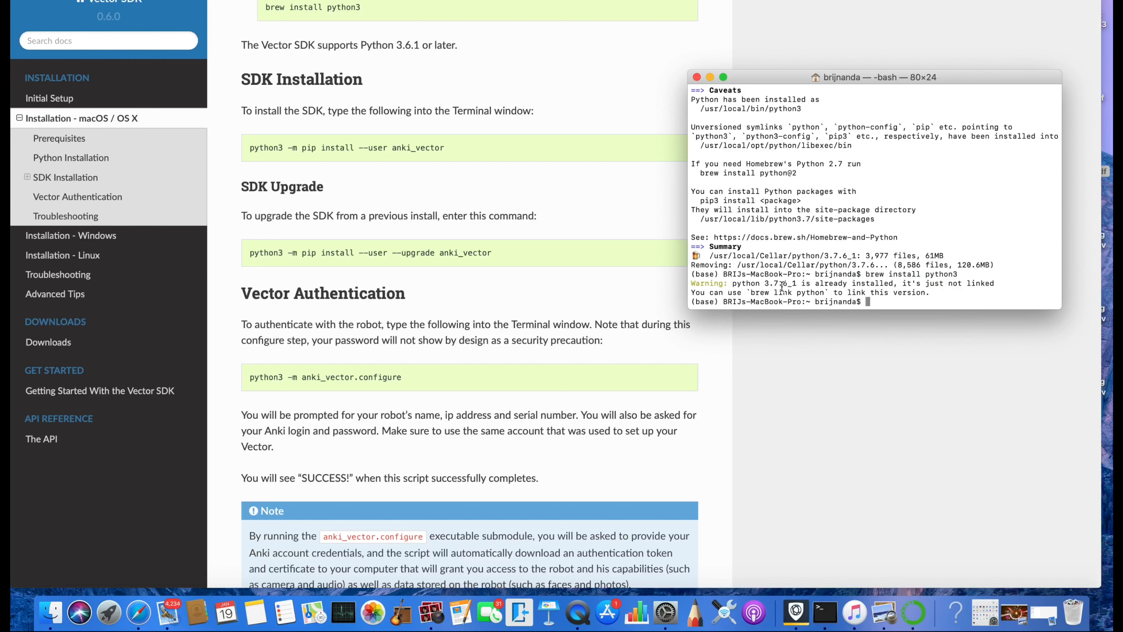
mouse_move(902, 319)
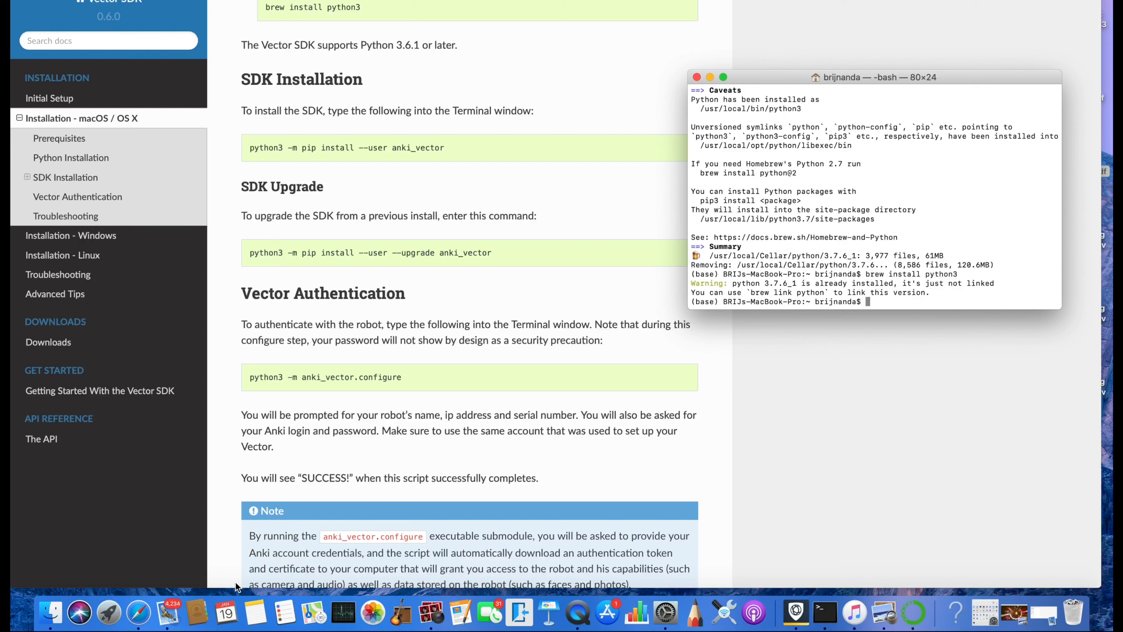
mouse_move(364, 320)
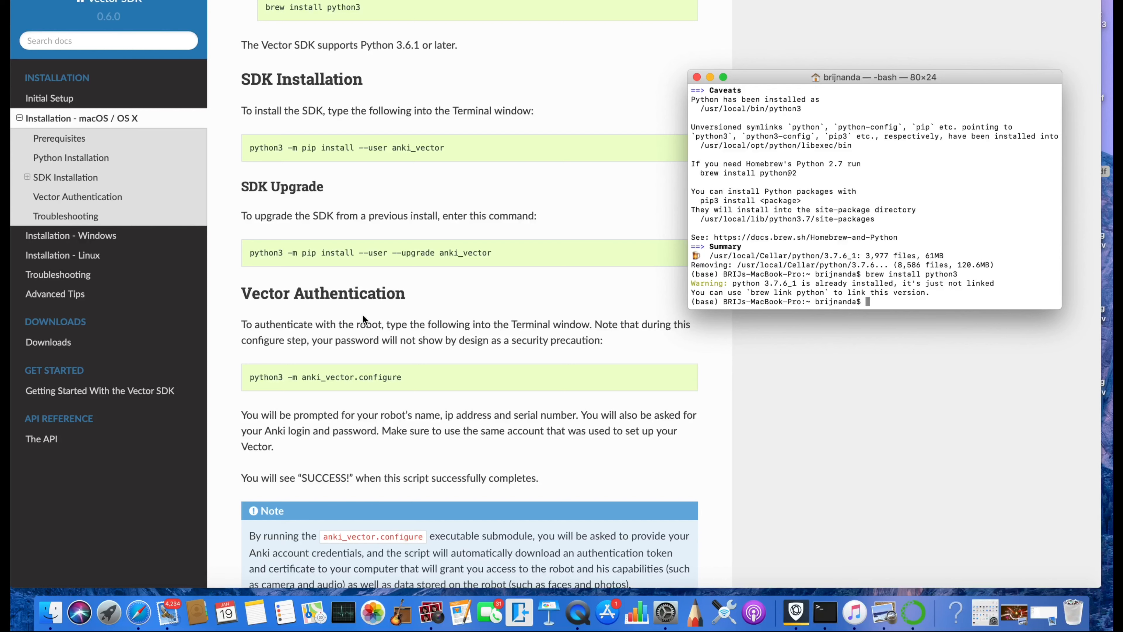
mouse_move(468, 274)
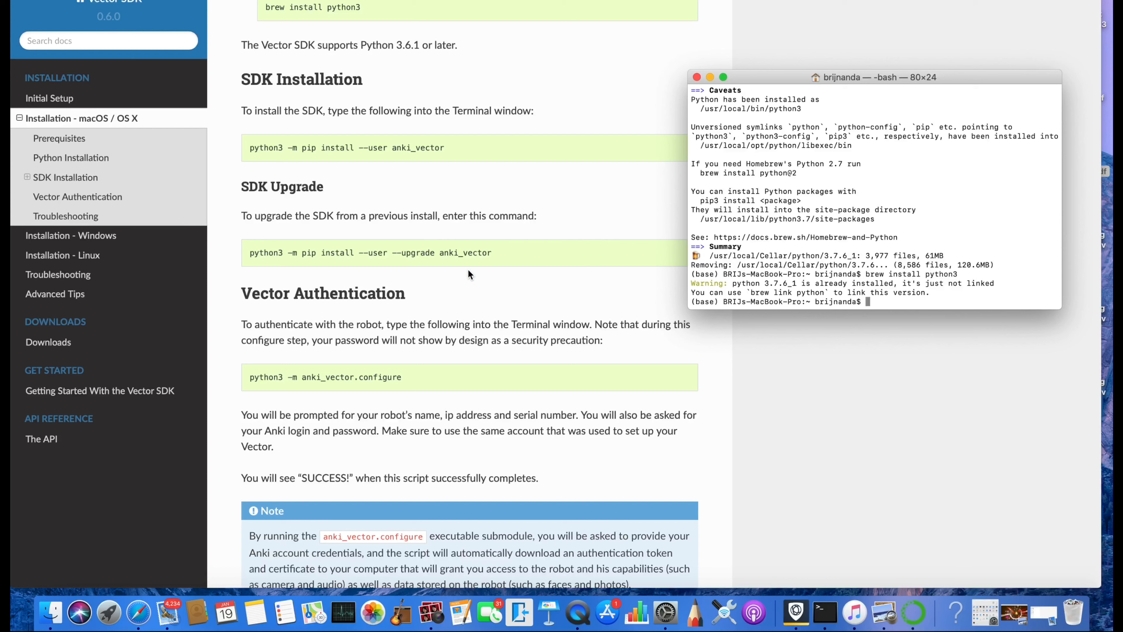
mouse_move(742, 294)
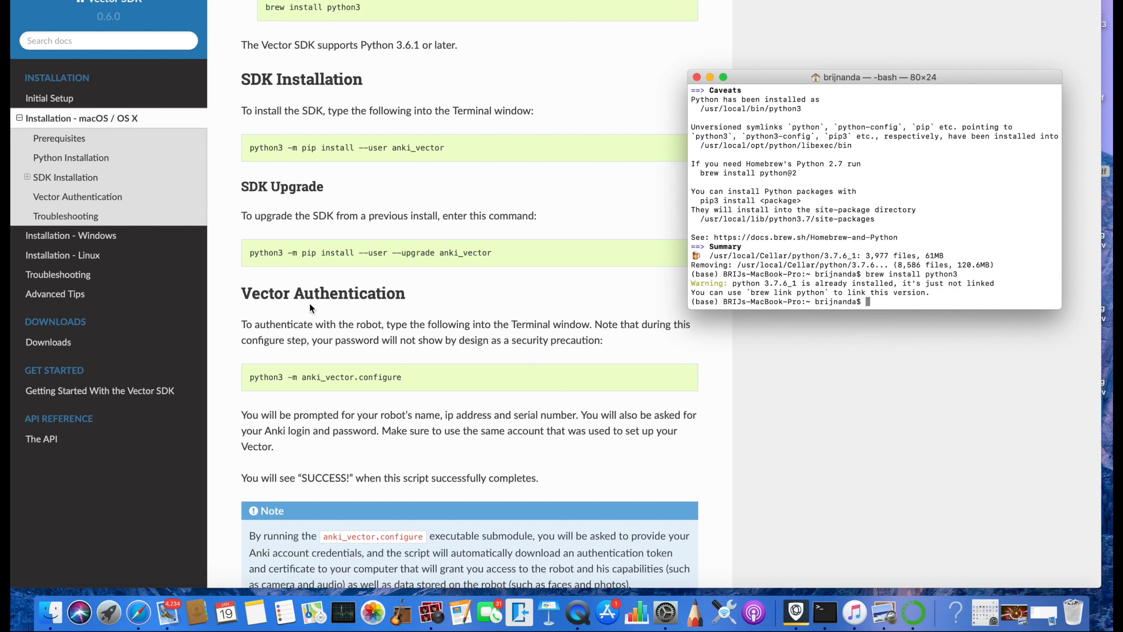
mouse_move(271, 258)
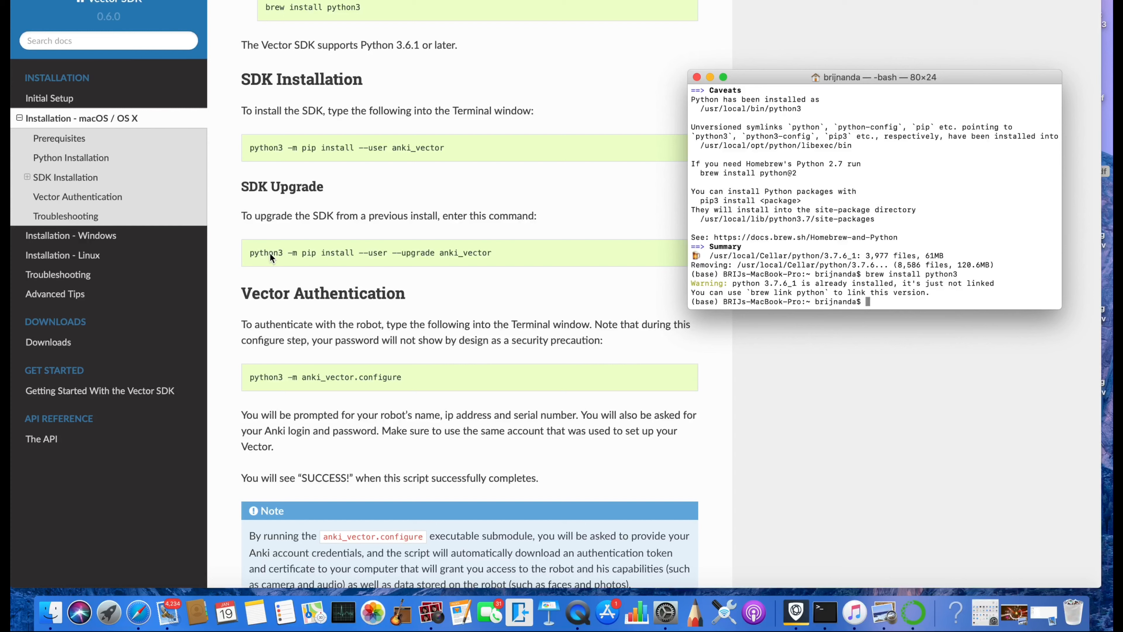
mouse_move(404, 146)
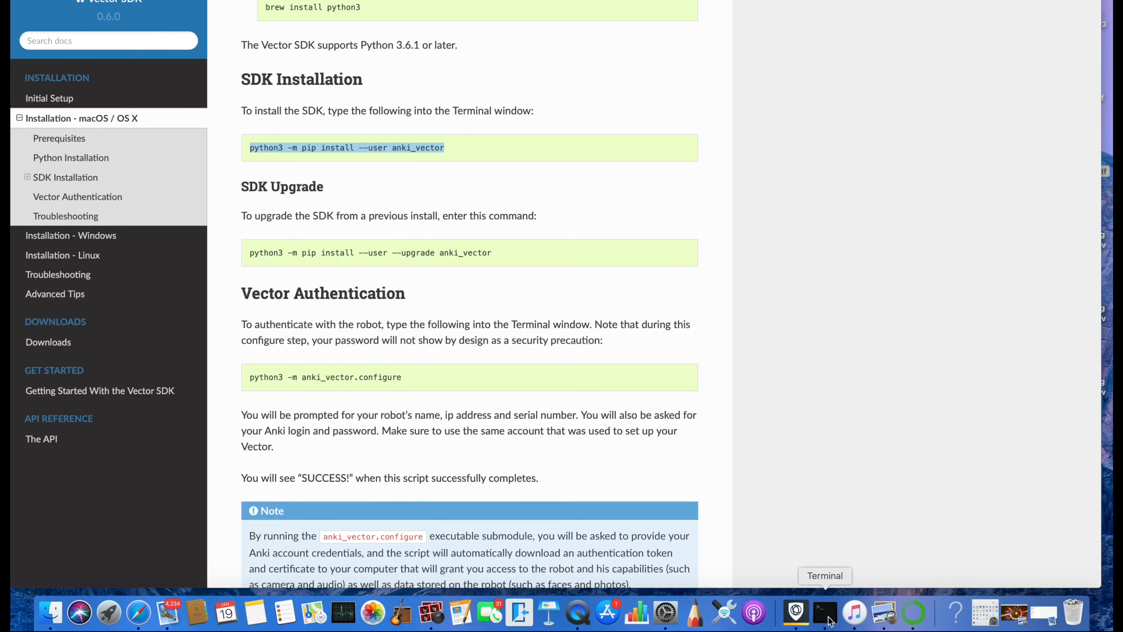
- Run 'python3 -m pip install --user anki_vector' in Terminal
click(824, 612)
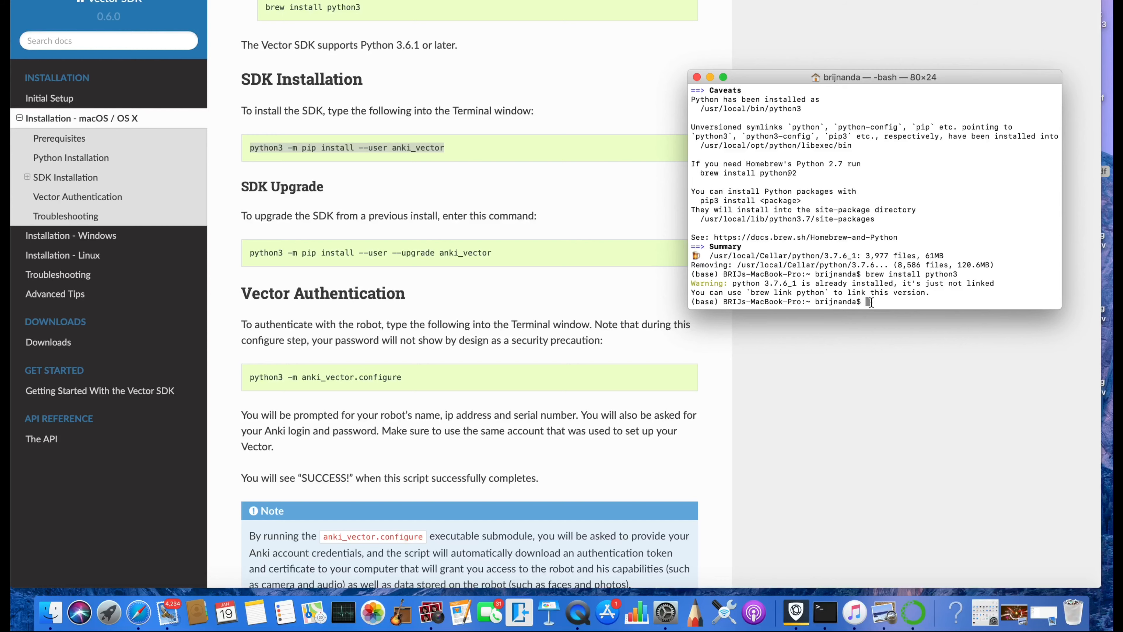
text(python3 -m pip install --user anki_vector)
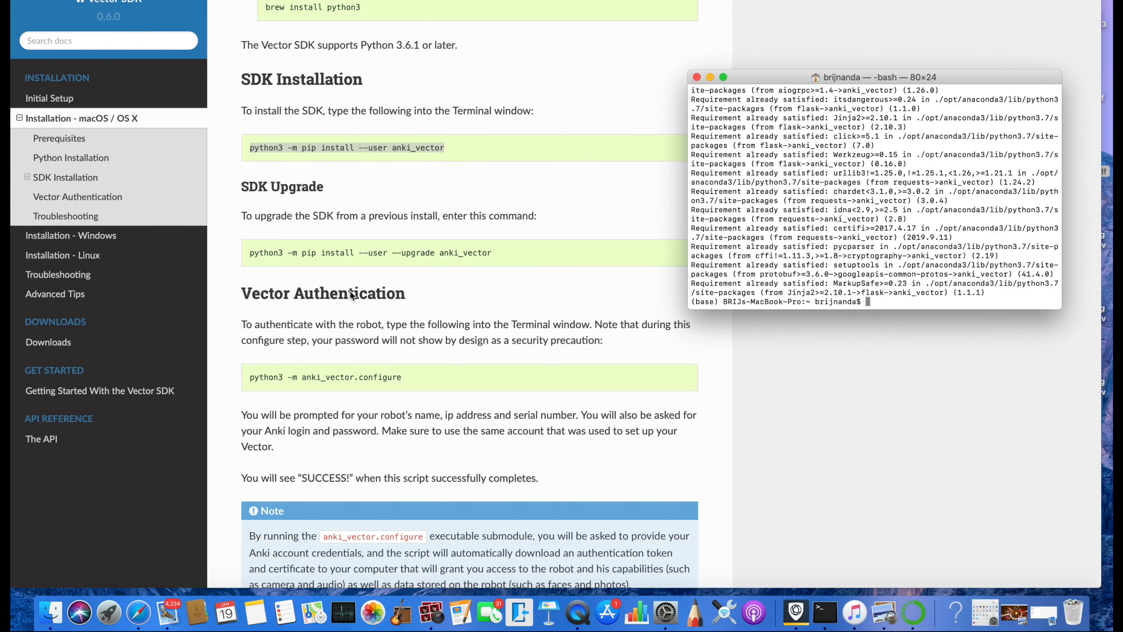
mouse_move(364, 260)
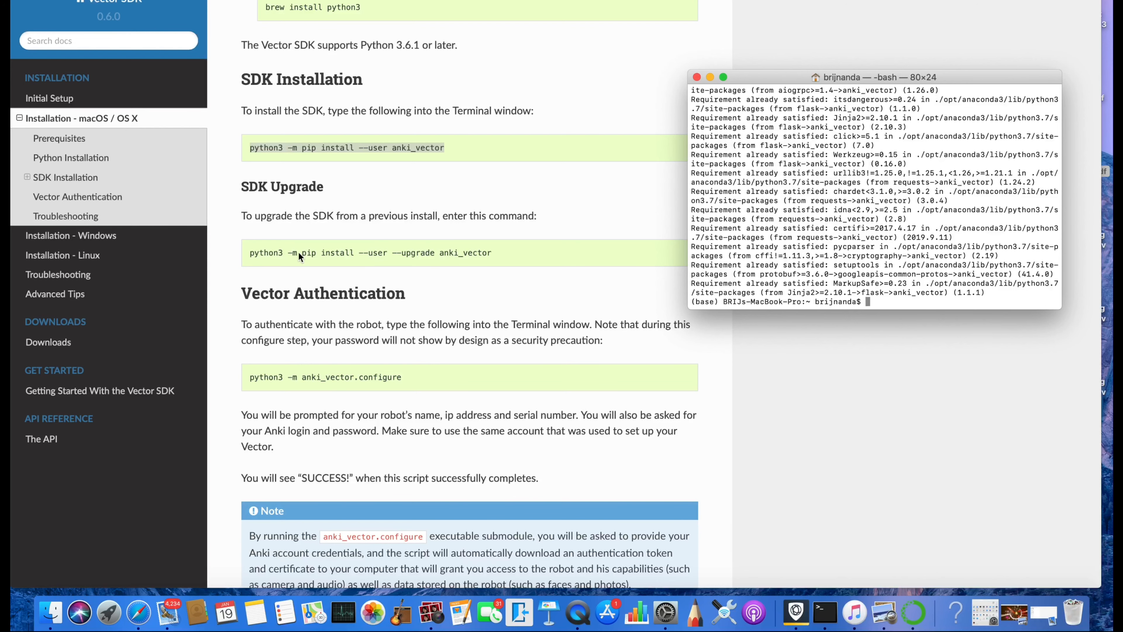
mouse_move(370, 177)
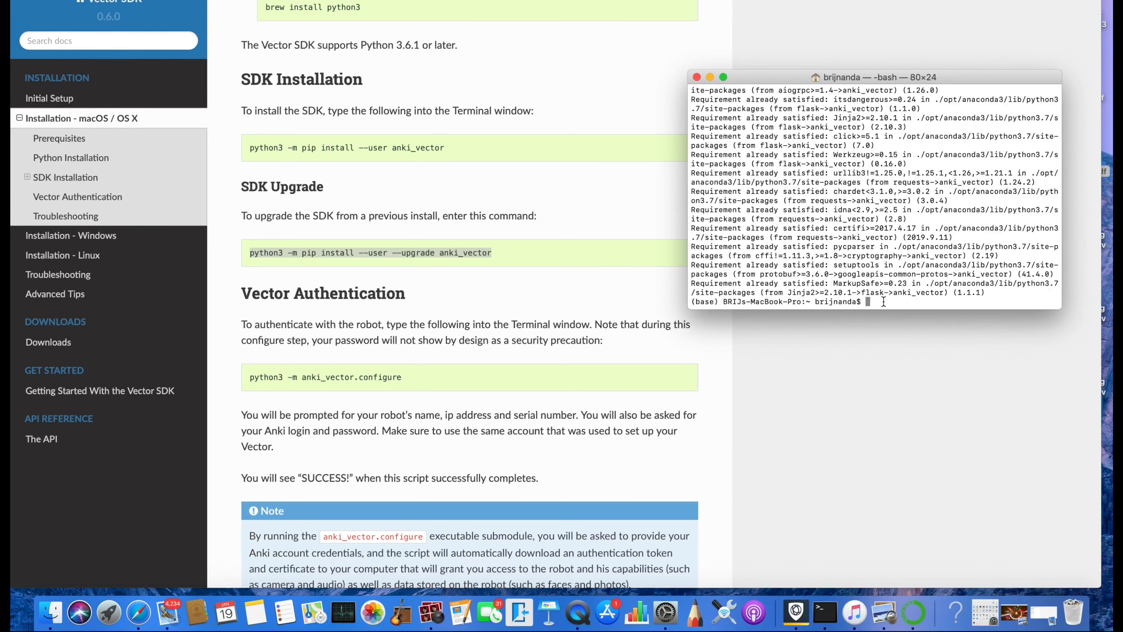
- Run 'python3 -m pip install --user --upgrade anki_vector', then scroll the guide to Vector Authentication
text(python3 -m pip install --user --upgrade anki_vector)
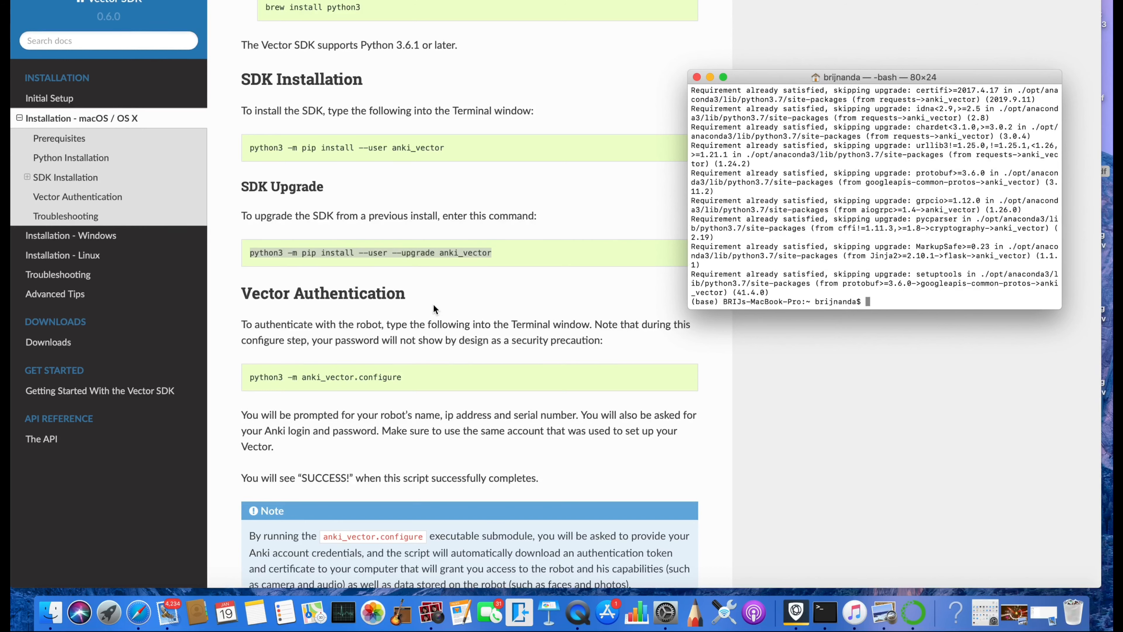
mouse_move(341, 345)
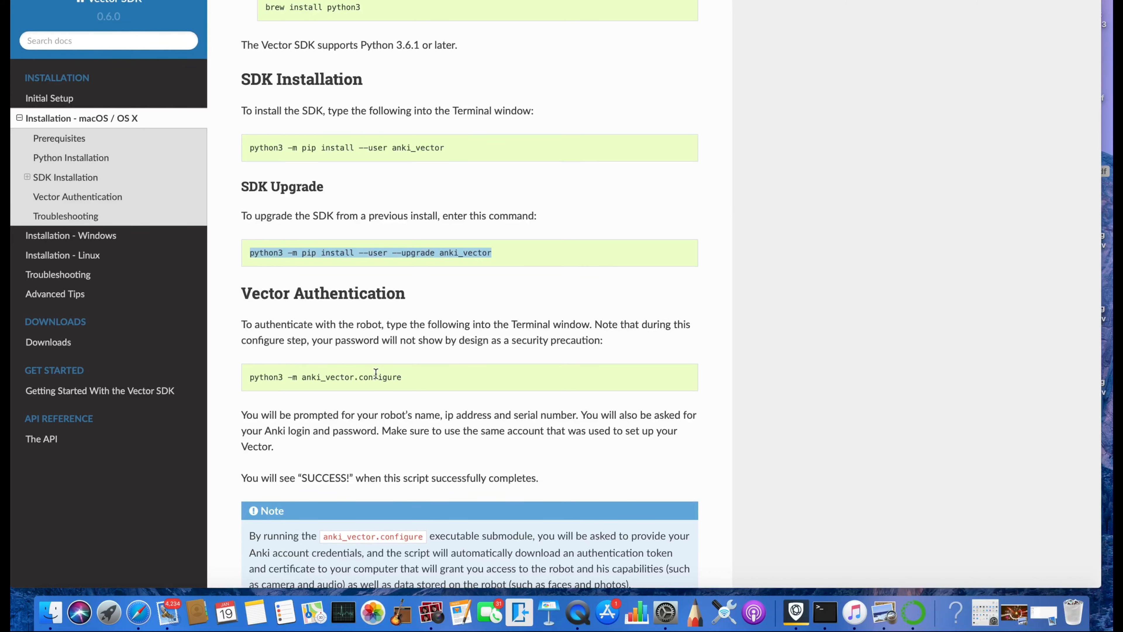
scroll(down, 3)
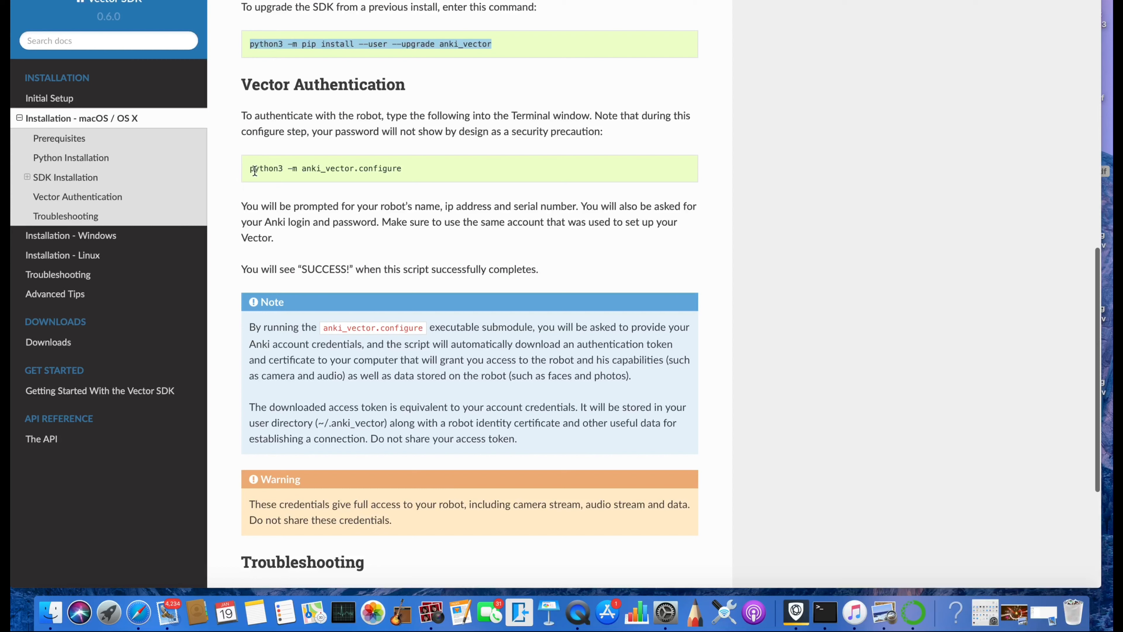
- Copy the python3 -m anki_vector.configure line from the guide and return to Terminal
triple_click(325, 169)
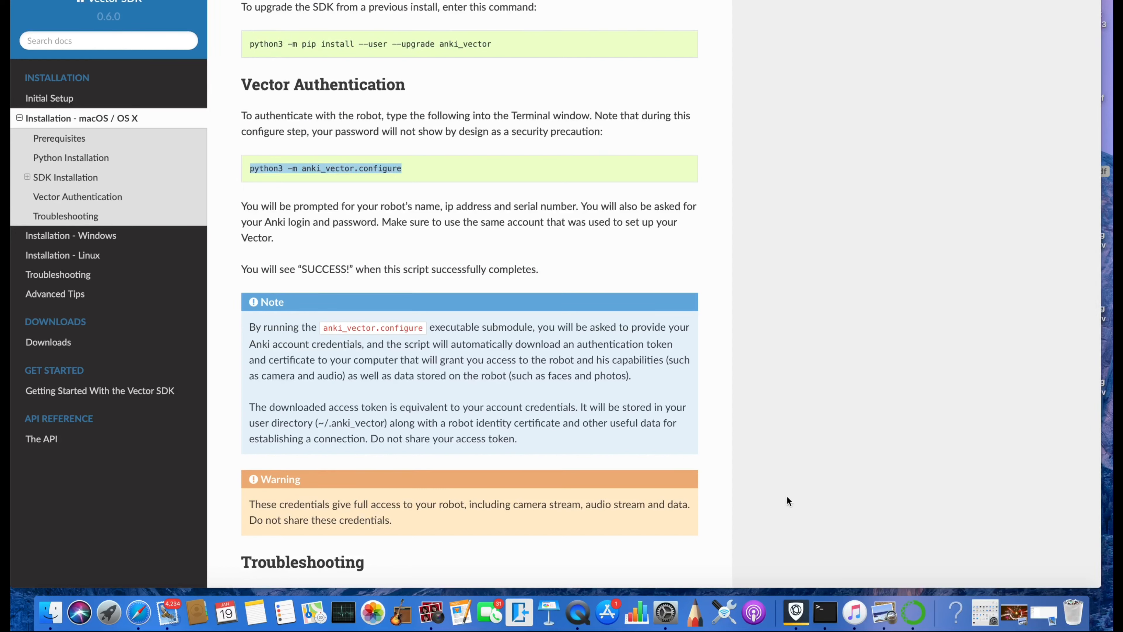
click(824, 612)
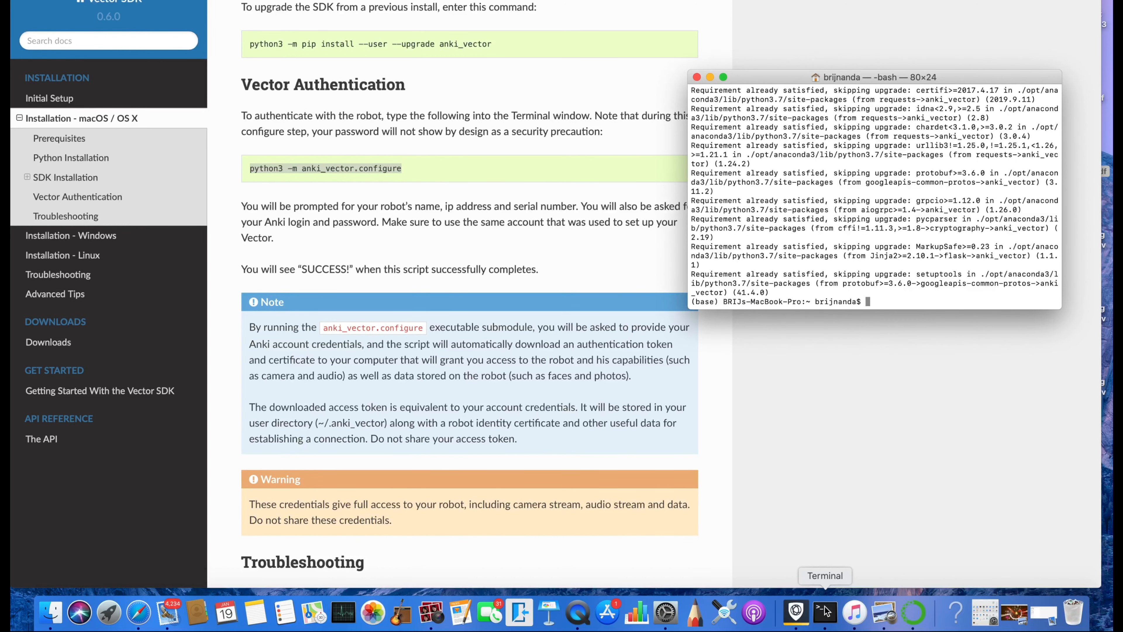
mouse_move(866, 428)
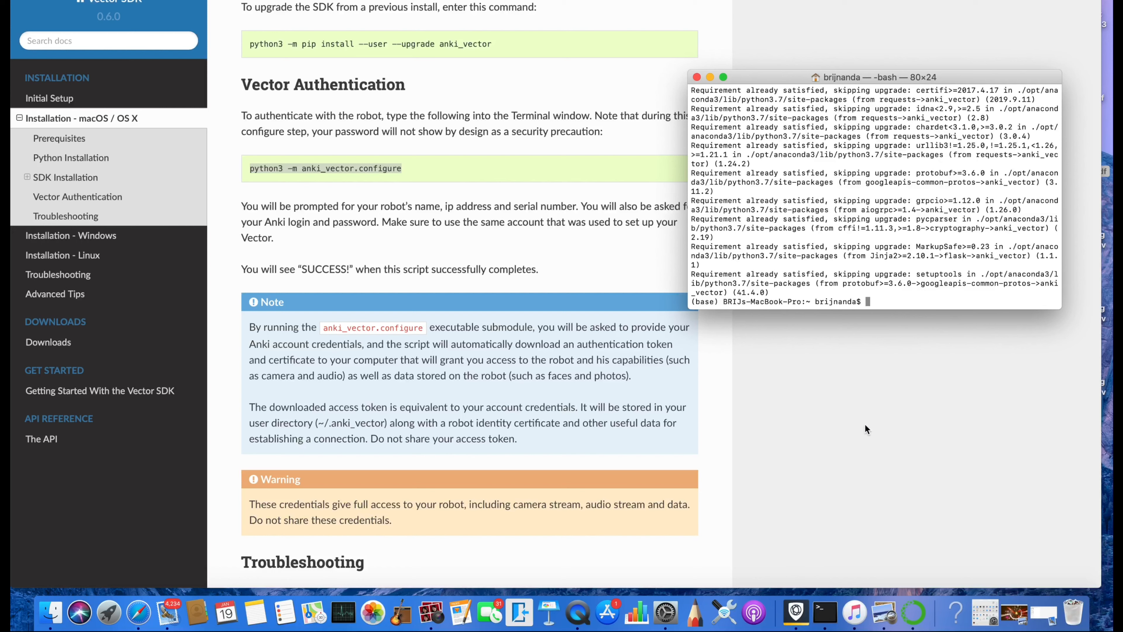
- Run python3 -m anki_vector.configure, confirm with y, and start entering the robot name Vector
text(python3 -m anki_vector.configure)
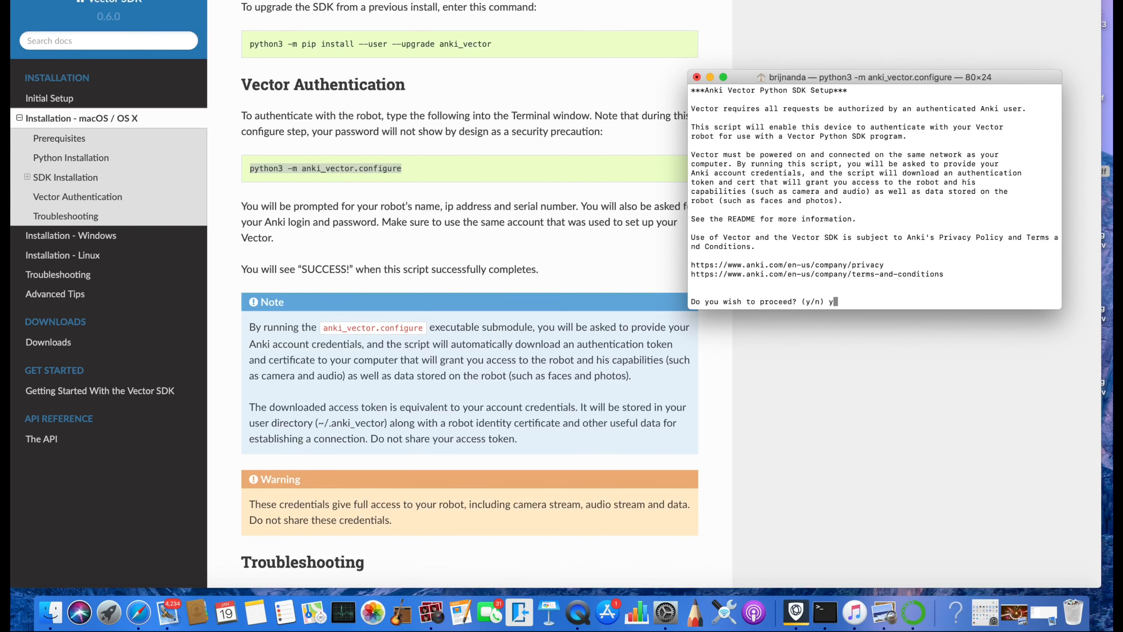
key(enter)
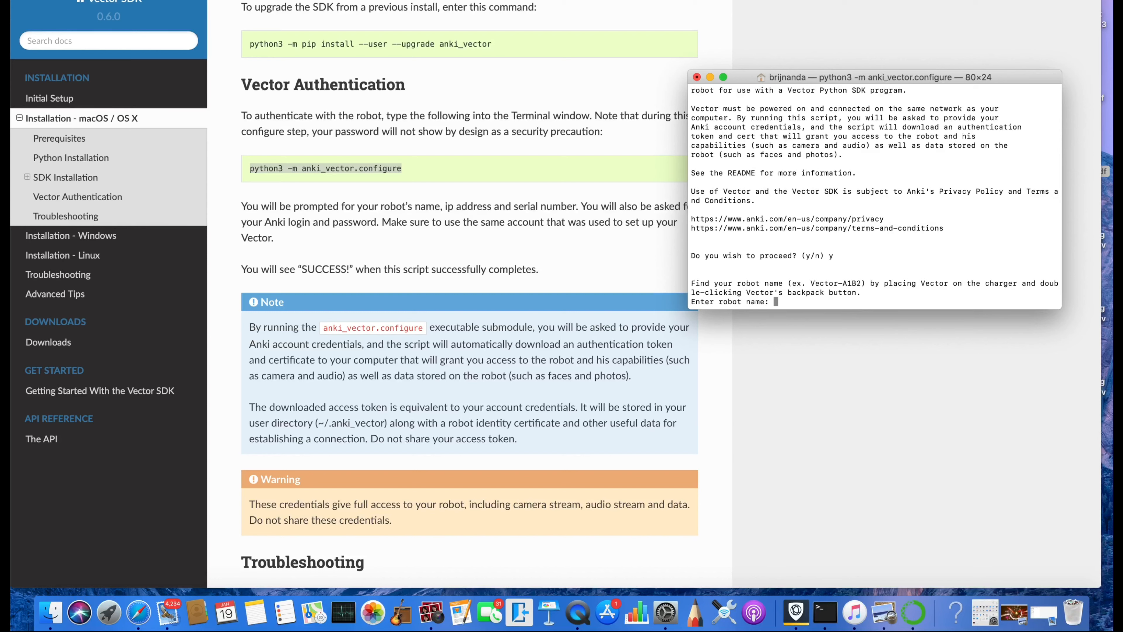
text(Vector)
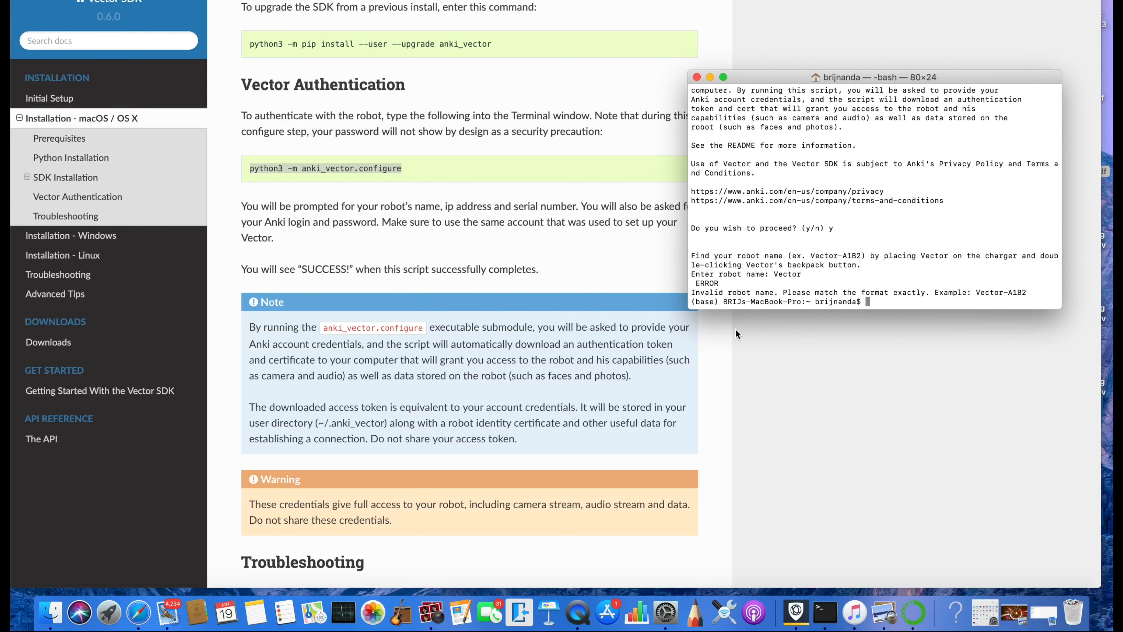
mouse_move(833, 318)
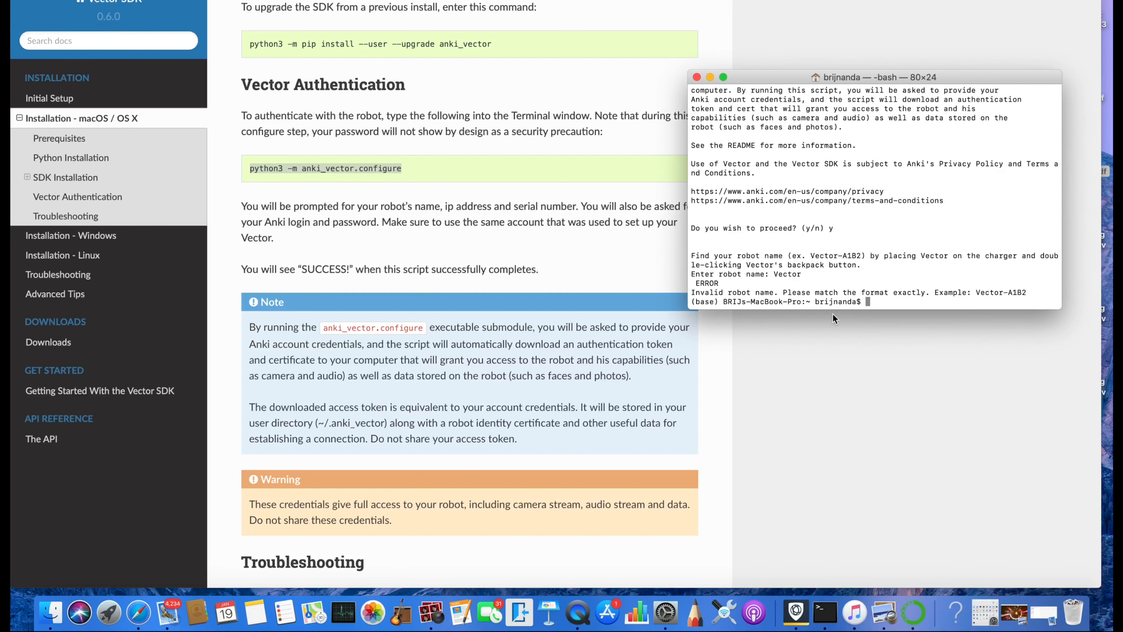
mouse_move(734, 424)
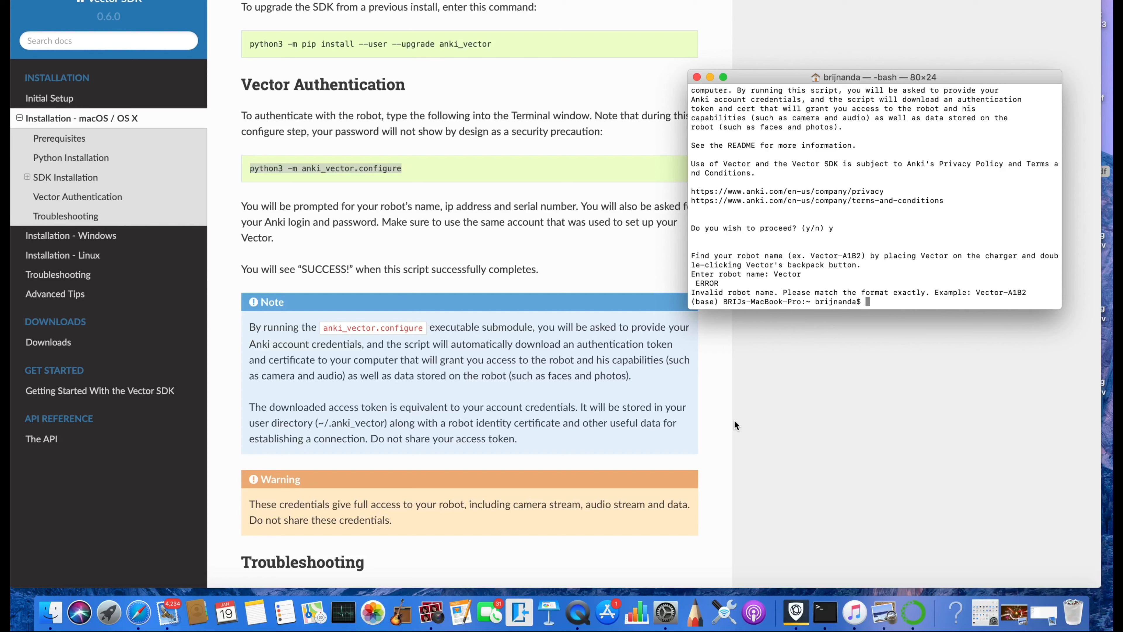
- Enter D4f3 and Vector at the bash prompt, each rejected as command not found
text(D4)
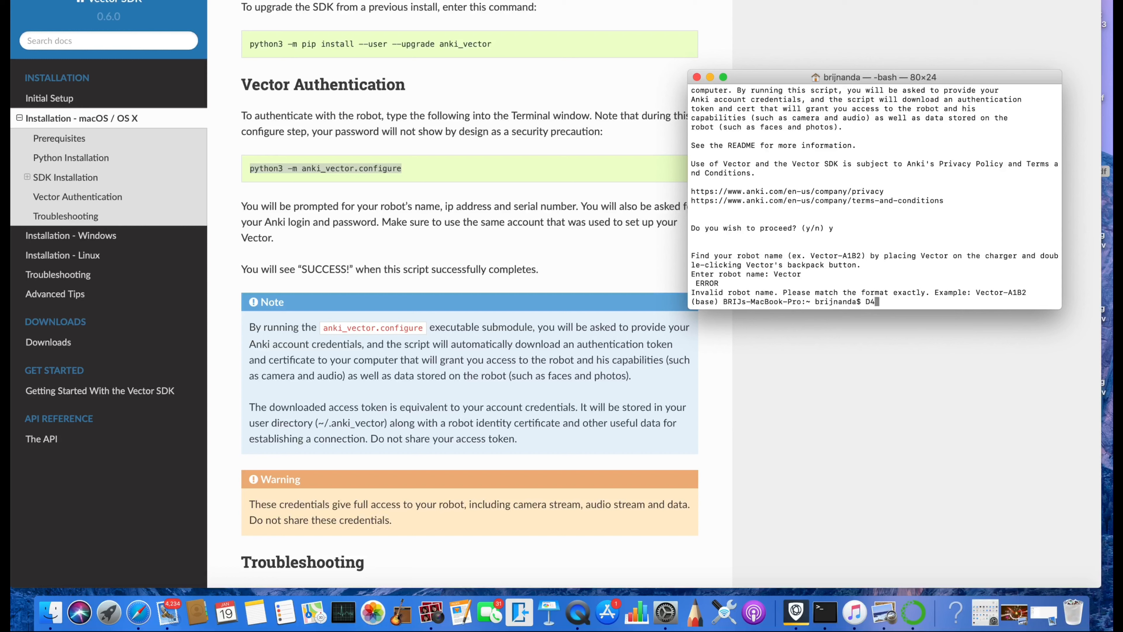
text(f3)
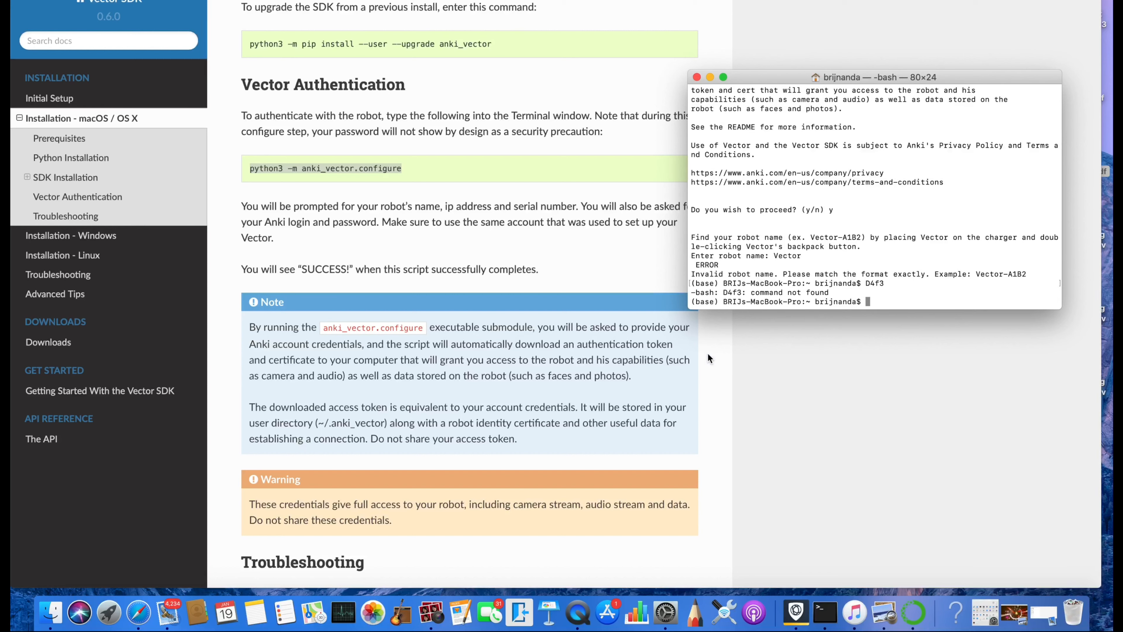
mouse_move(779, 360)
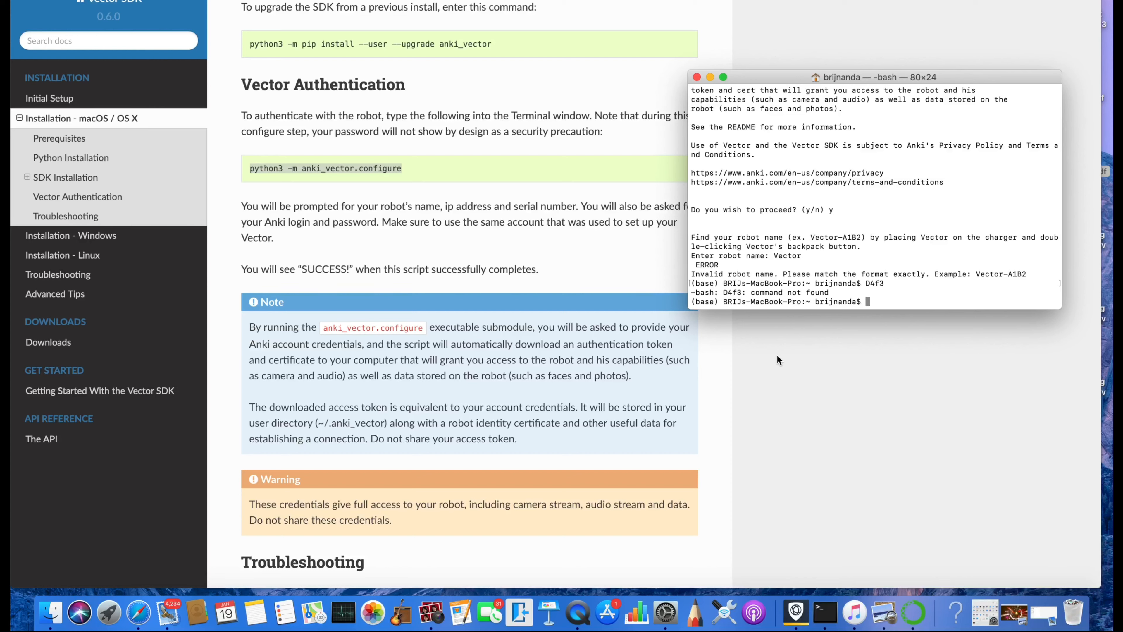
text(V)
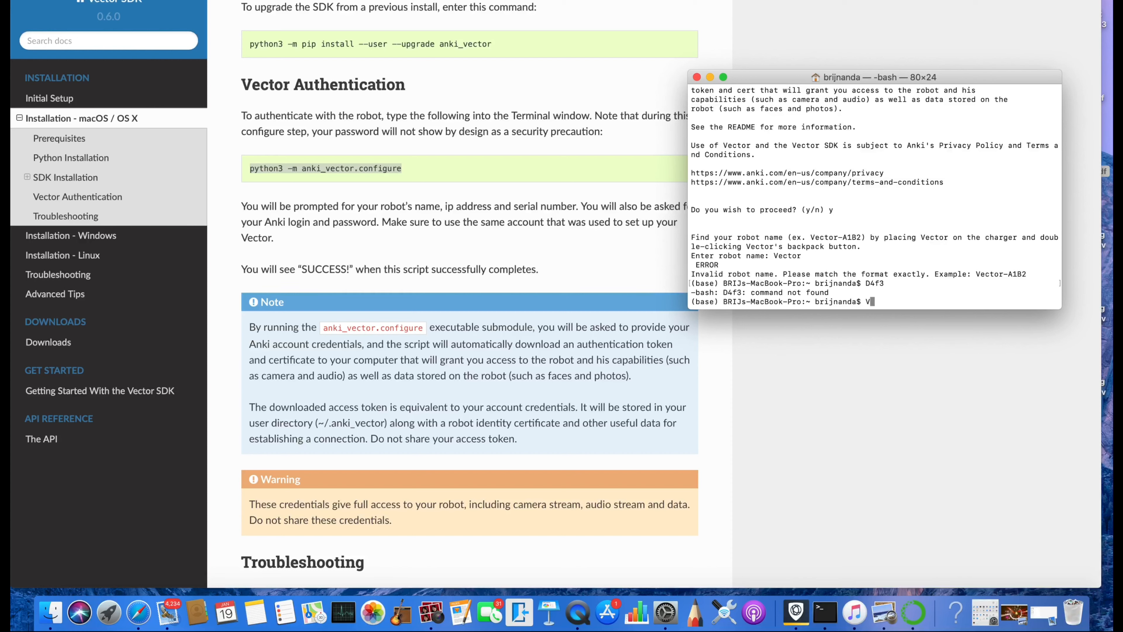
text(ector-D4f3)
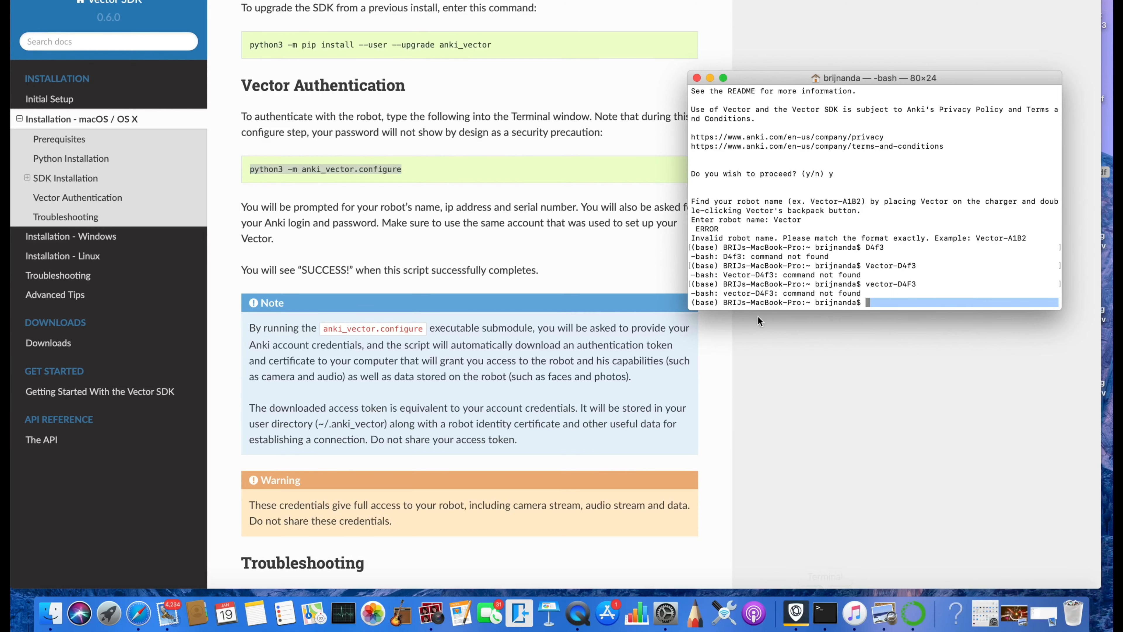
mouse_move(824, 612)
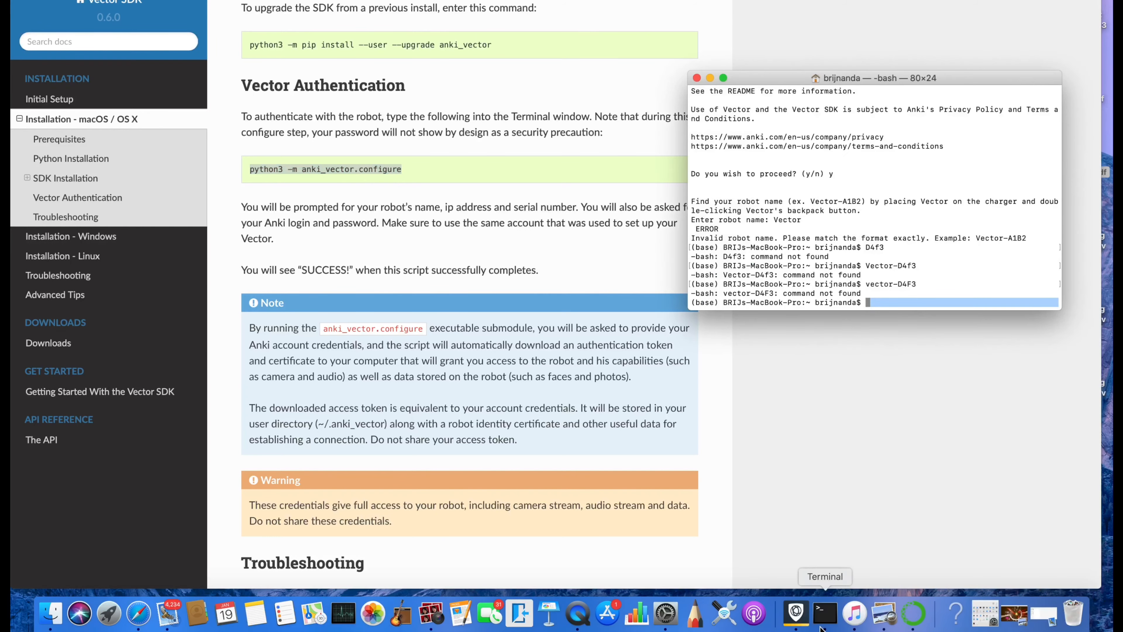
mouse_move(271, 259)
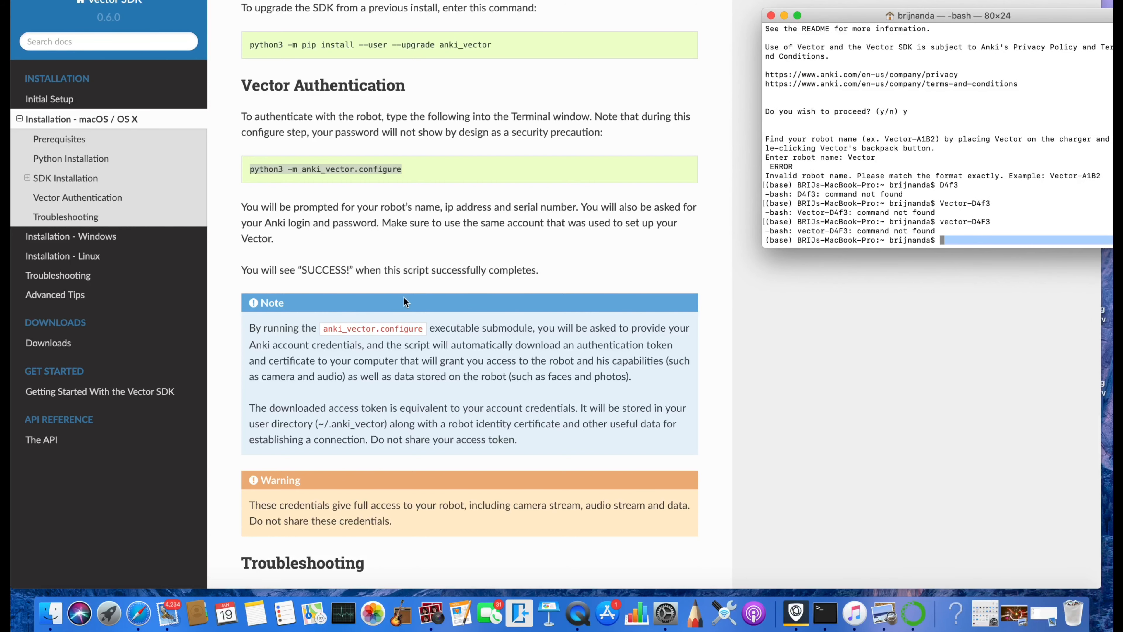
mouse_move(613, 233)
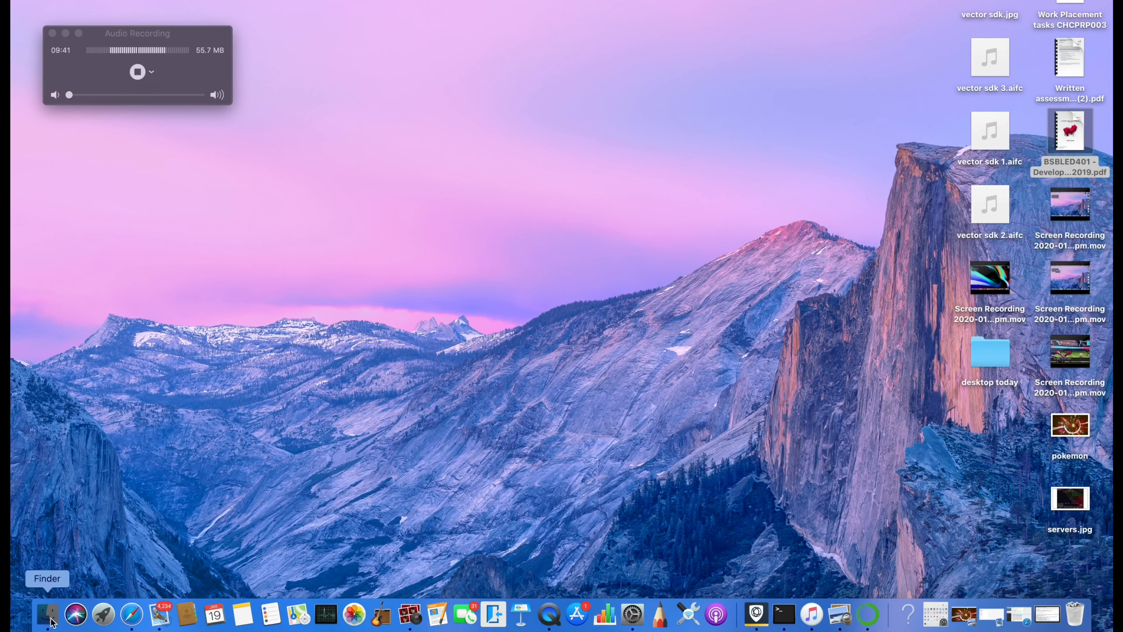
- Bring up Finder and browse Documents, Applications and Recents in the sidebar
click(47, 614)
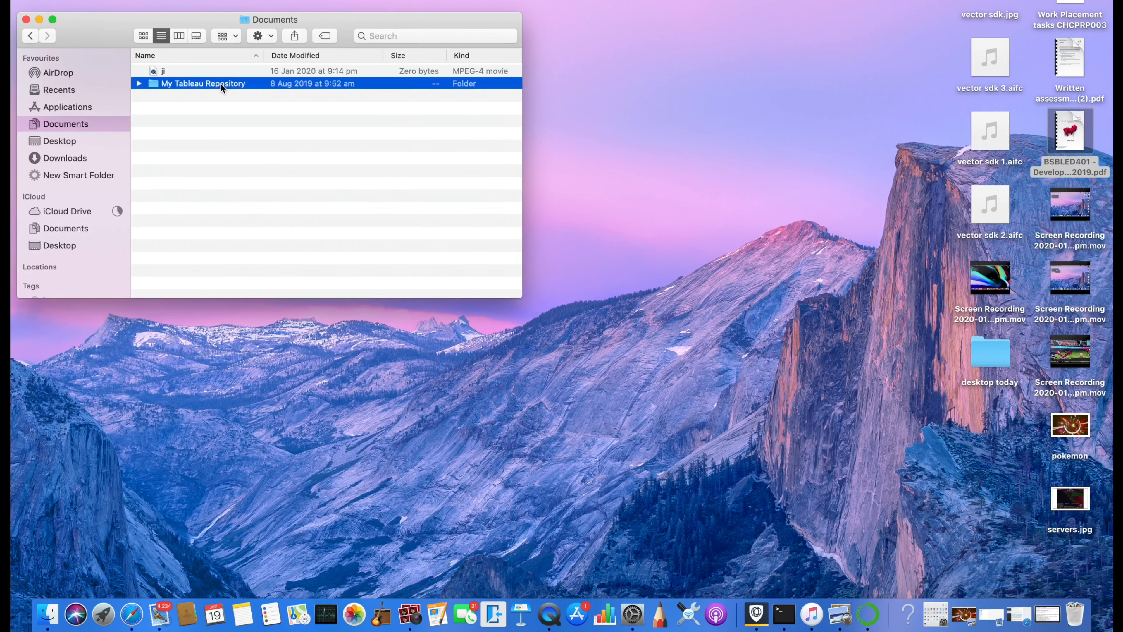
double_click(203, 83)
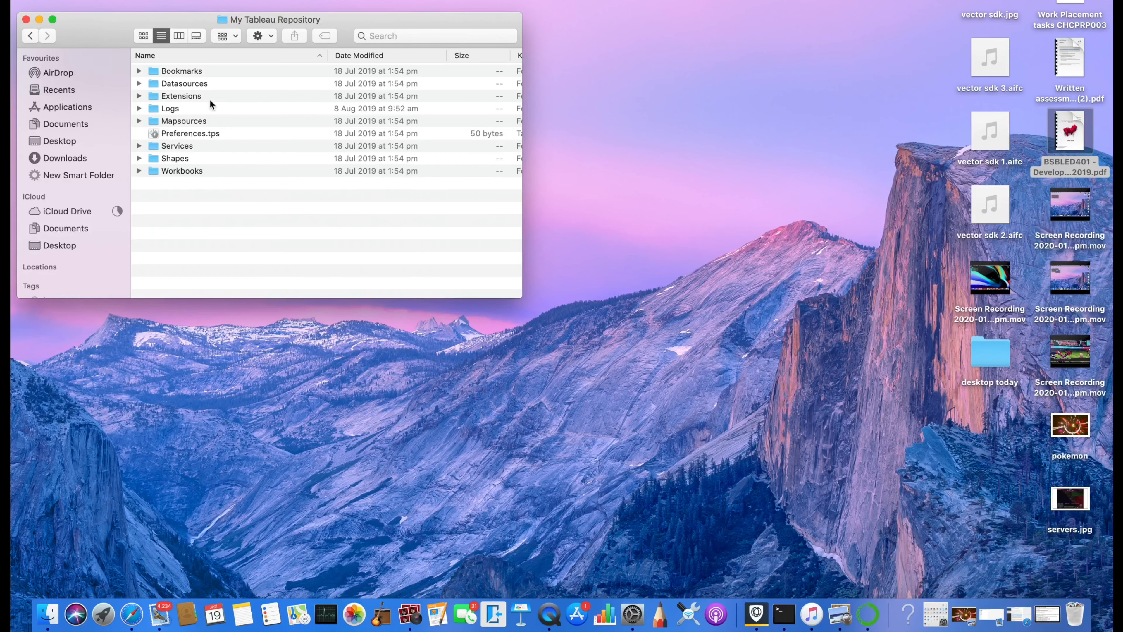
click(68, 106)
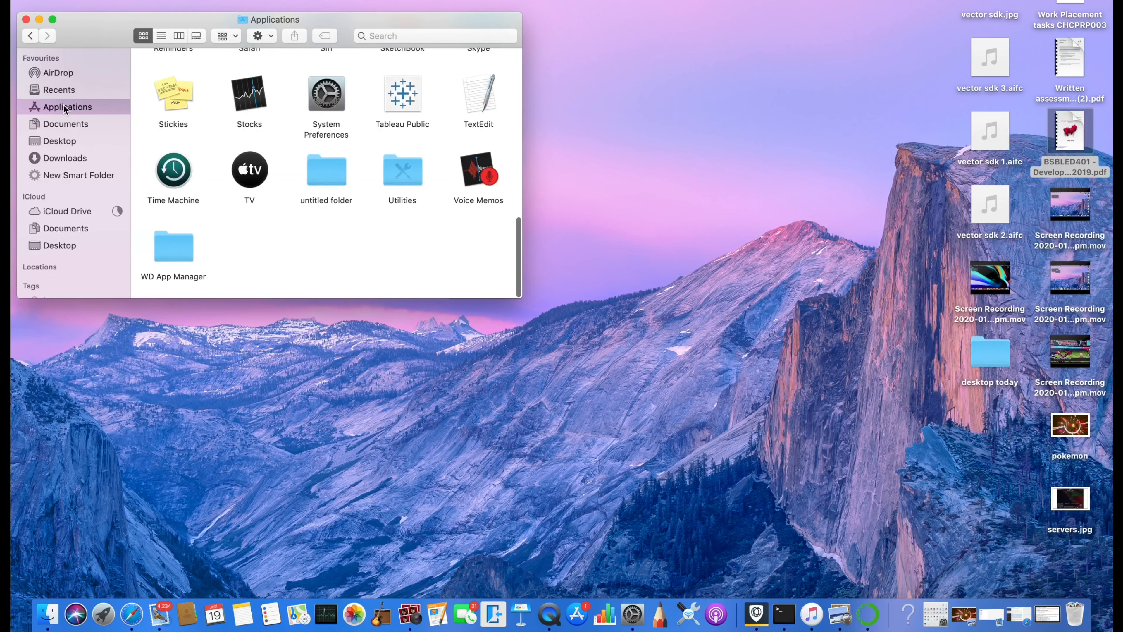
click(59, 89)
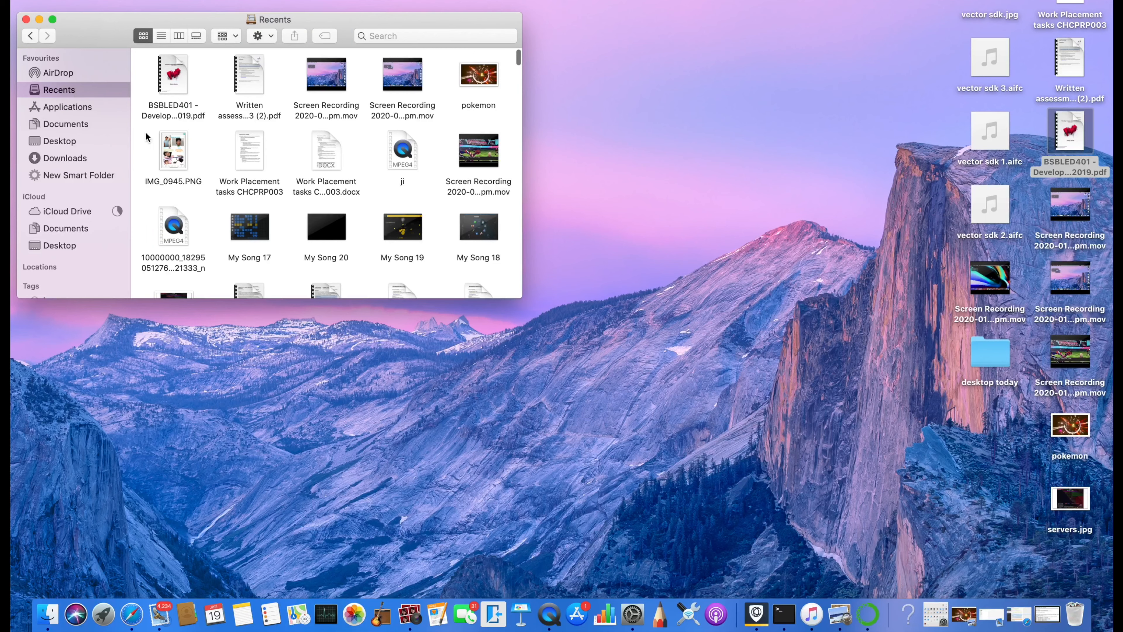
- Switch to the Downloads folder listing the Vector SDK example folders
scroll(down, 3)
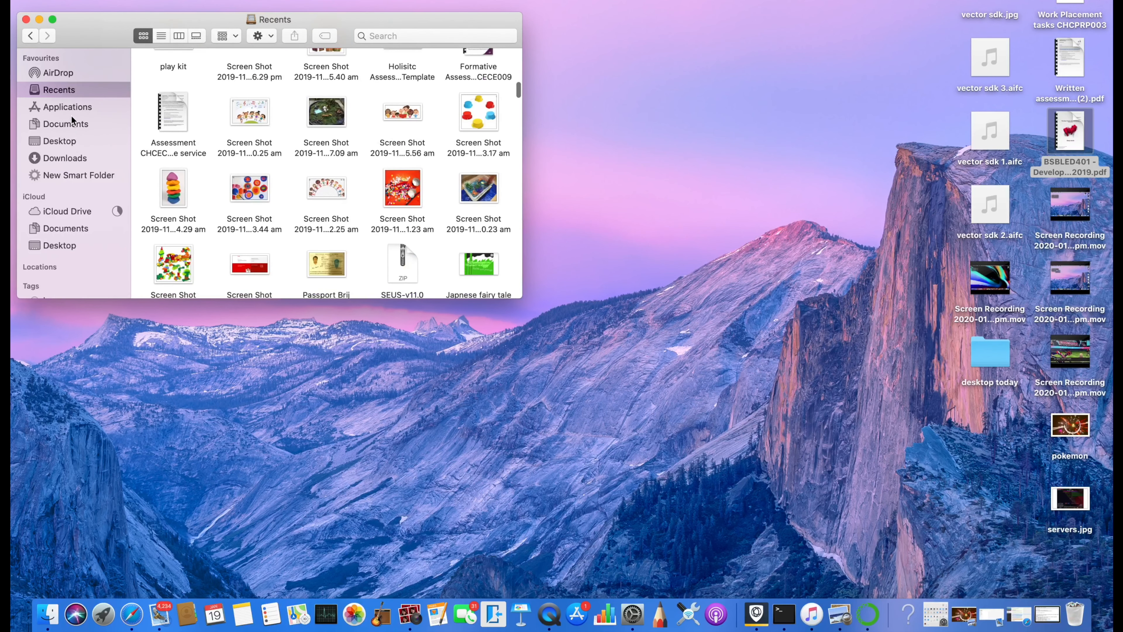
click(65, 157)
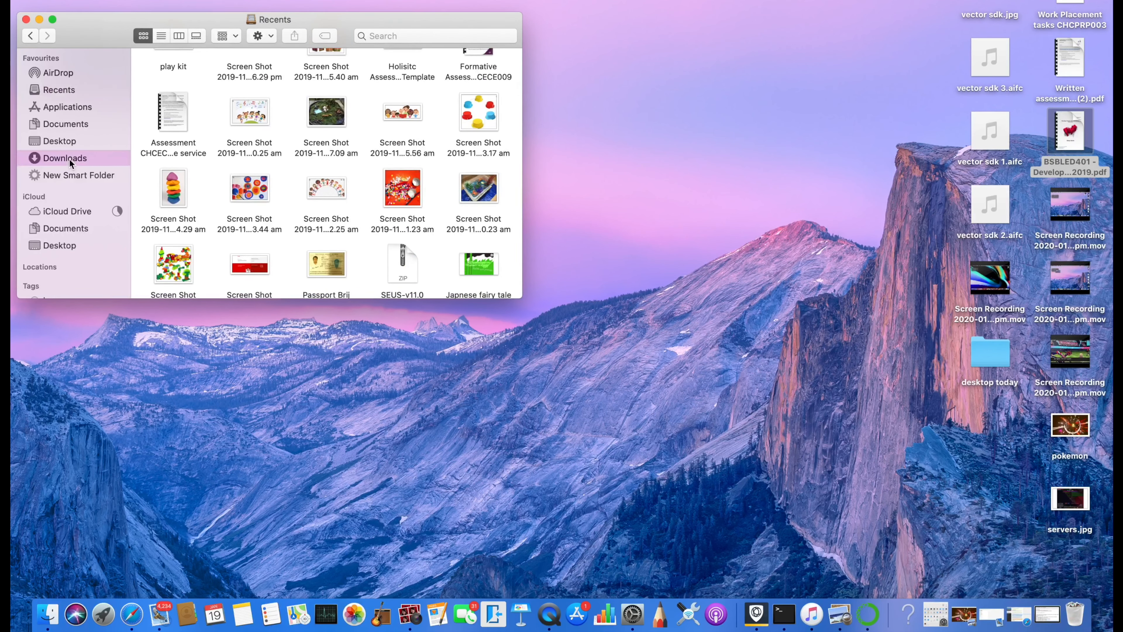
click(65, 157)
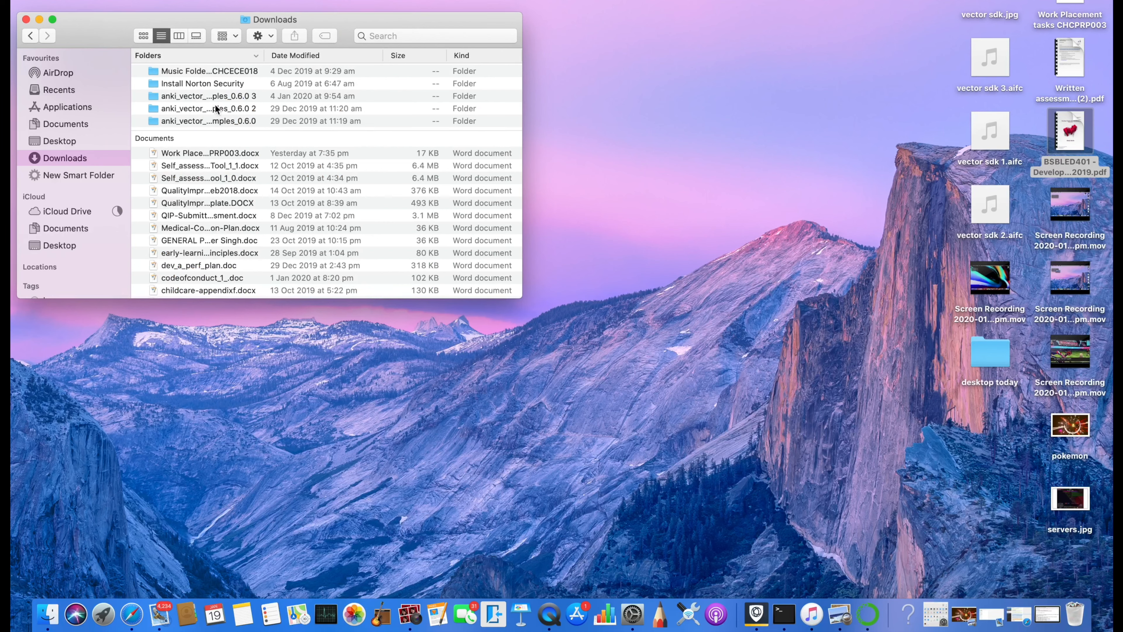
- Look through the tutorials scripts inside anki_vector_sdk_examples_0.6.0 3 and go back to that folder
double_click(208, 95)
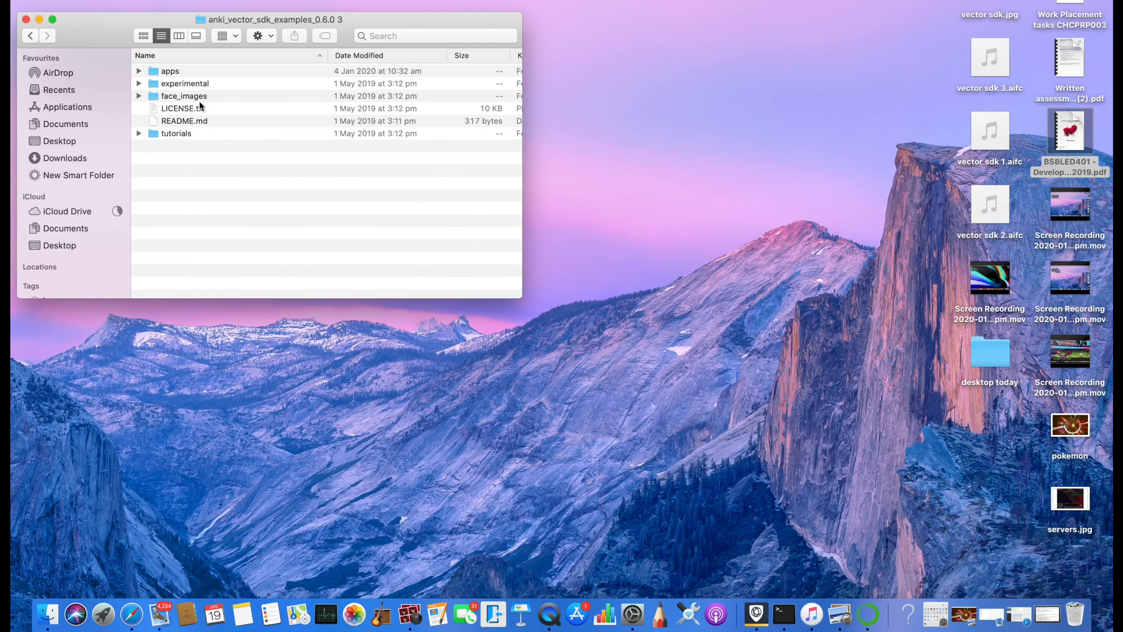
double_click(175, 133)
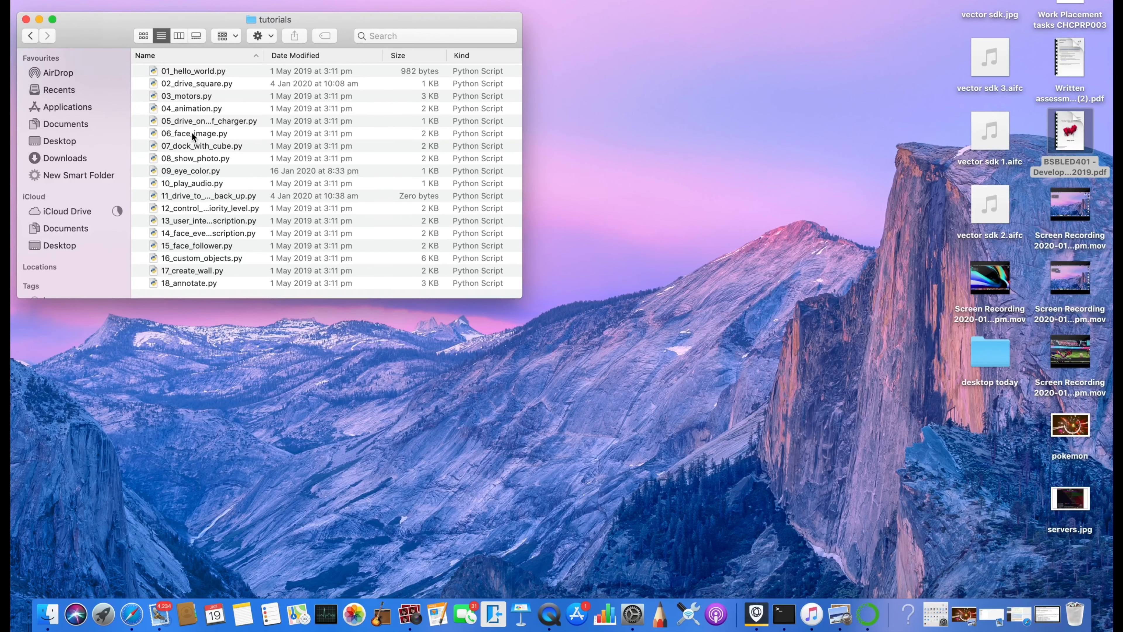
scroll(down, 3)
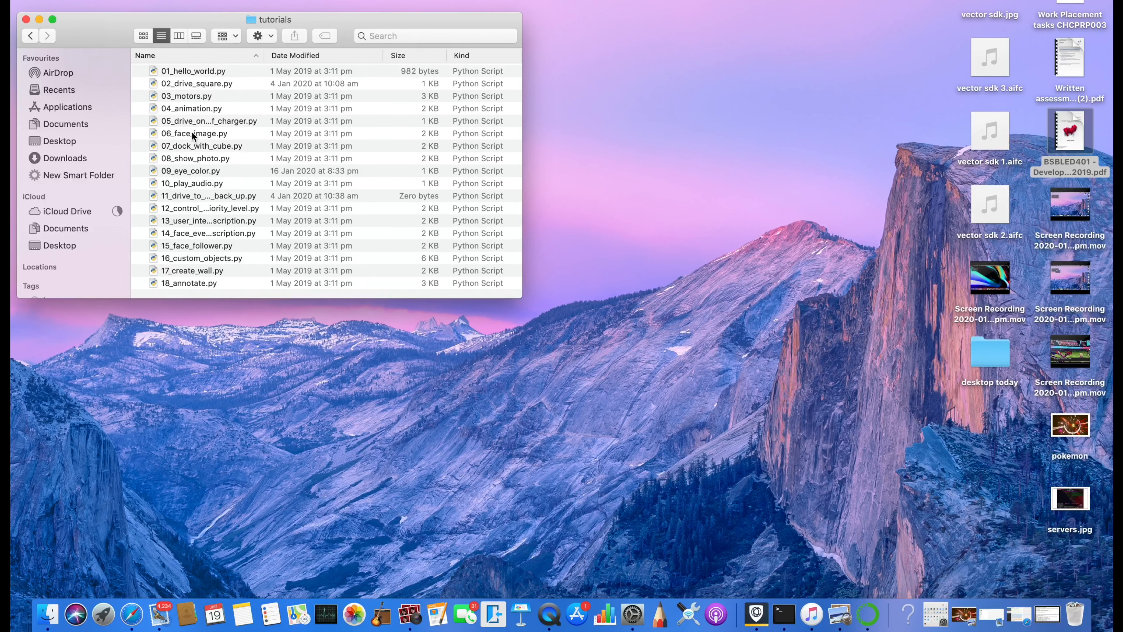
mouse_move(165, 86)
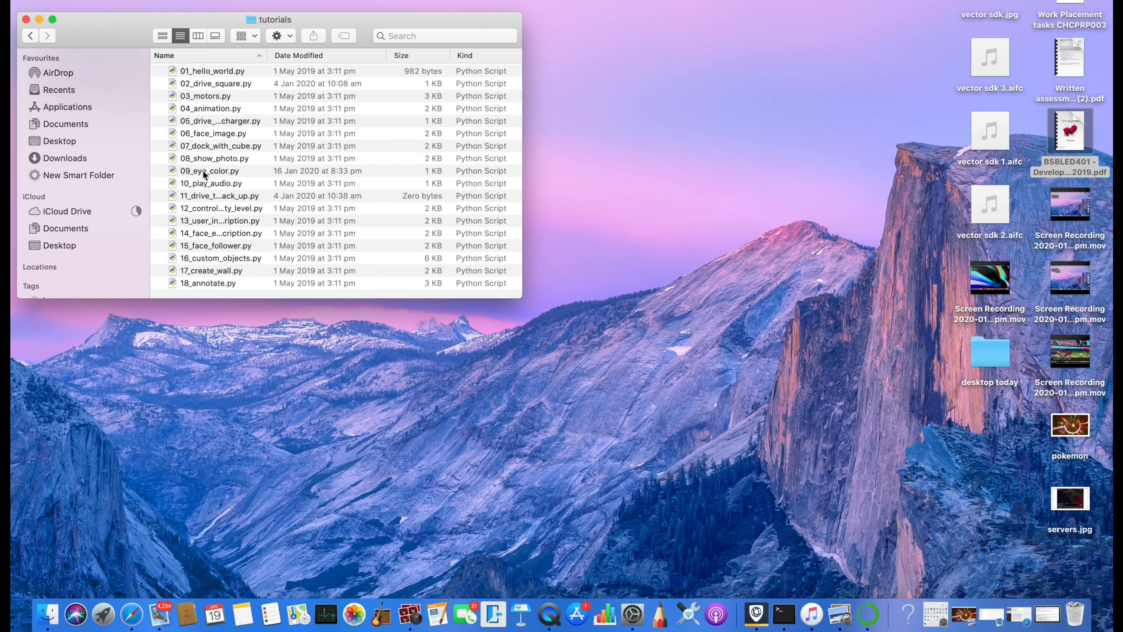
click(30, 36)
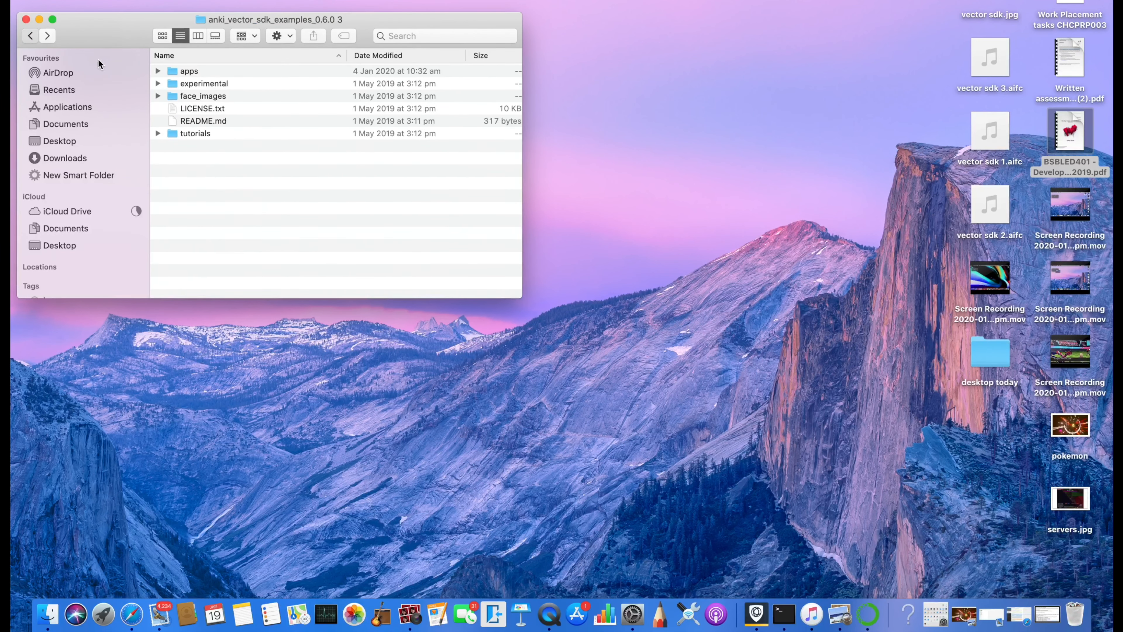
- Check the anki_vector_sdk_examples_0.6.0 2 folder's contents and return to Downloads with its row selected
click(65, 157)
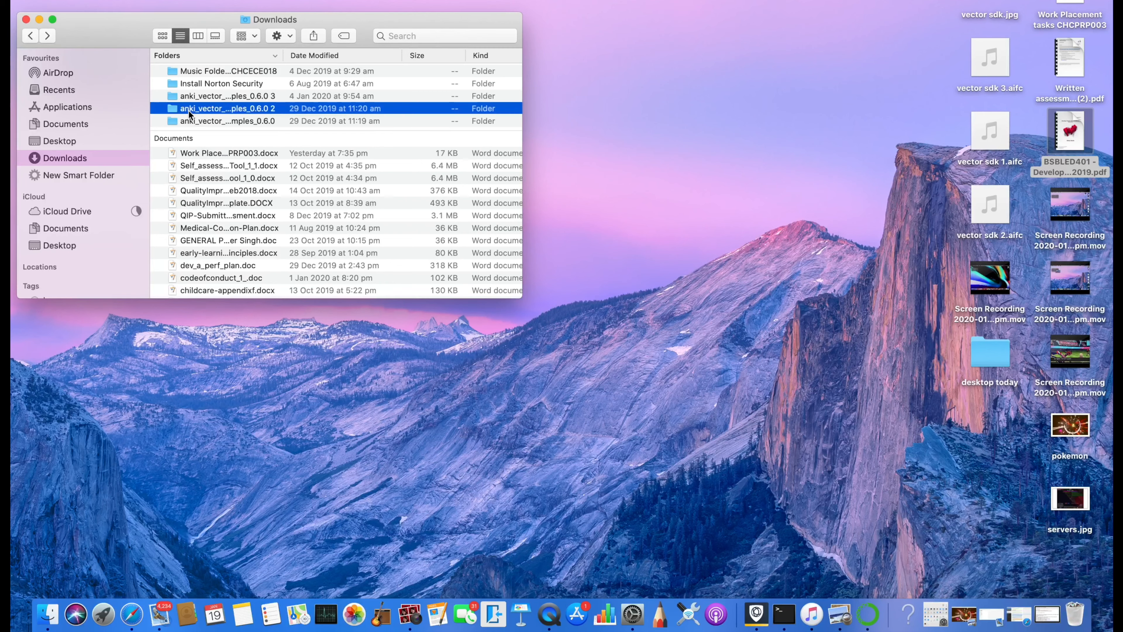
double_click(227, 108)
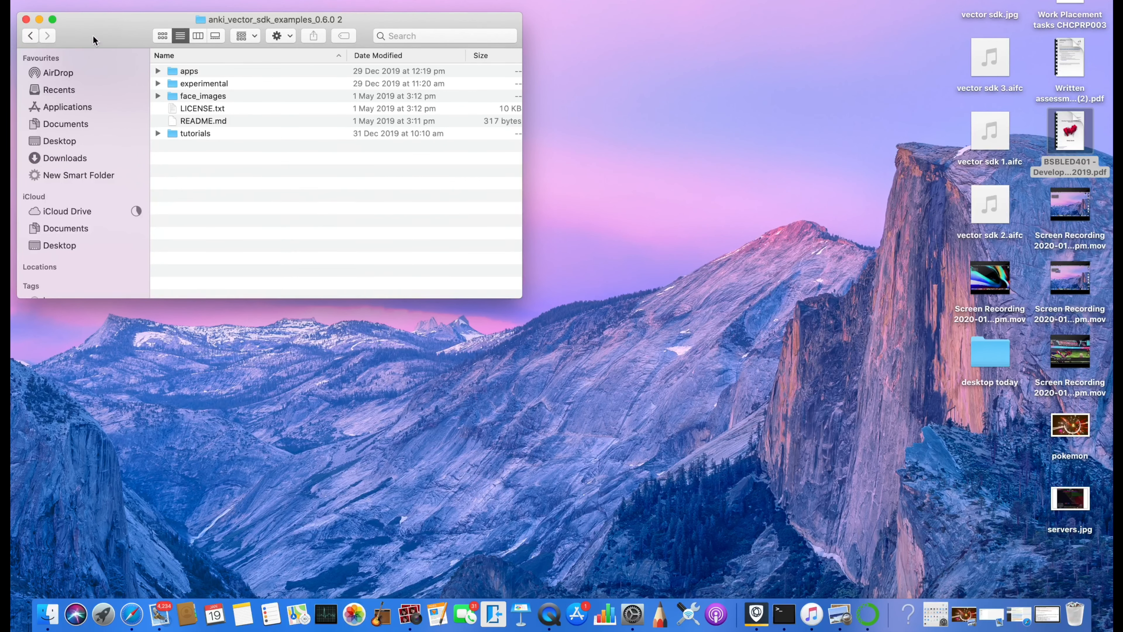
click(65, 157)
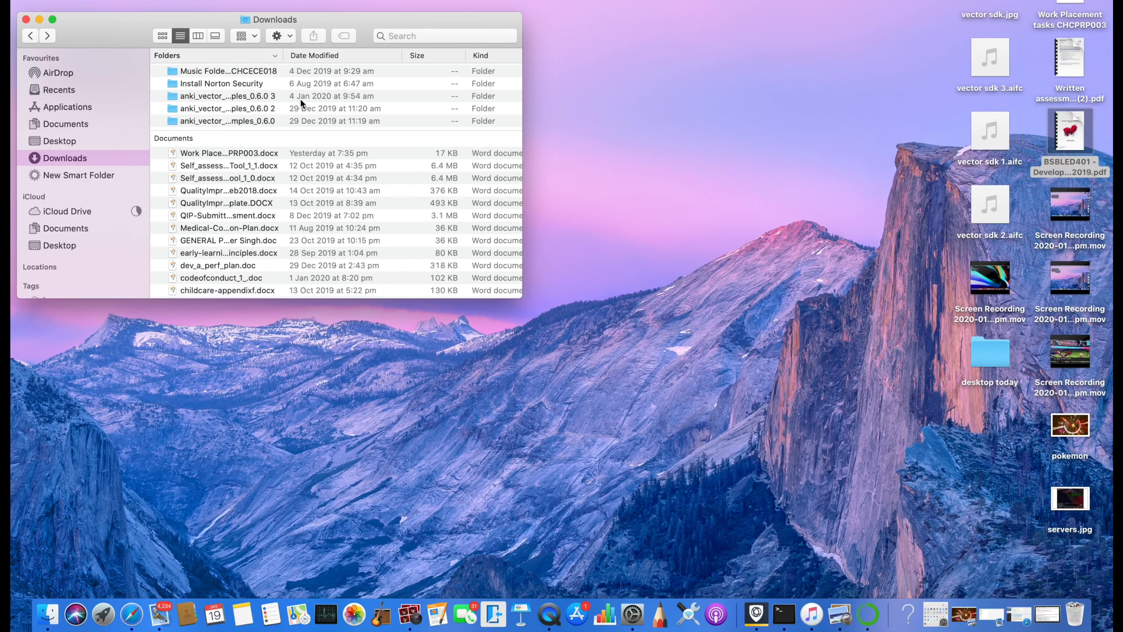
mouse_move(317, 101)
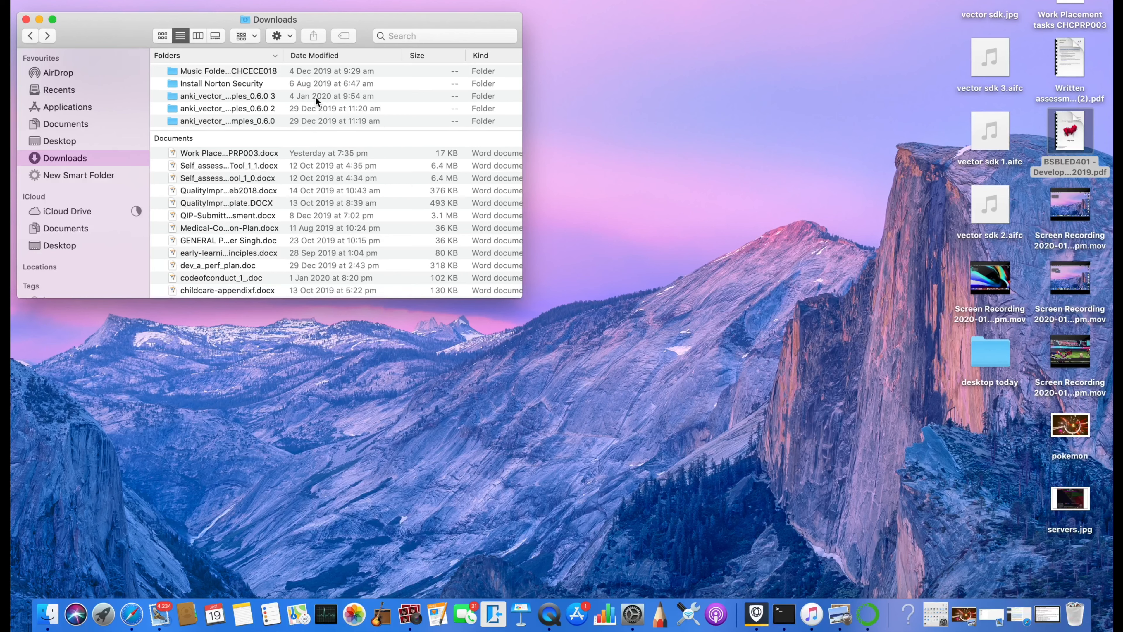
mouse_move(315, 121)
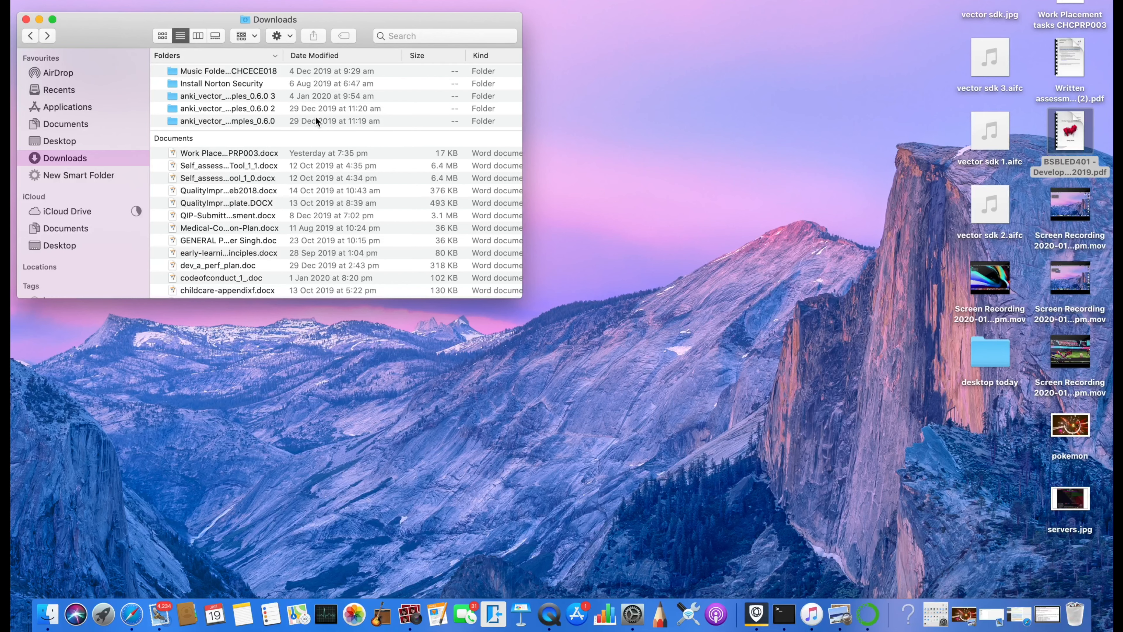
mouse_move(316, 112)
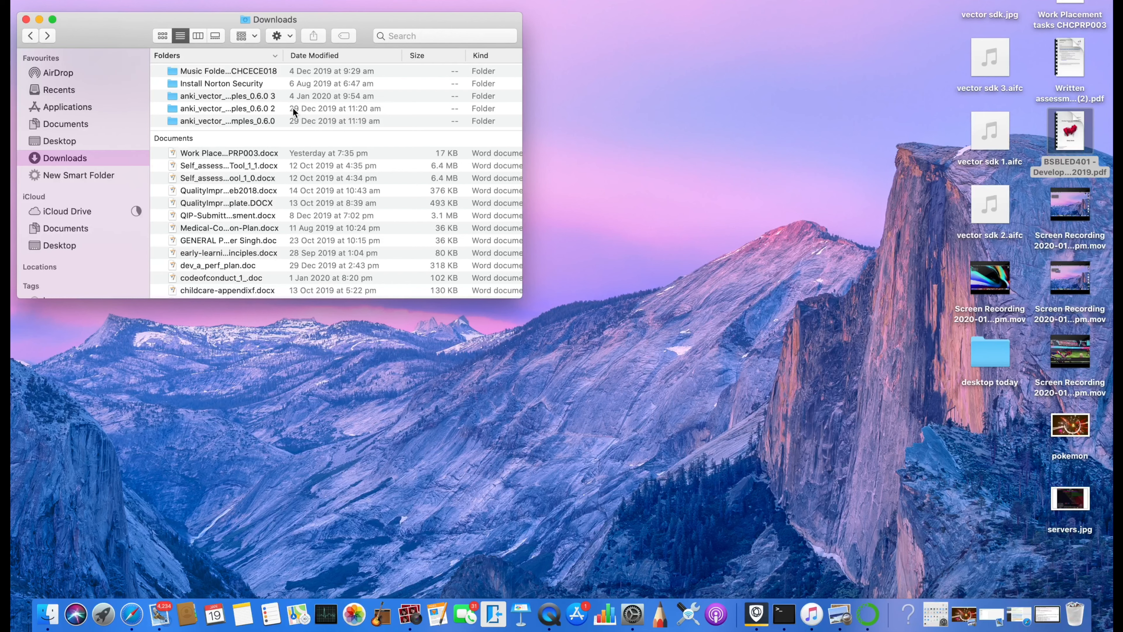
click(227, 108)
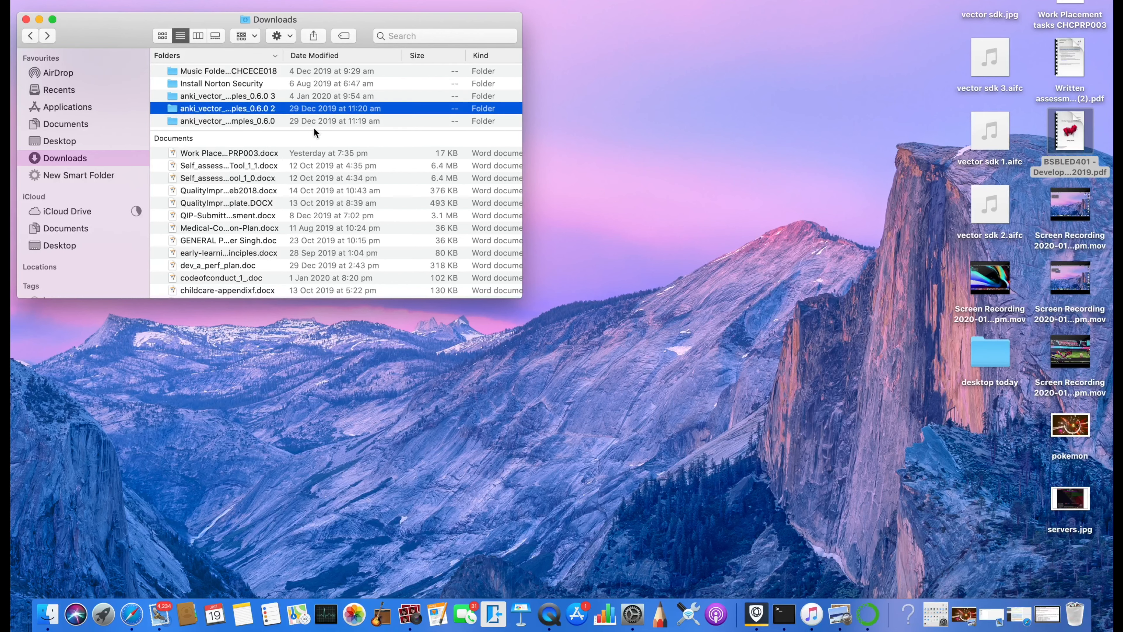
click(227, 120)
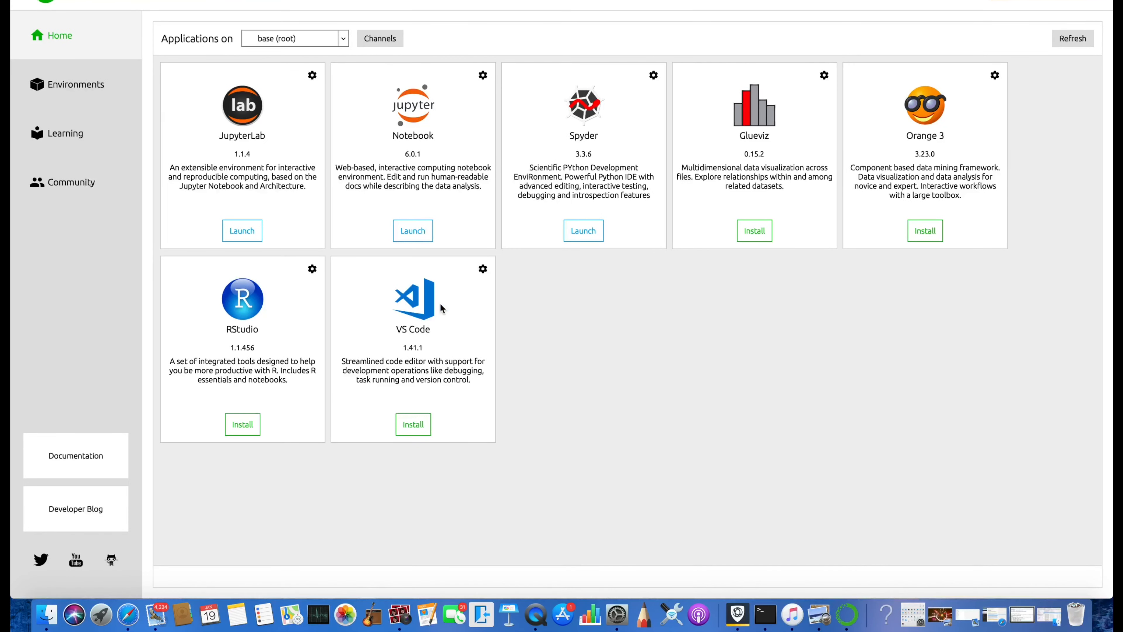
mouse_move(569, 252)
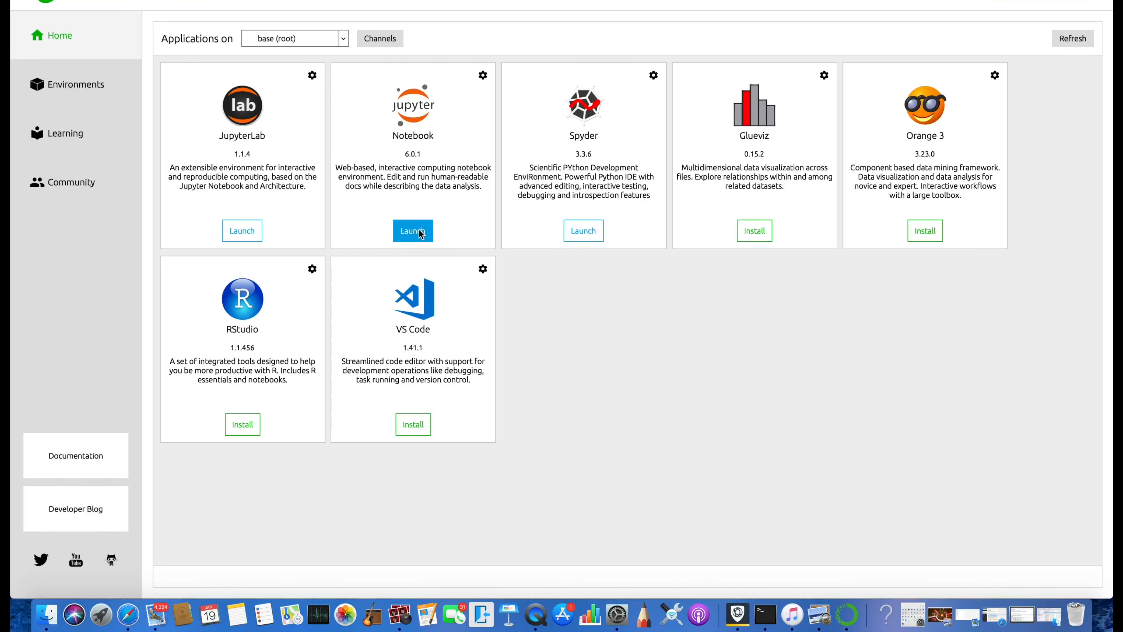
mouse_move(412, 231)
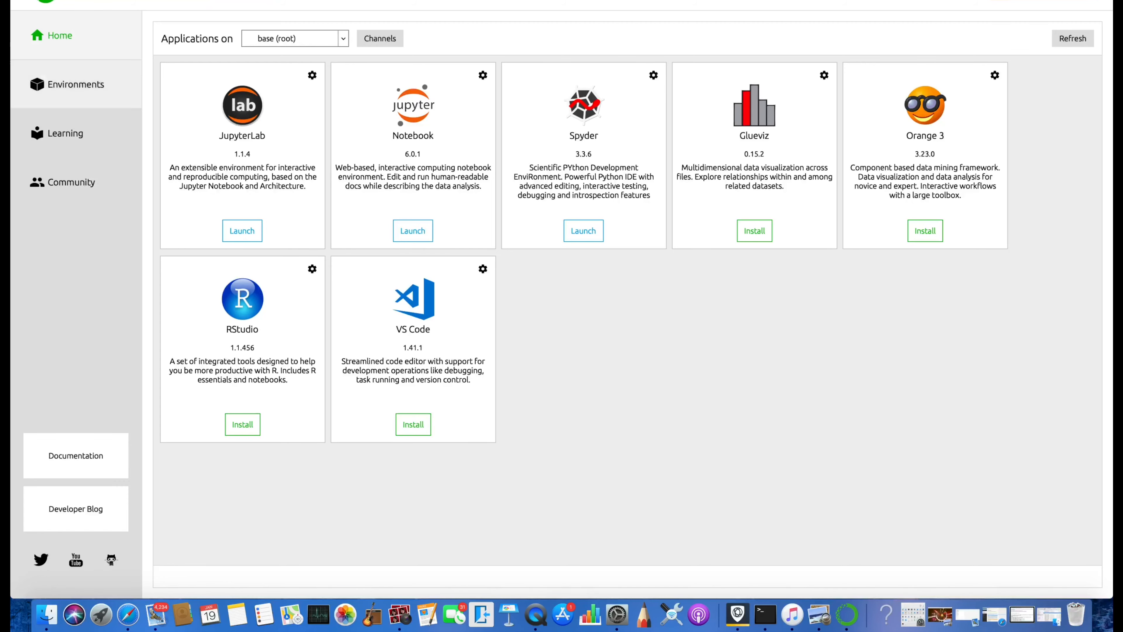